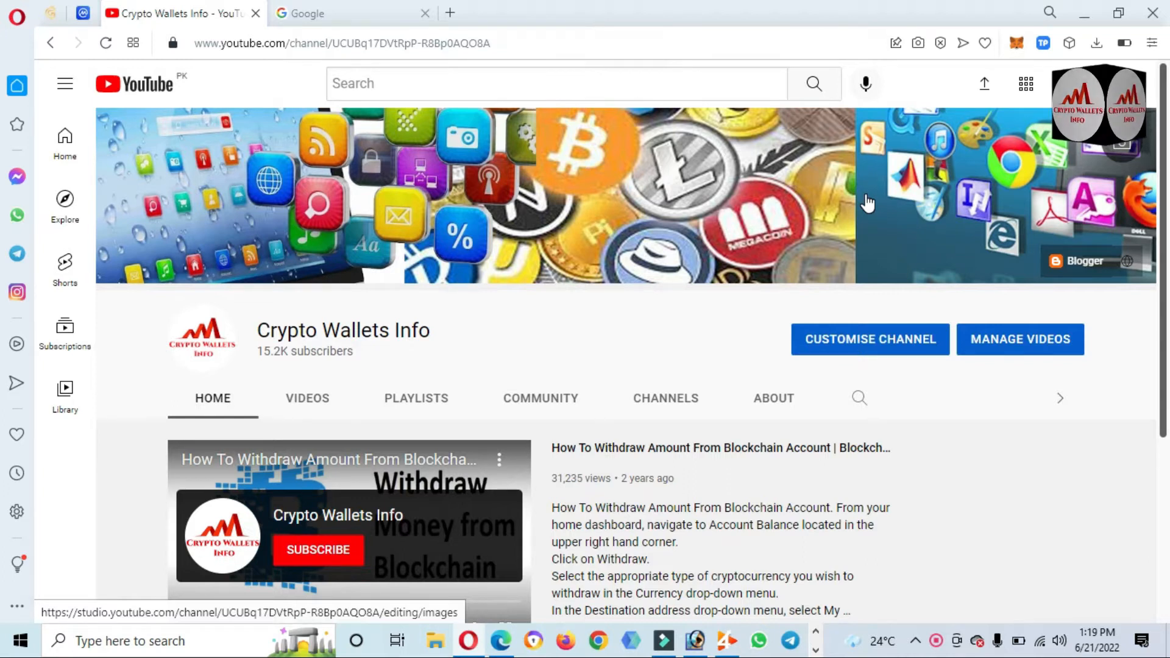
mouse_move(868, 202)
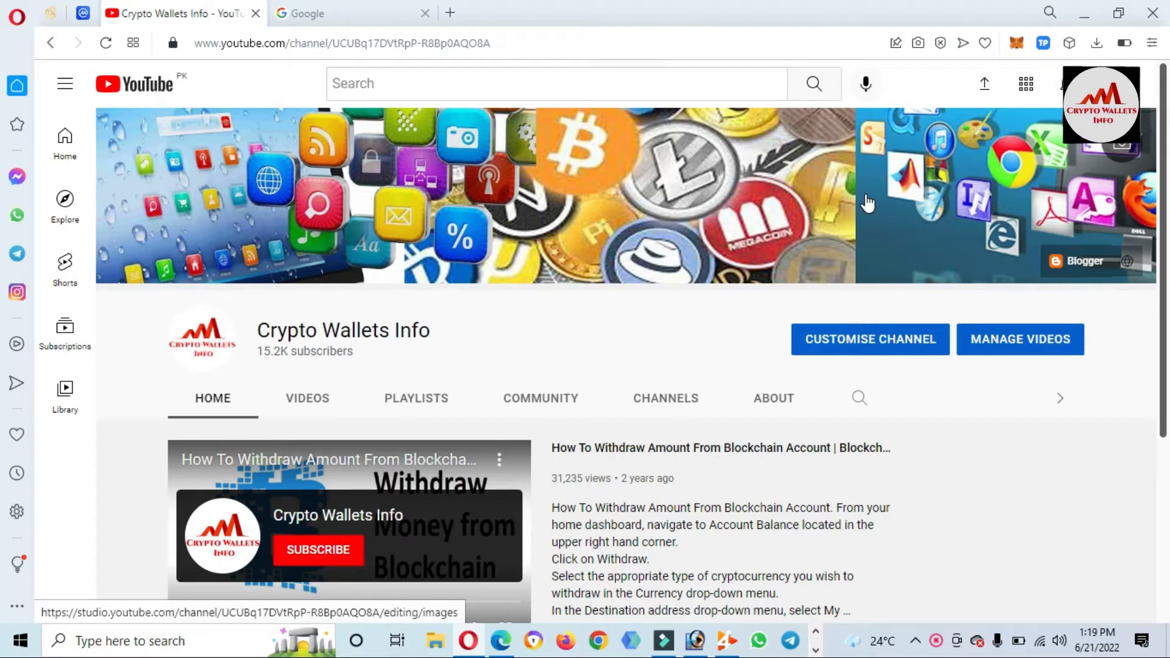
mouse_move(477, 291)
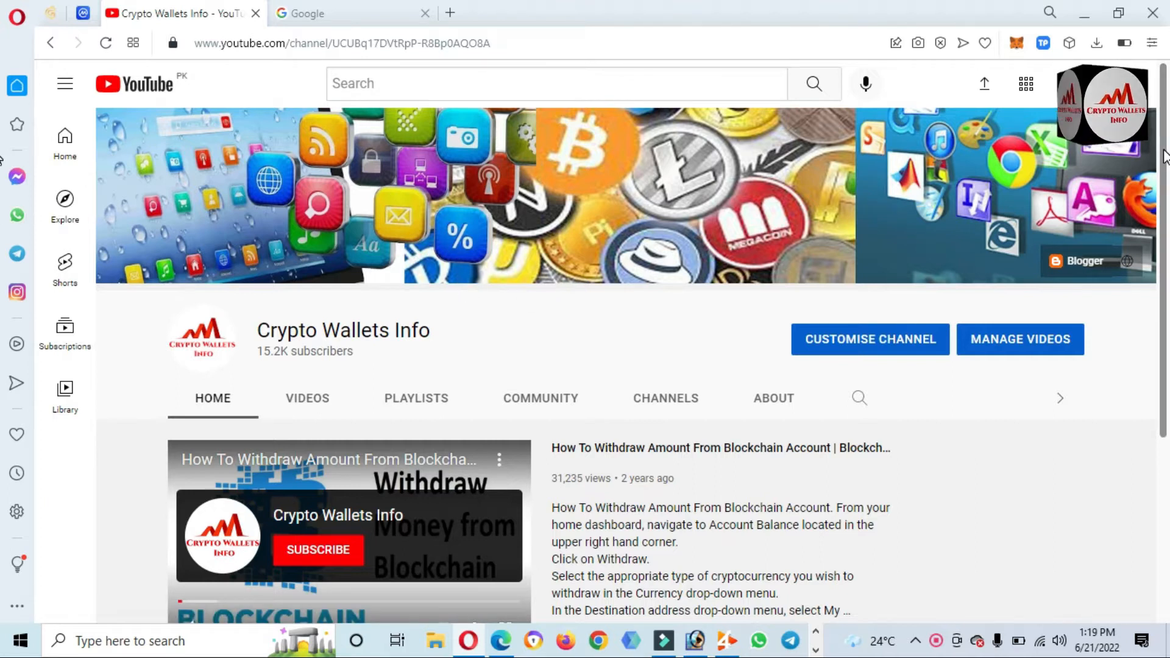
Step: From the Google tab, search 'c' and pick the coinmarketcap suggestion to reach its price listing
scroll("down", 3)
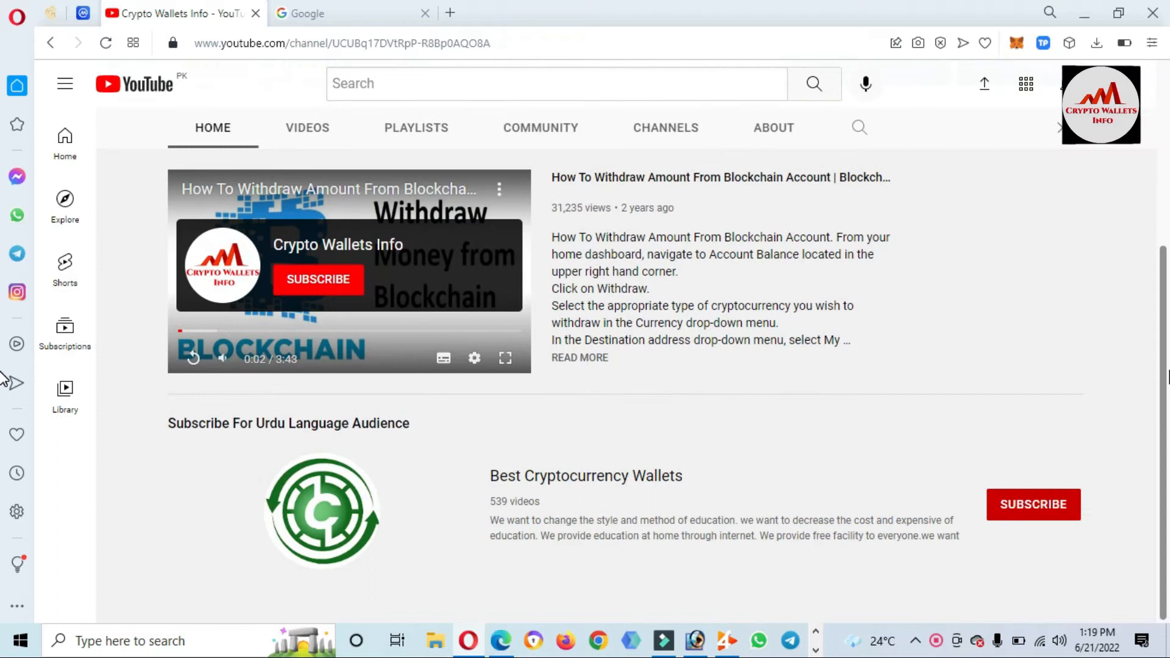
mouse_move(502, 457)
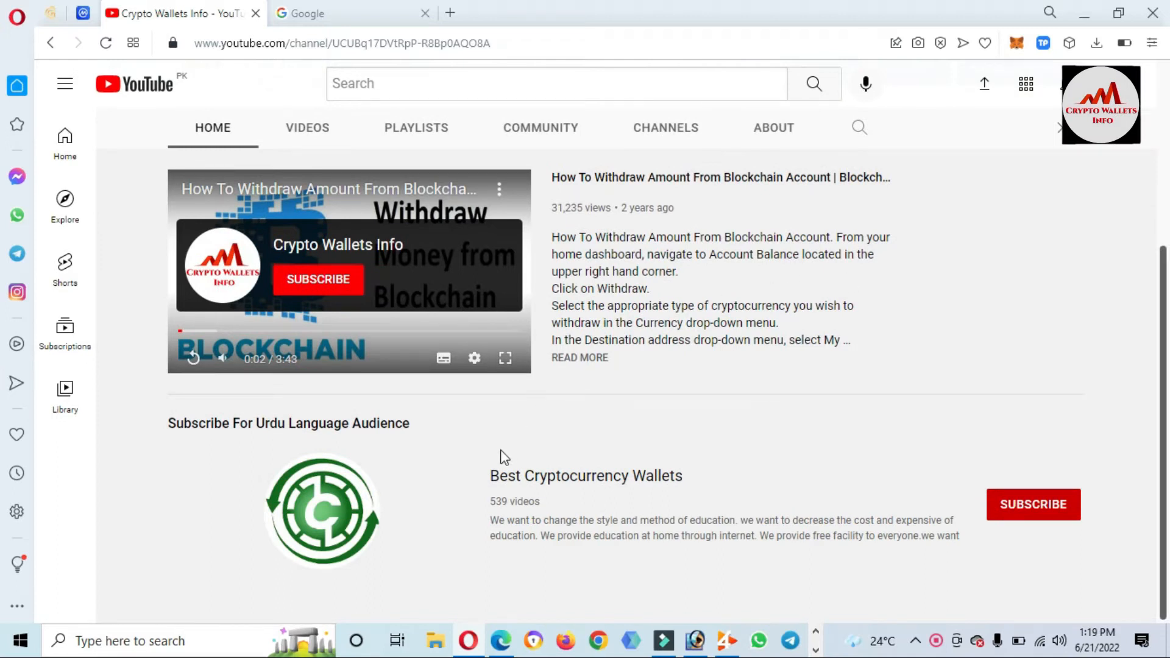
double_click(585, 475)
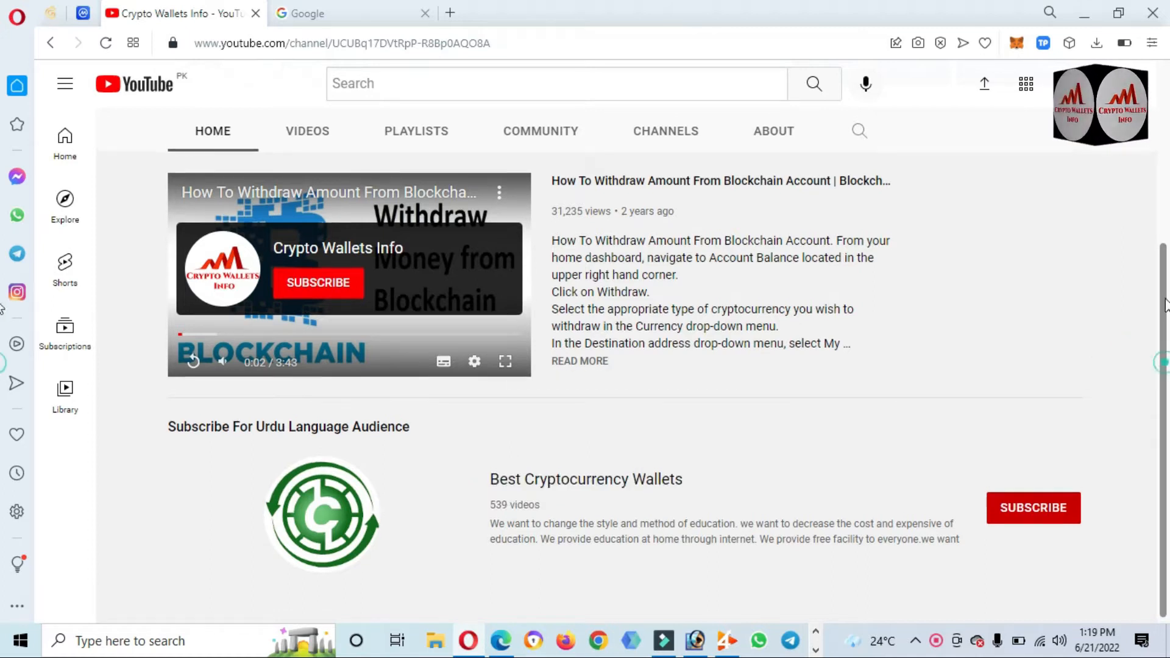
scroll("up", 3)
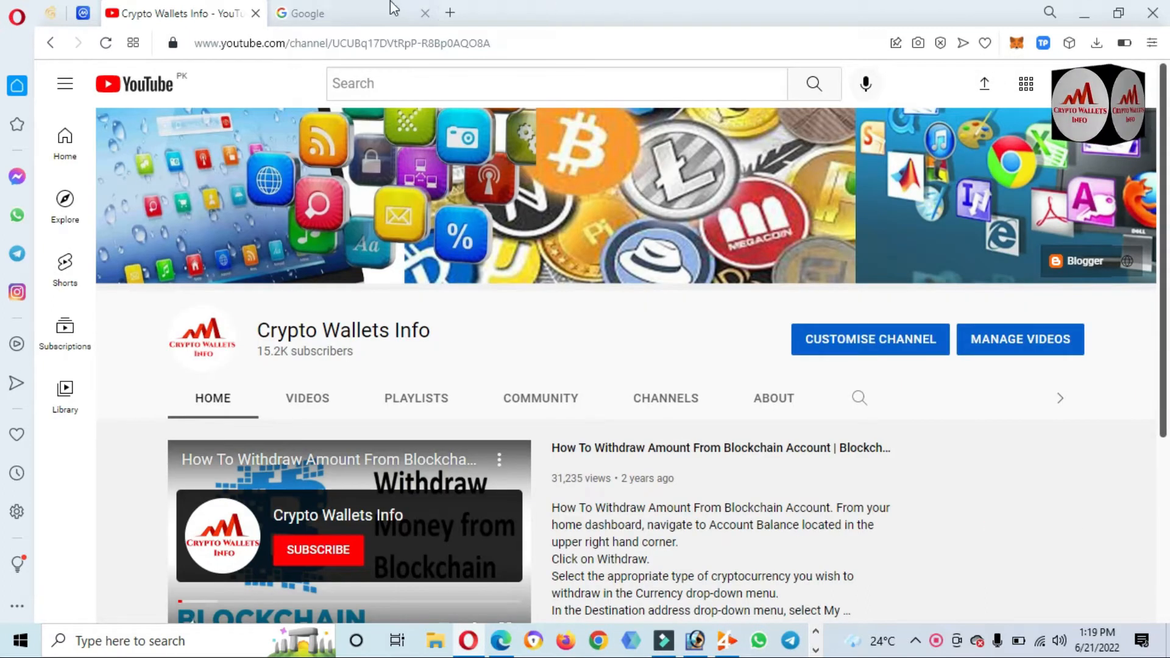
left_click(320, 13)
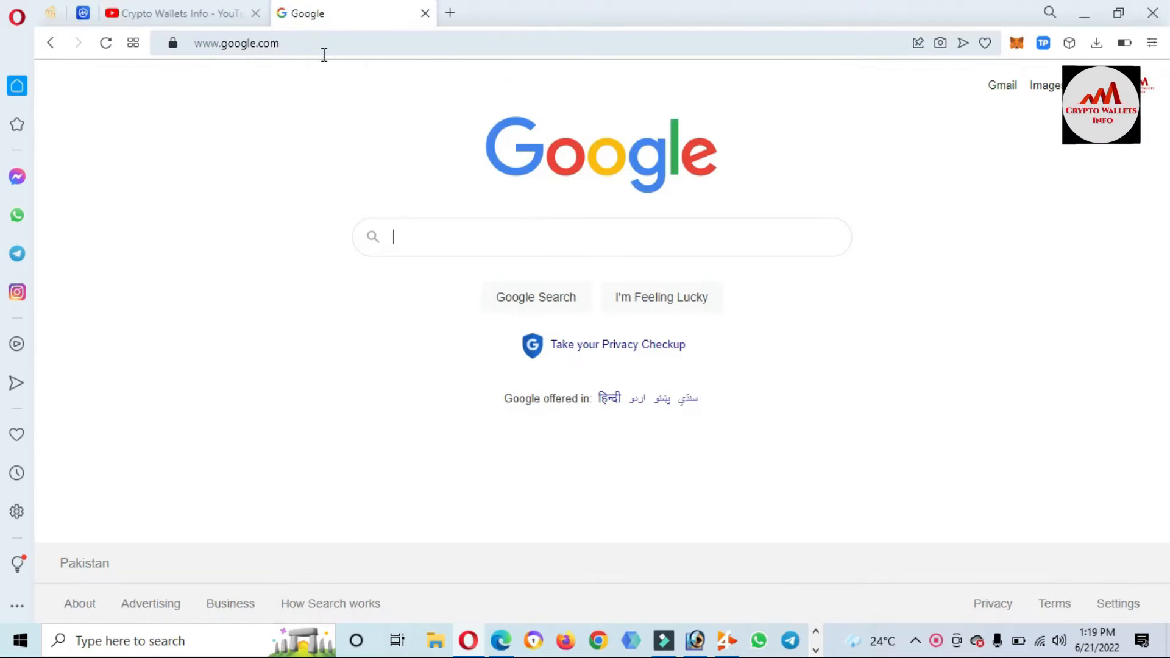
type("c")
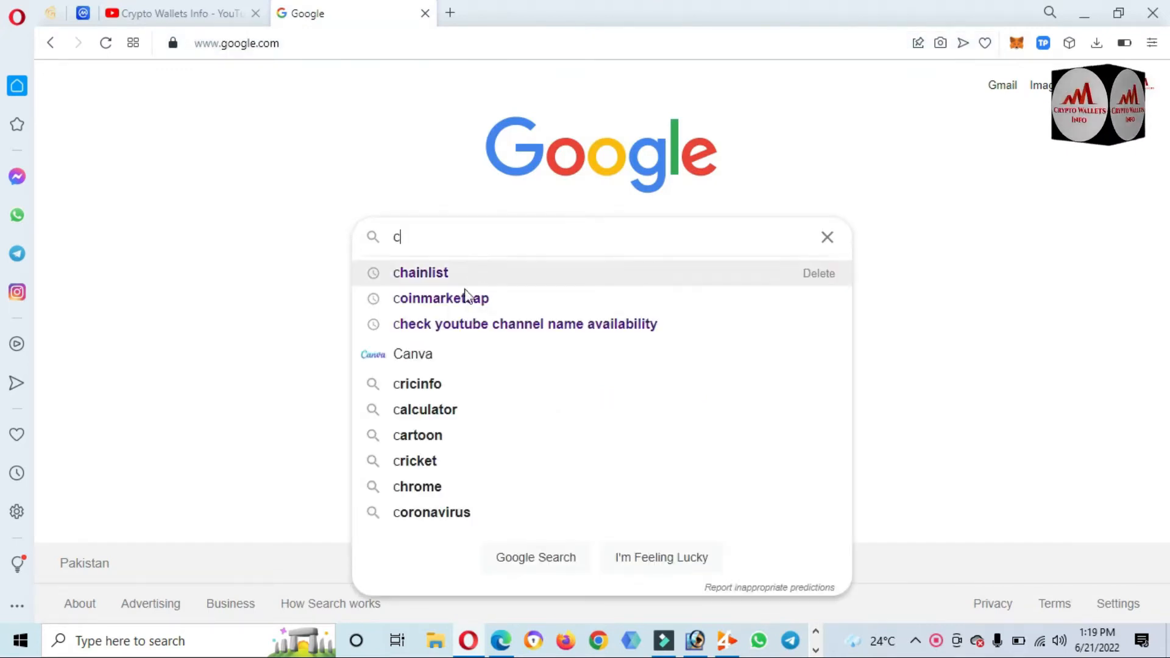
left_click(440, 298)
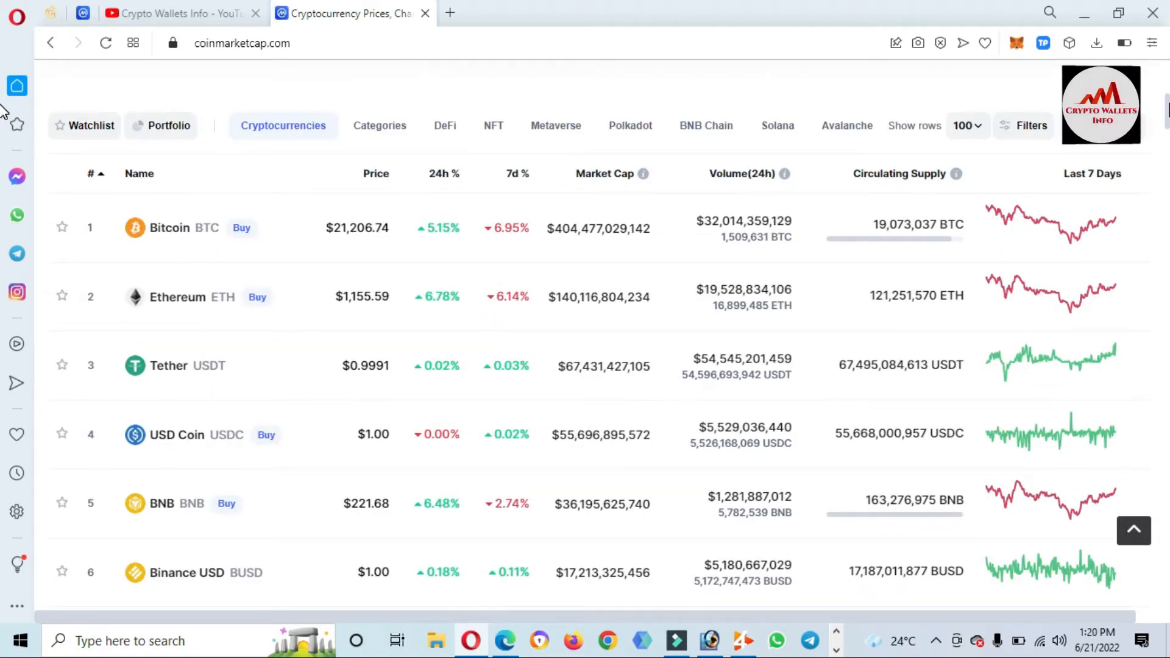
Step: Scroll the price table, return to Trending and open the Terra Classic (LUNC) coin page
scroll("down", 3)
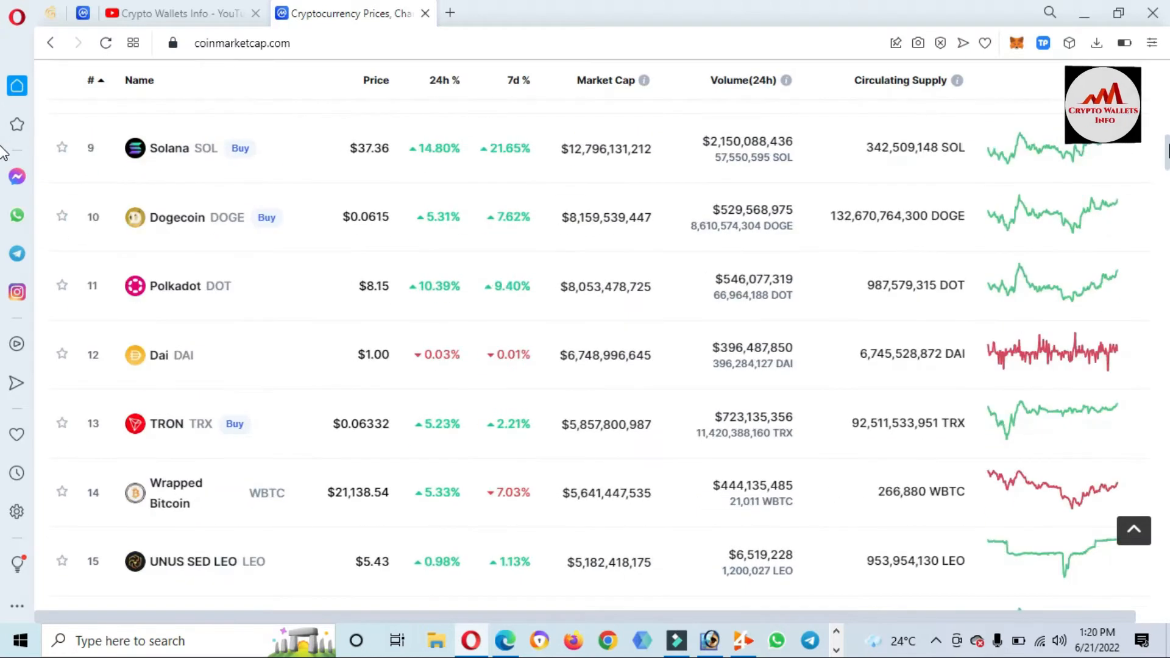
scroll("down", 3)
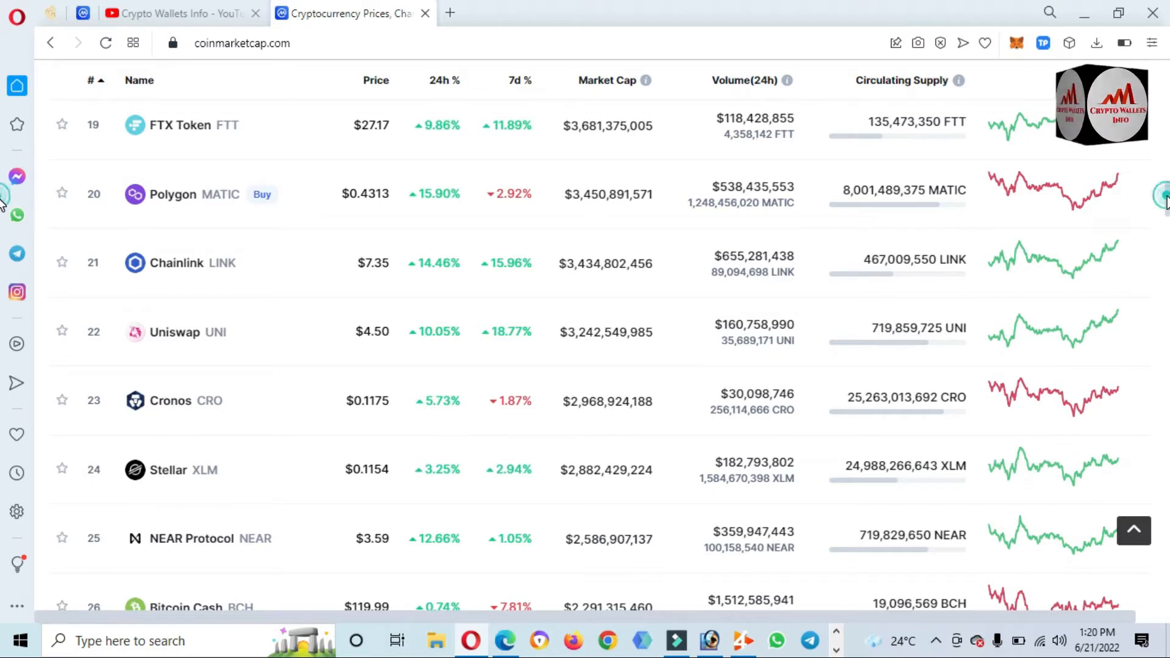
scroll("up", 3)
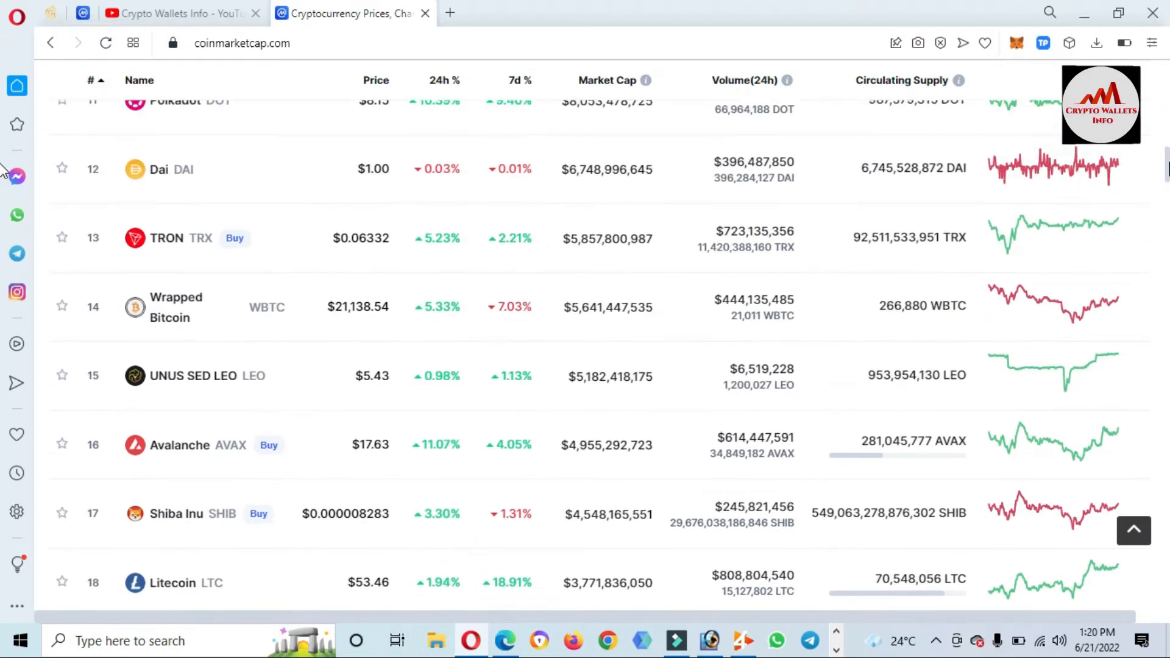
scroll("up", 3)
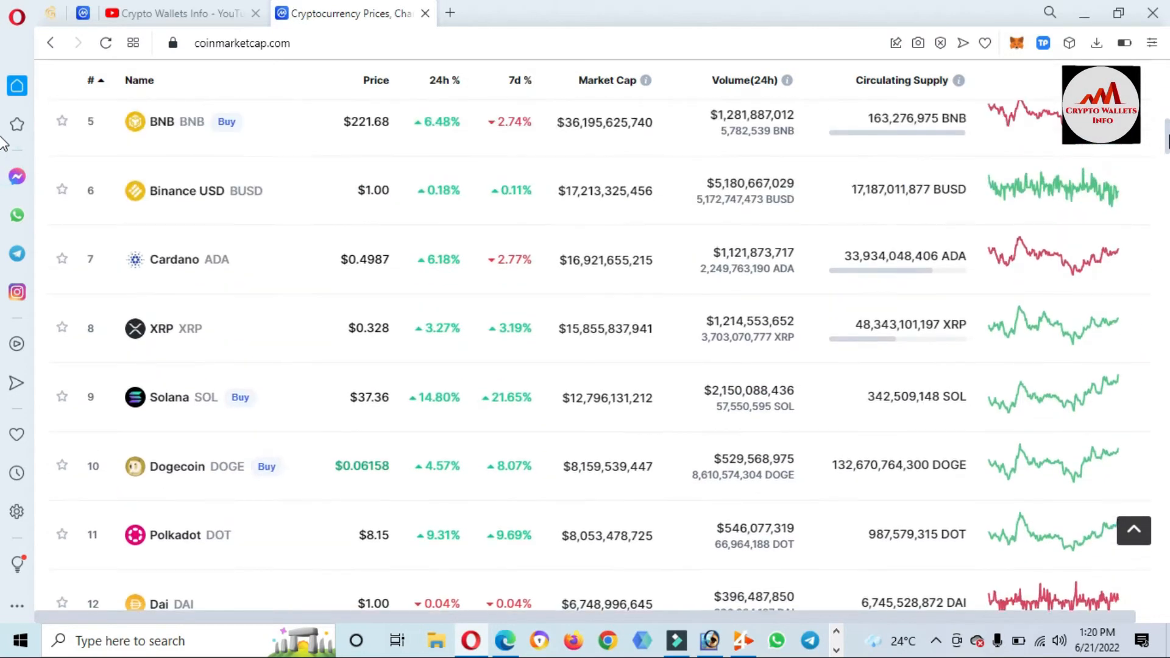
scroll("up", 3)
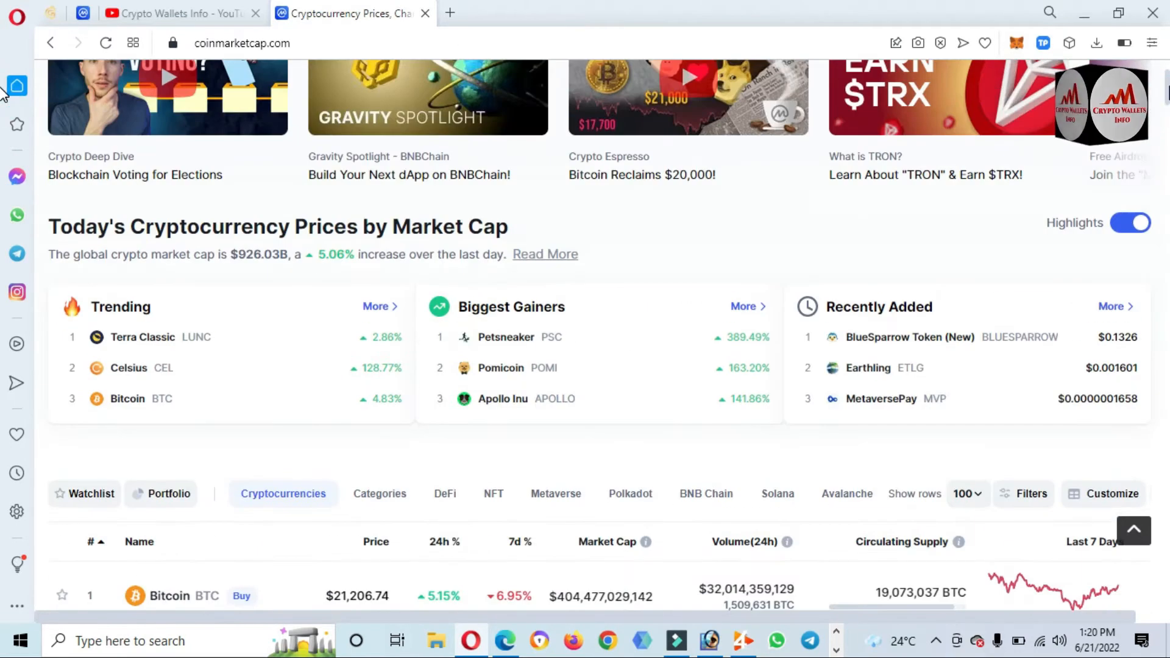
mouse_move(92, 315)
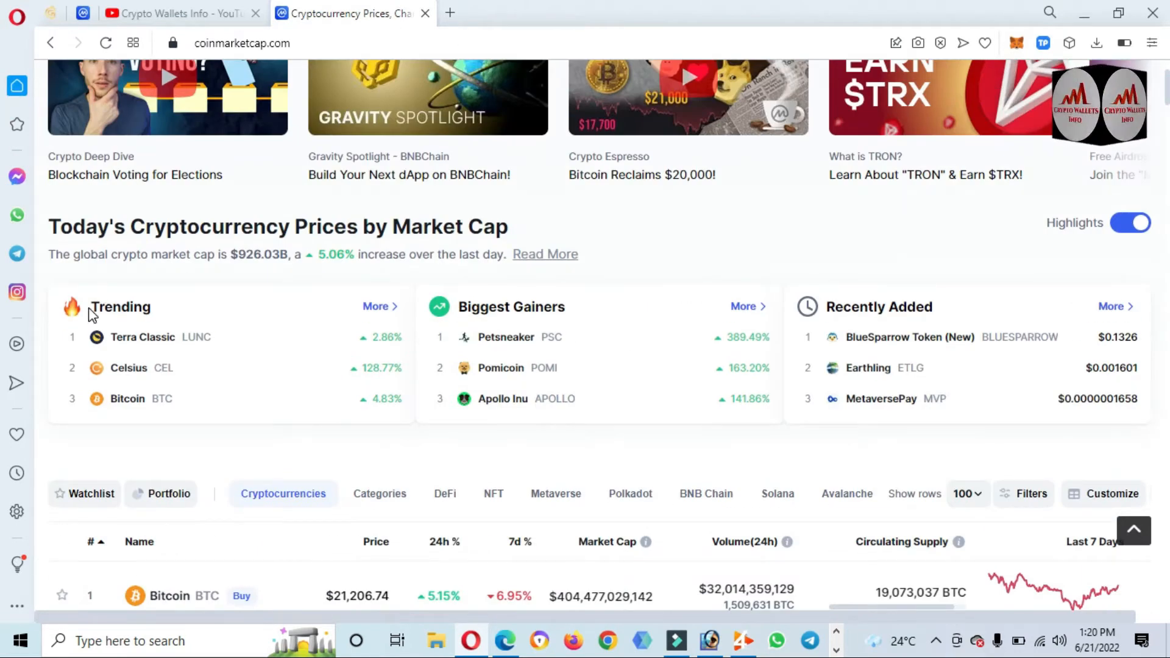
double_click(120, 307)
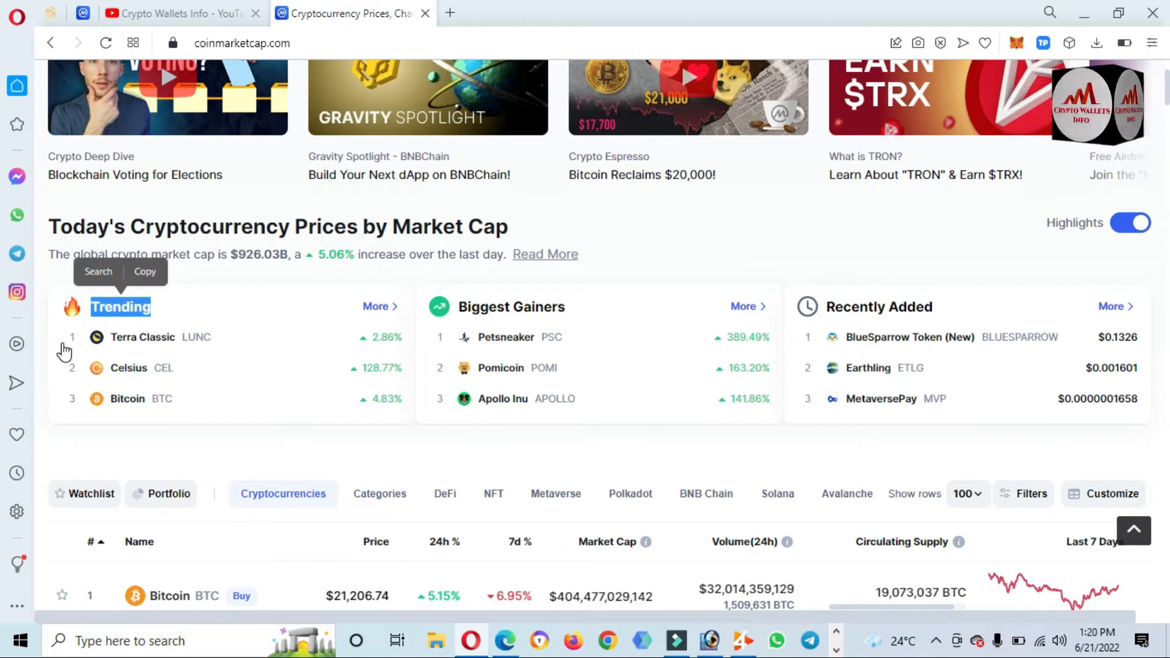
mouse_move(188, 350)
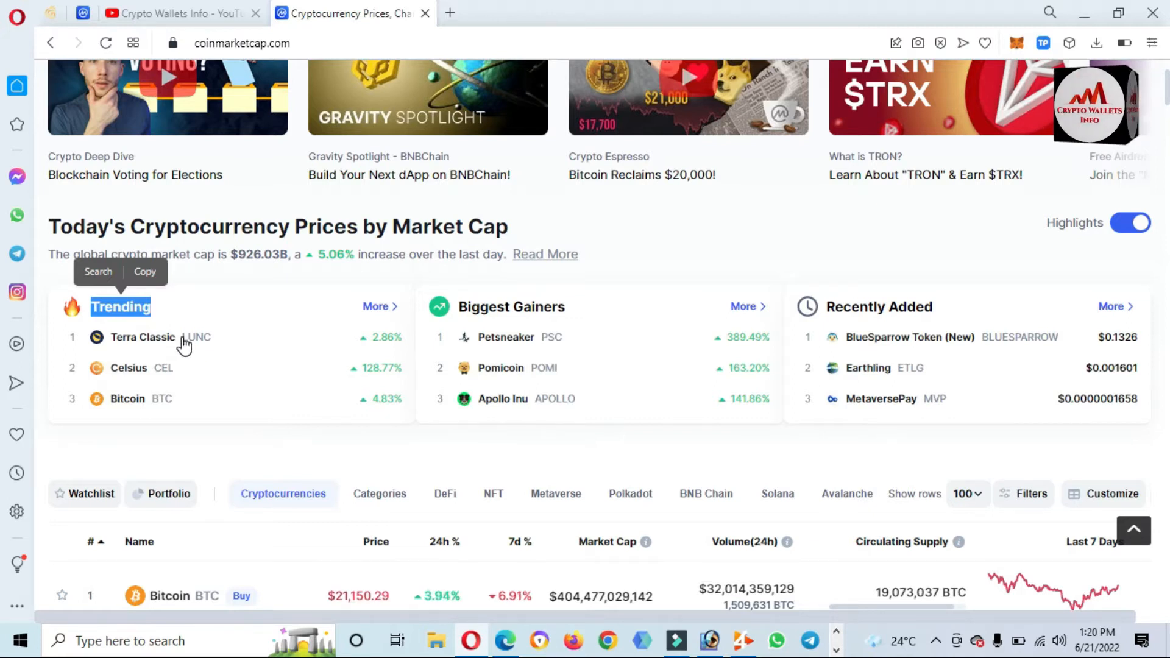
left_click(141, 336)
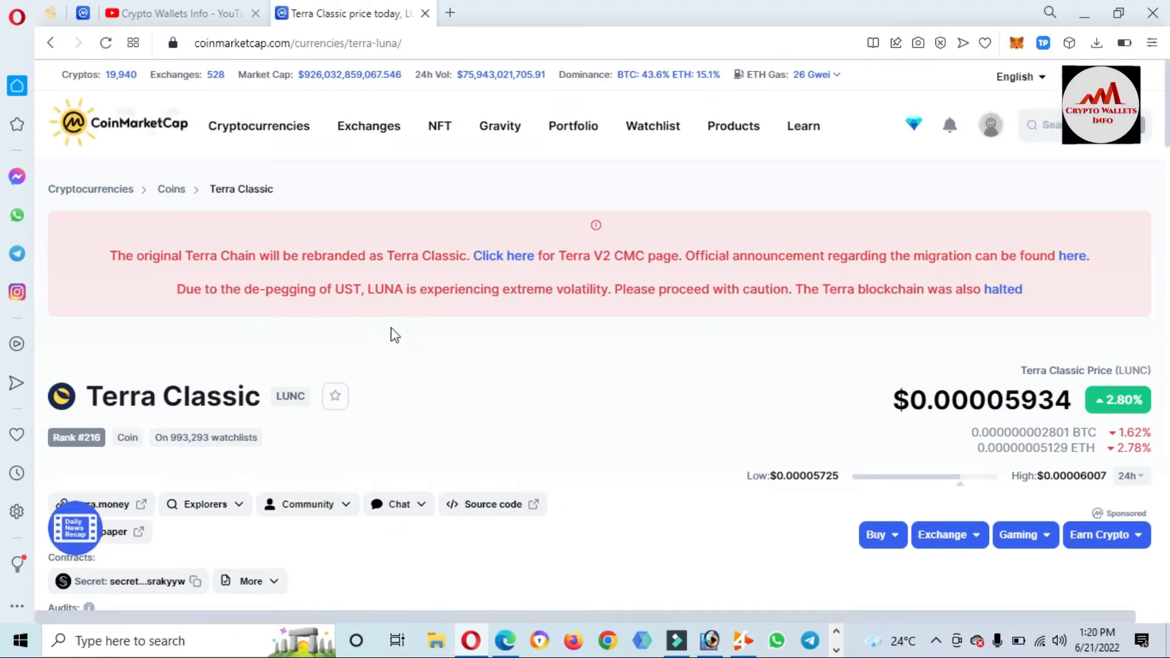
mouse_move(586, 341)
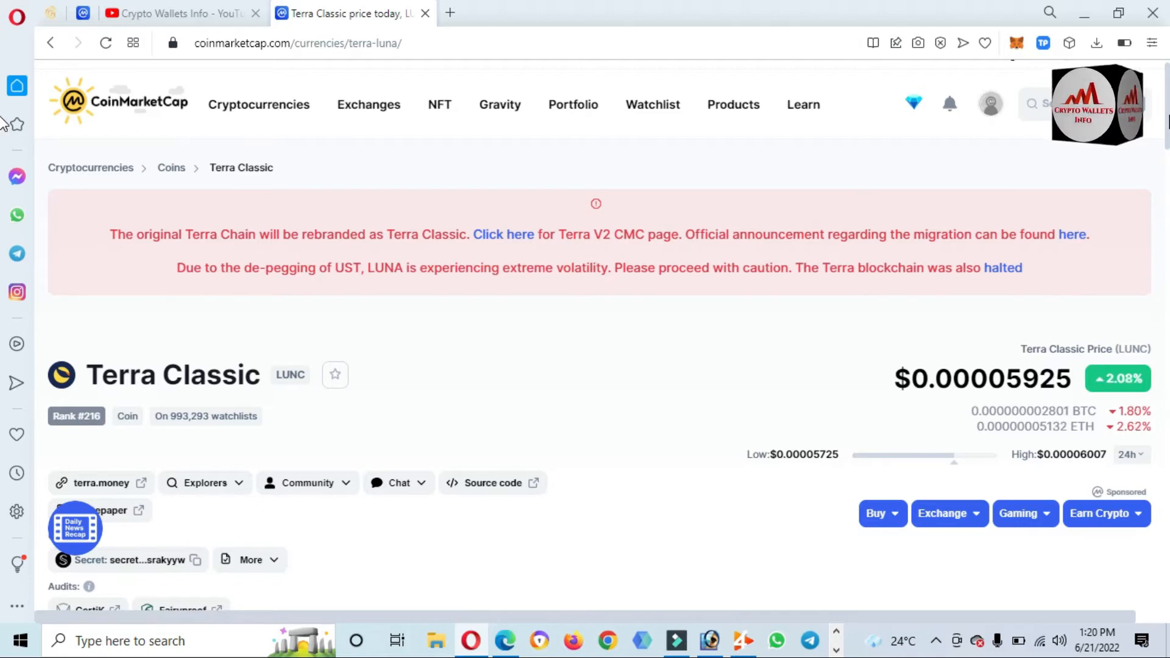
Step: Scroll down the Terra Classic page to its market stats and LUNC-to-USD price chart
scroll("down", 3)
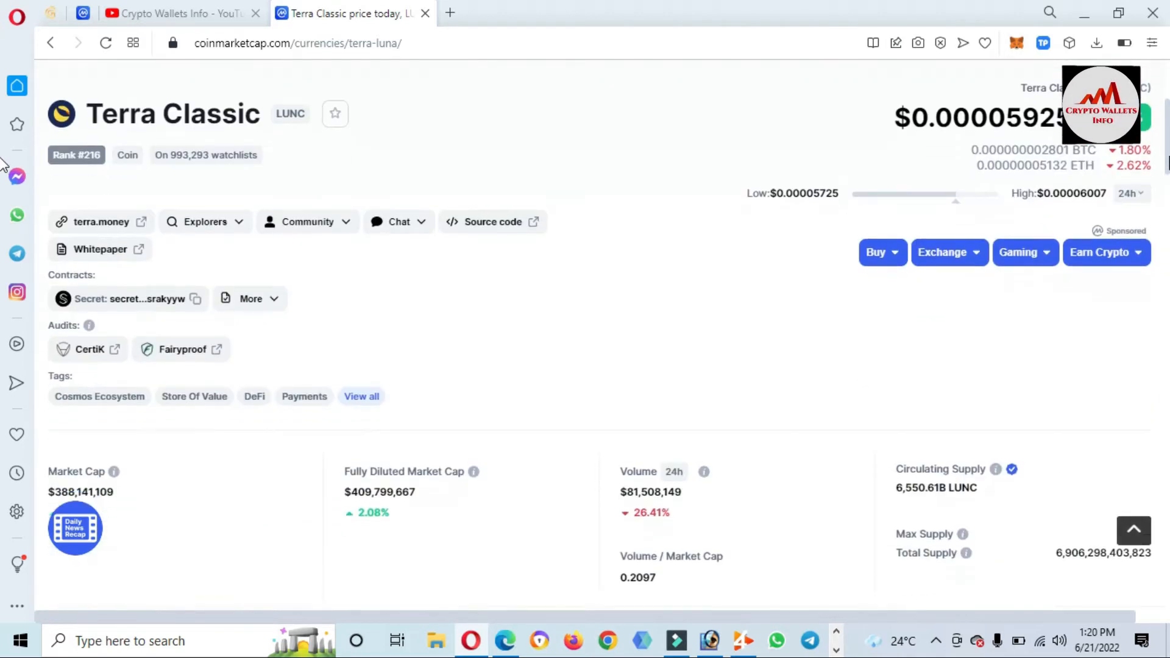
scroll("down", 3)
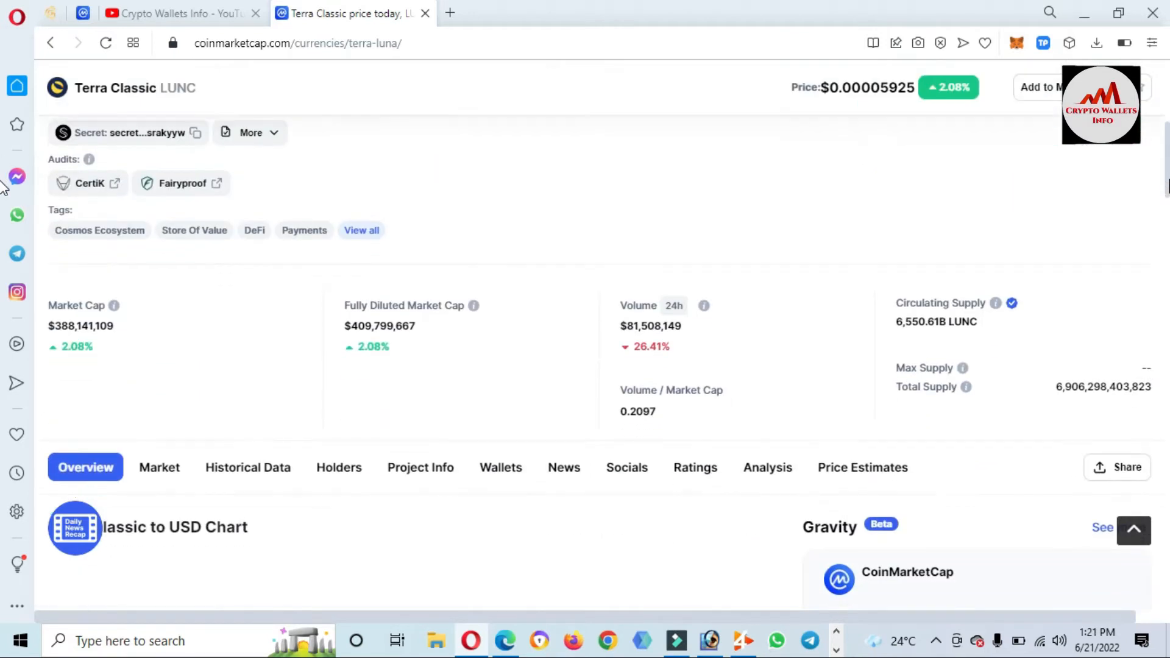
scroll("down", 3)
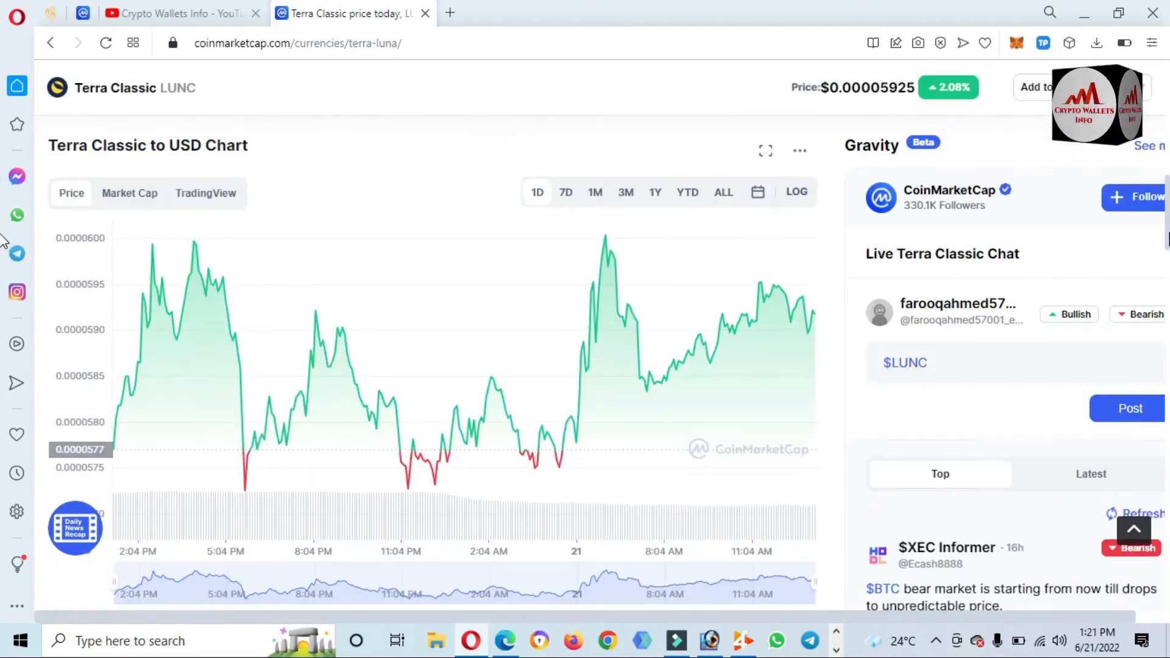
Step: Show the full price history, then scroll to the LUNC converter, live price data and statistics
left_click(720, 191)
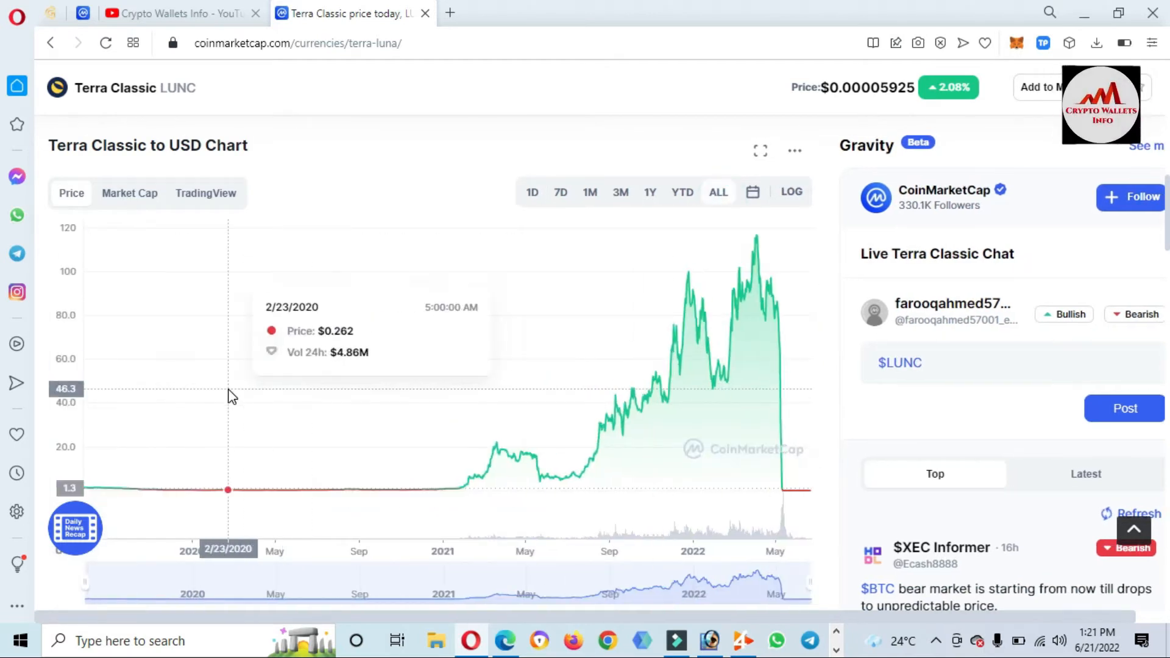
mouse_move(91, 435)
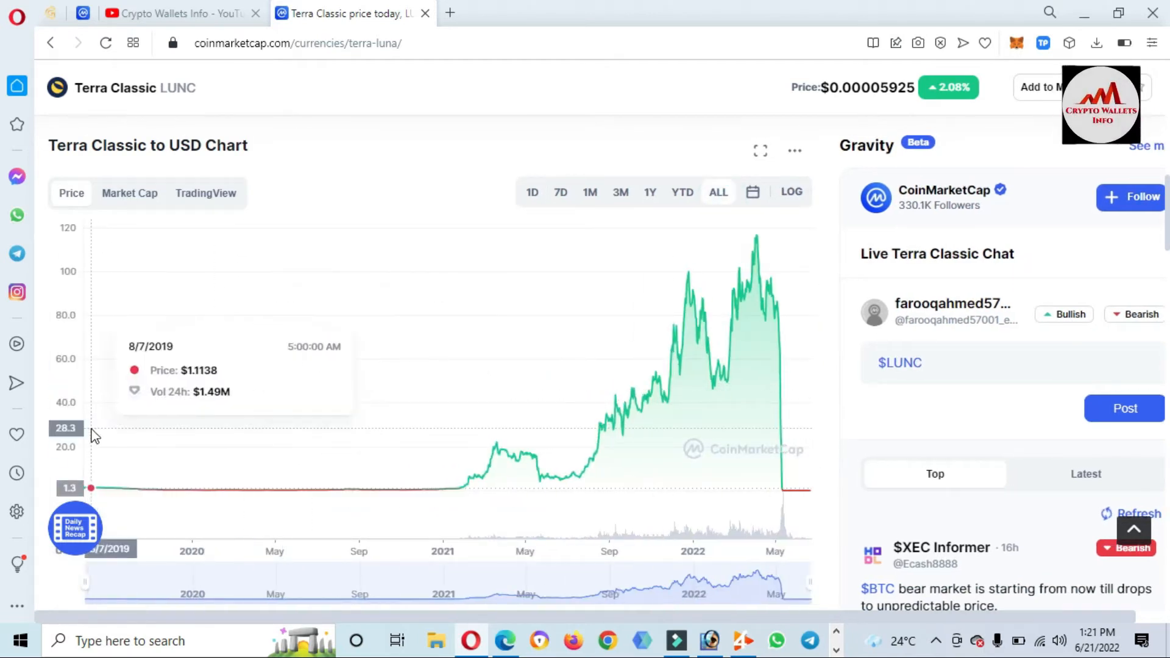
mouse_move(757, 240)
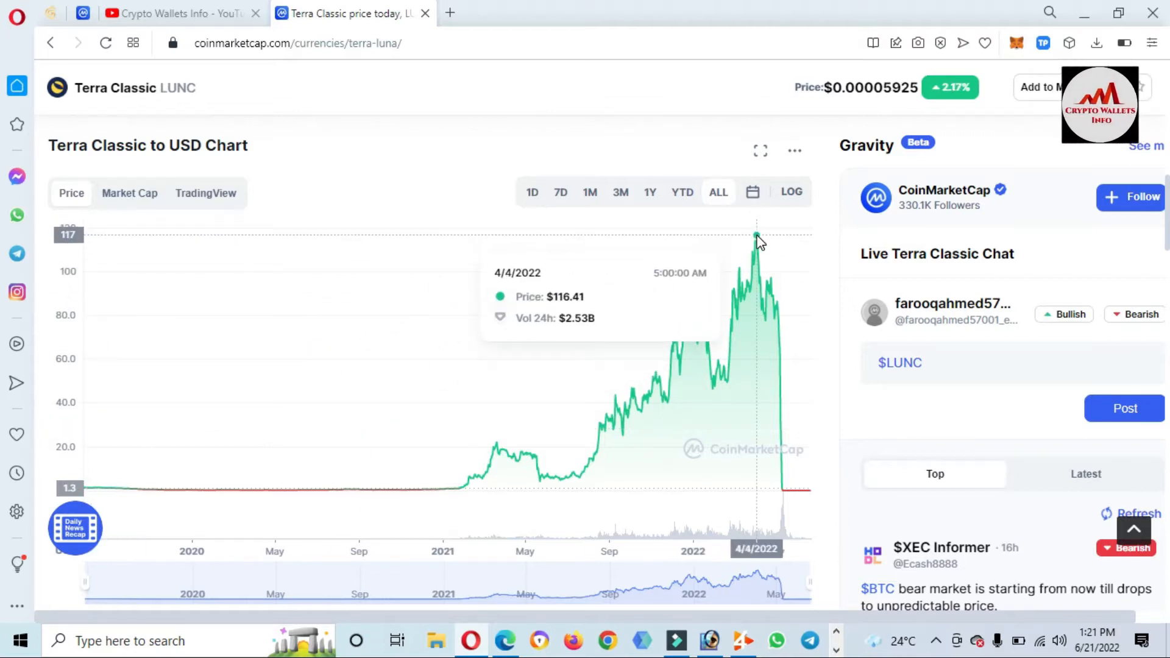
mouse_move(806, 500)
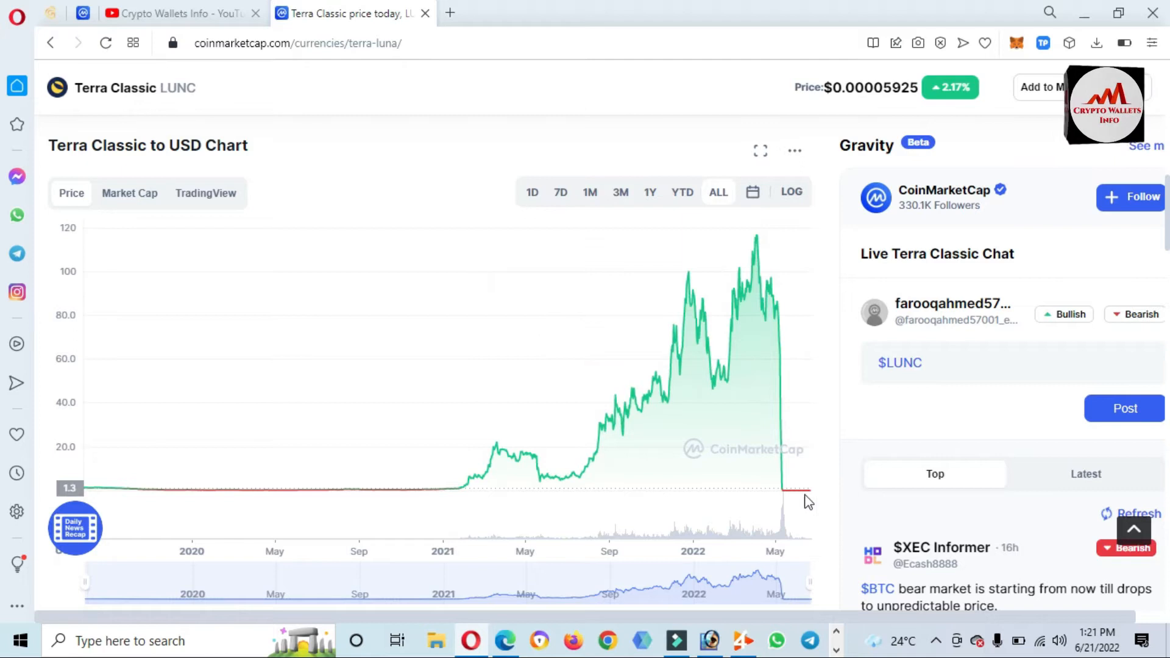
mouse_move(842, 88)
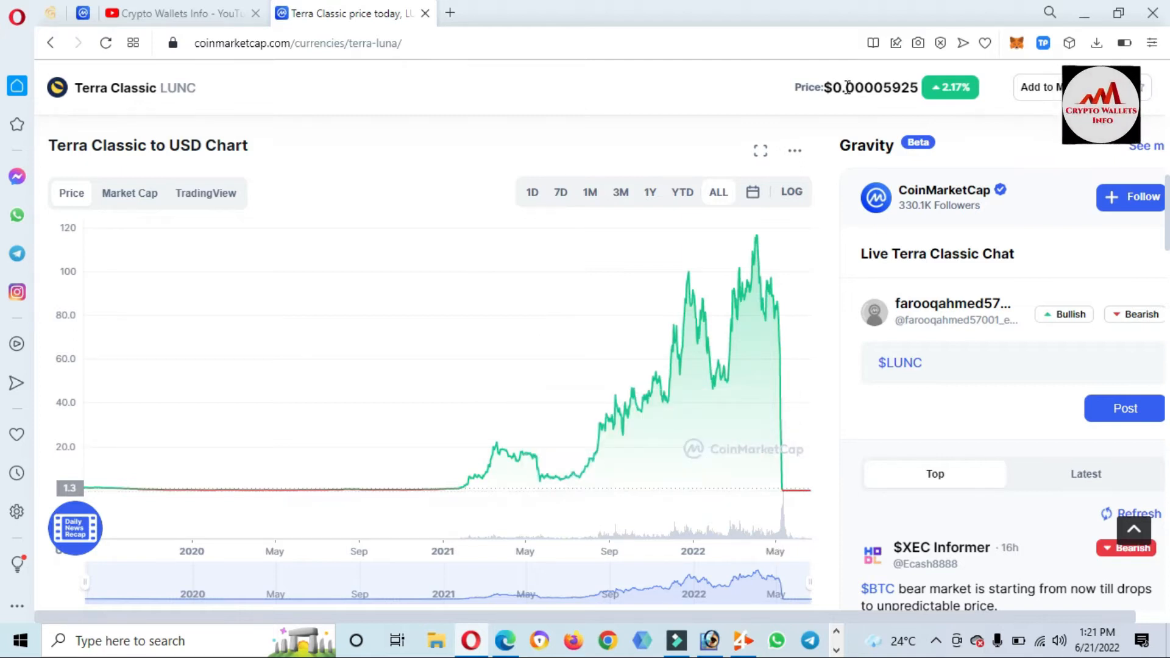
double_click(868, 88)
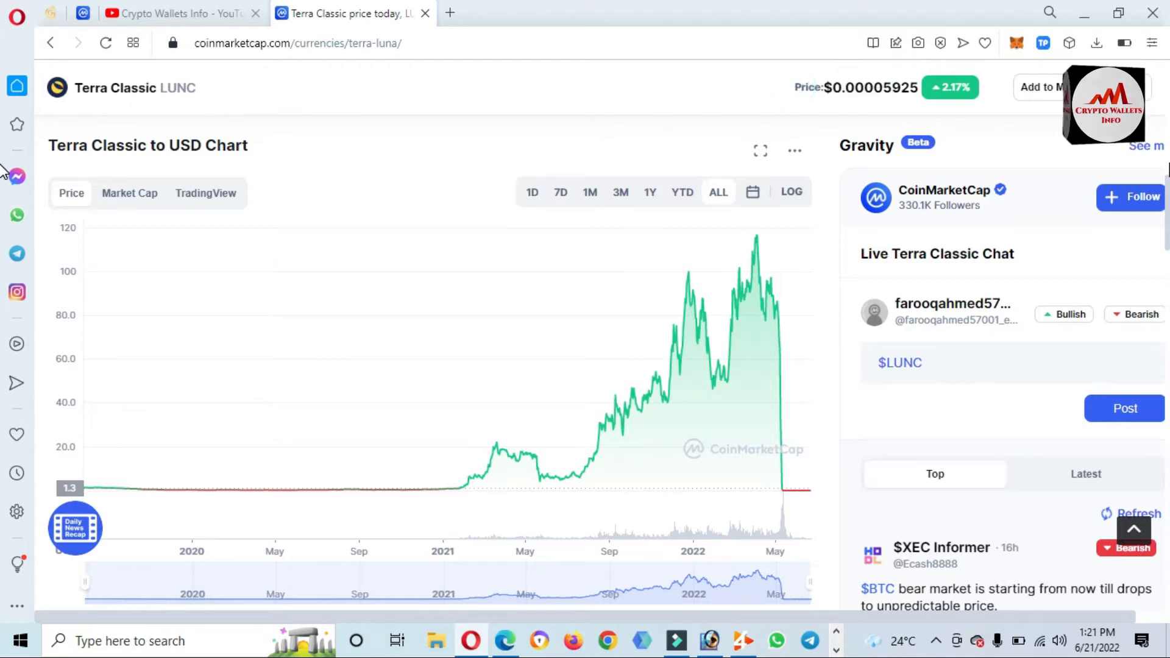
scroll("down", 3)
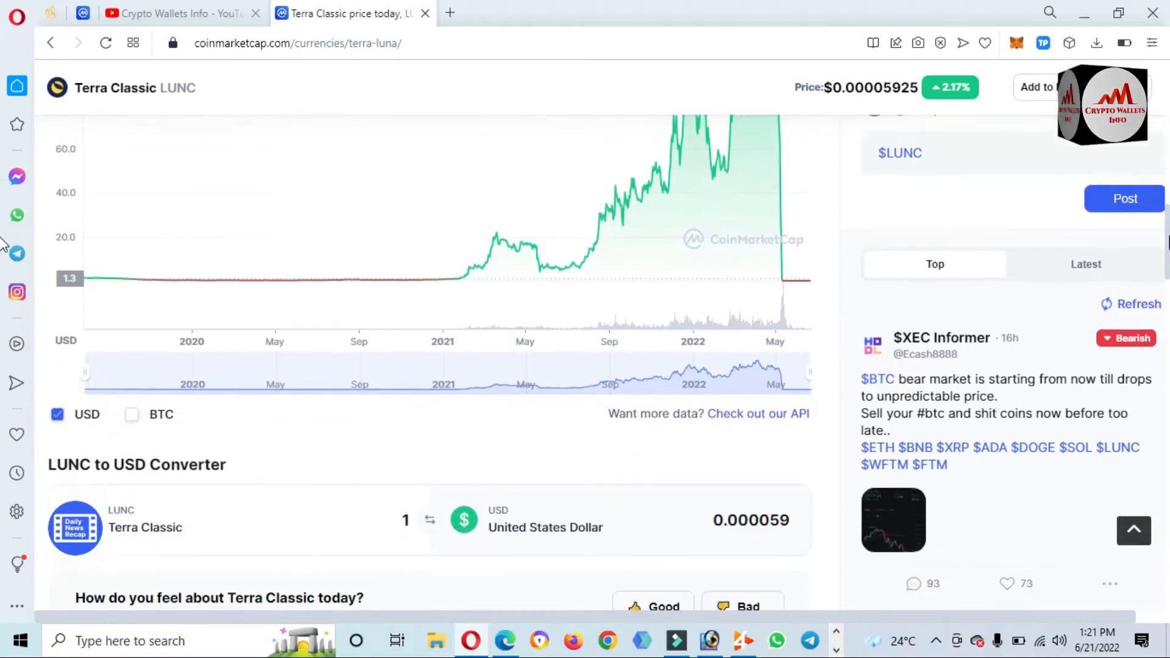
scroll("up", 3)
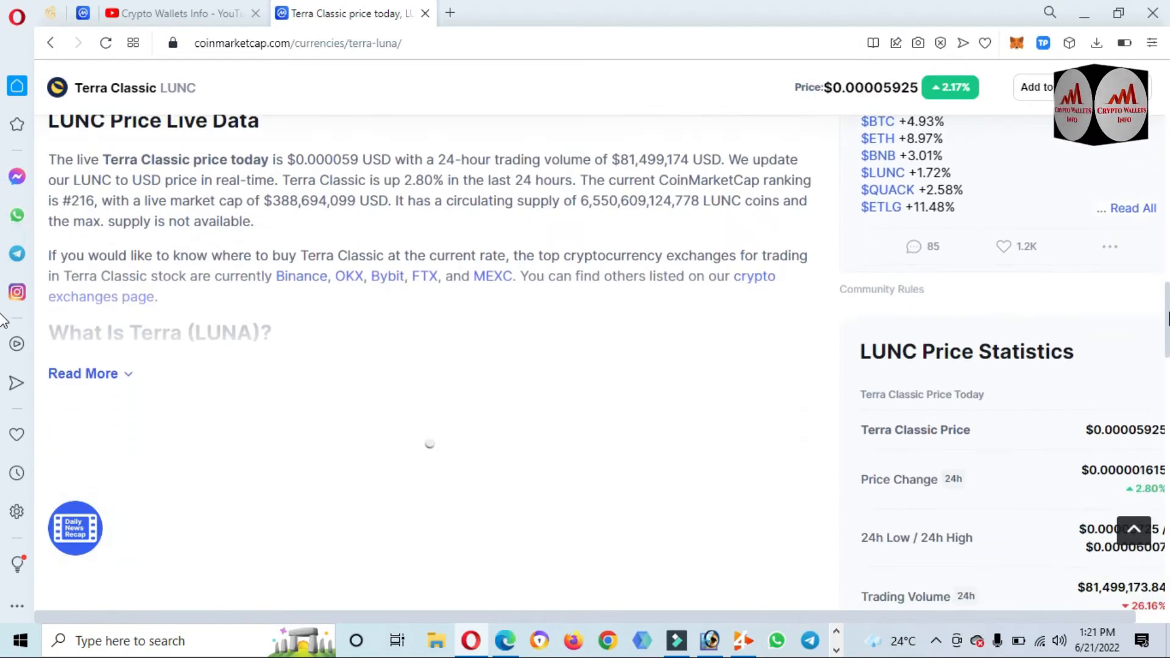
scroll("down", 3)
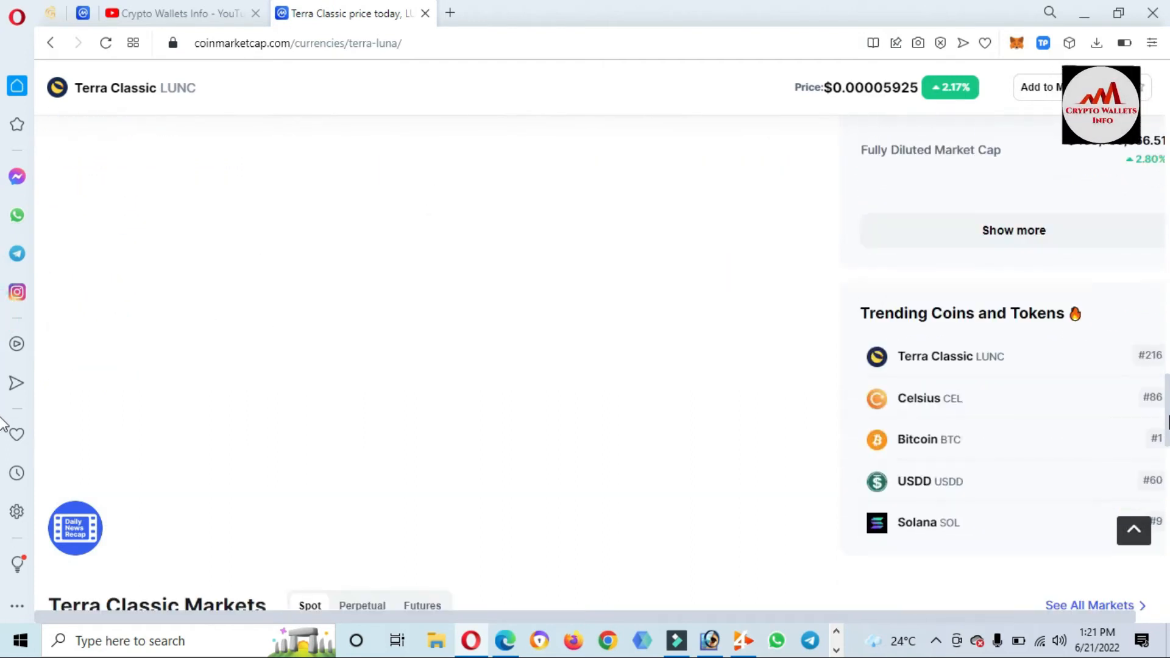
Step: Scroll down to the Terra Classic Markets table of exchanges
scroll("down", 3)
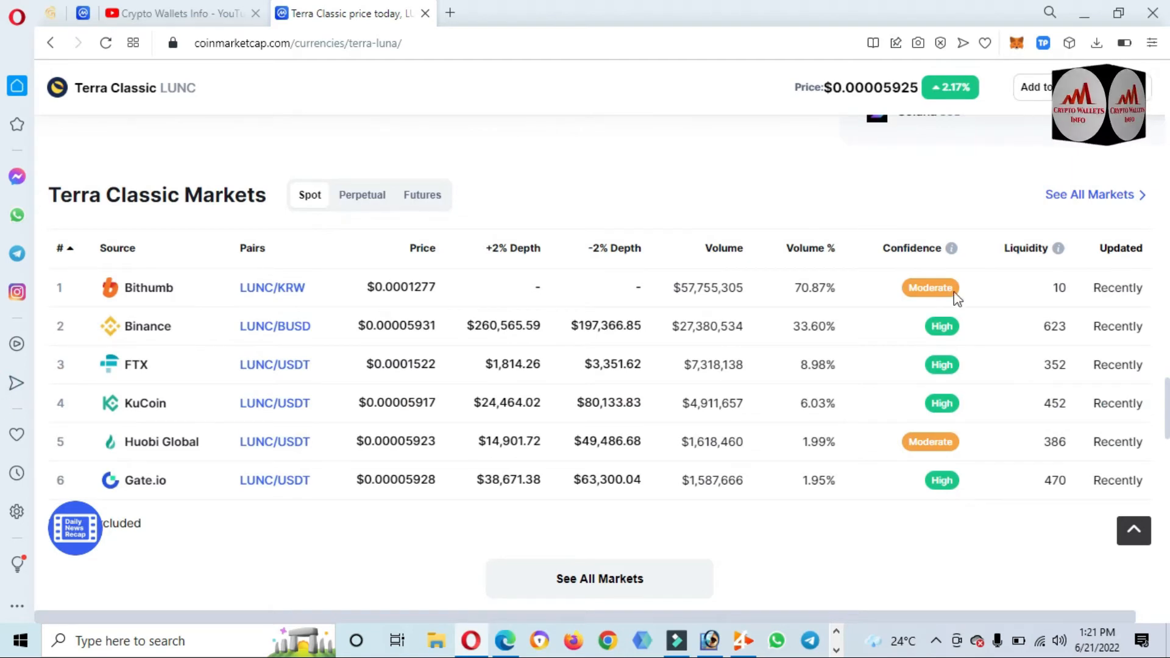
mouse_move(235, 168)
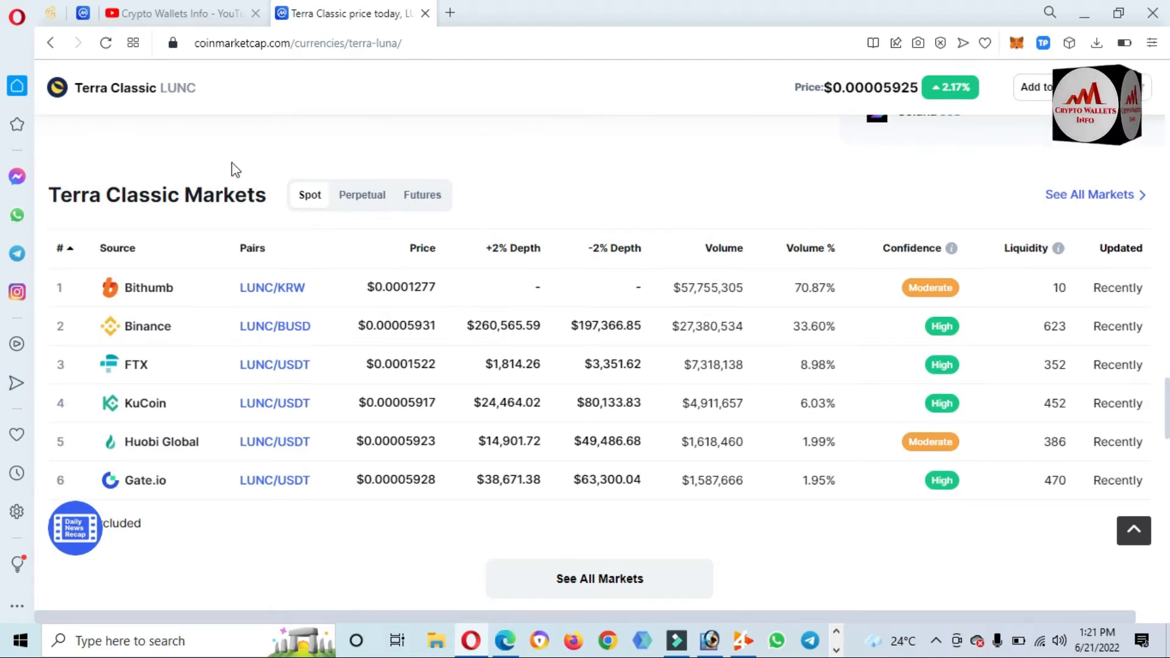
mouse_move(151, 327)
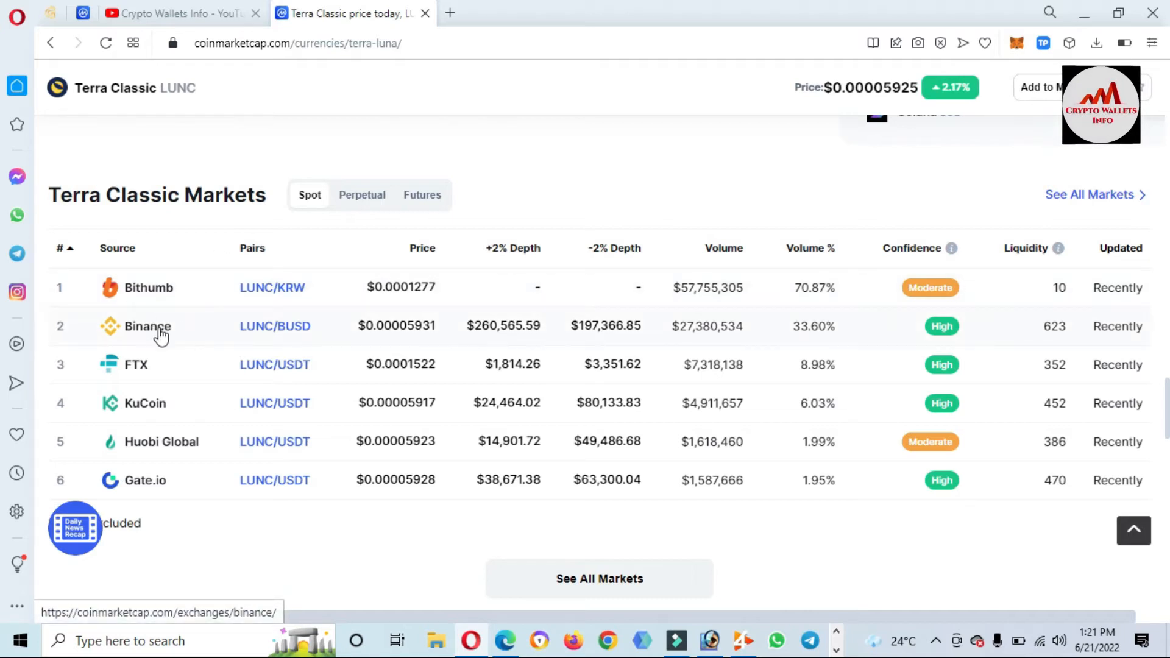
mouse_move(167, 467)
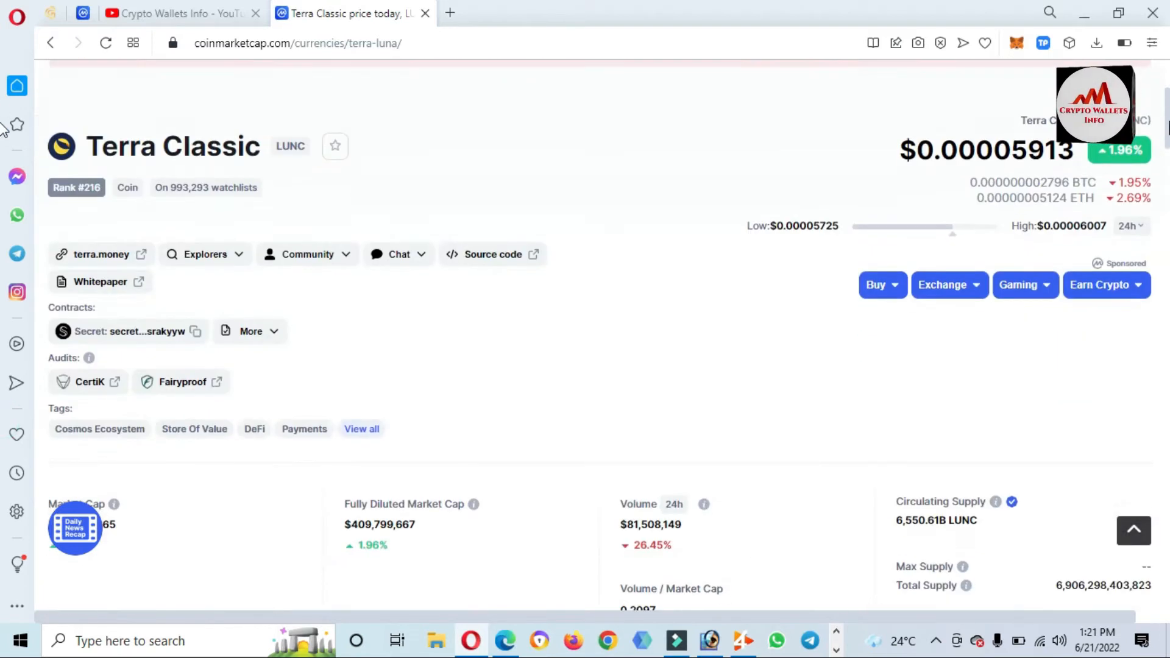
scroll("up", 3)
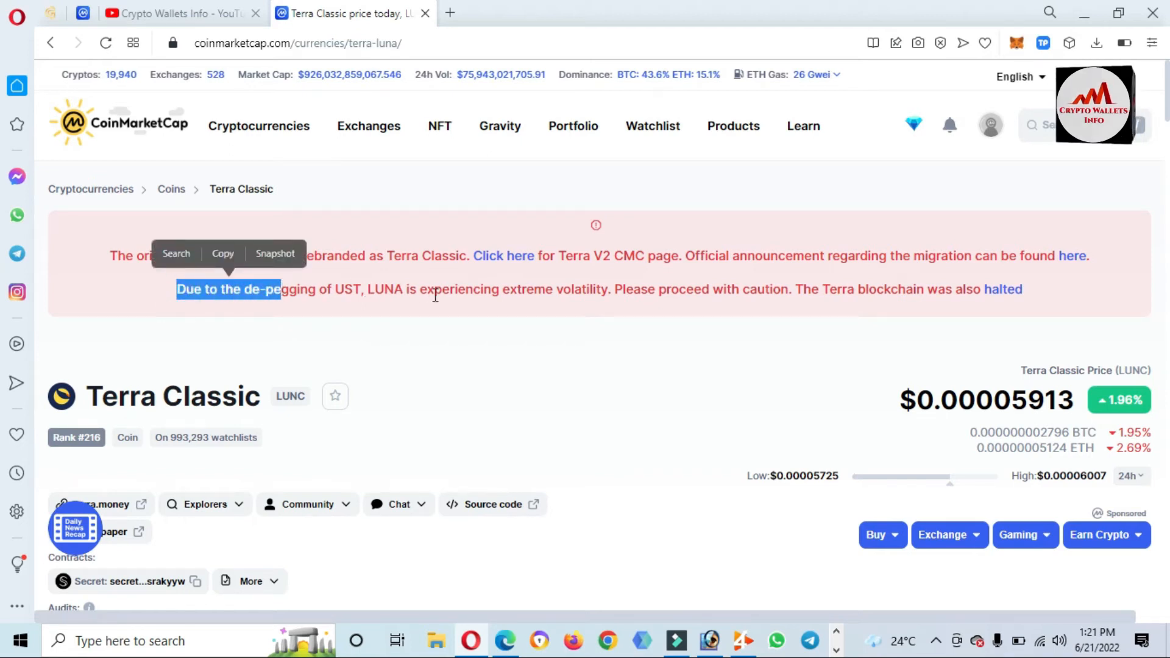
mouse_move(640, 291)
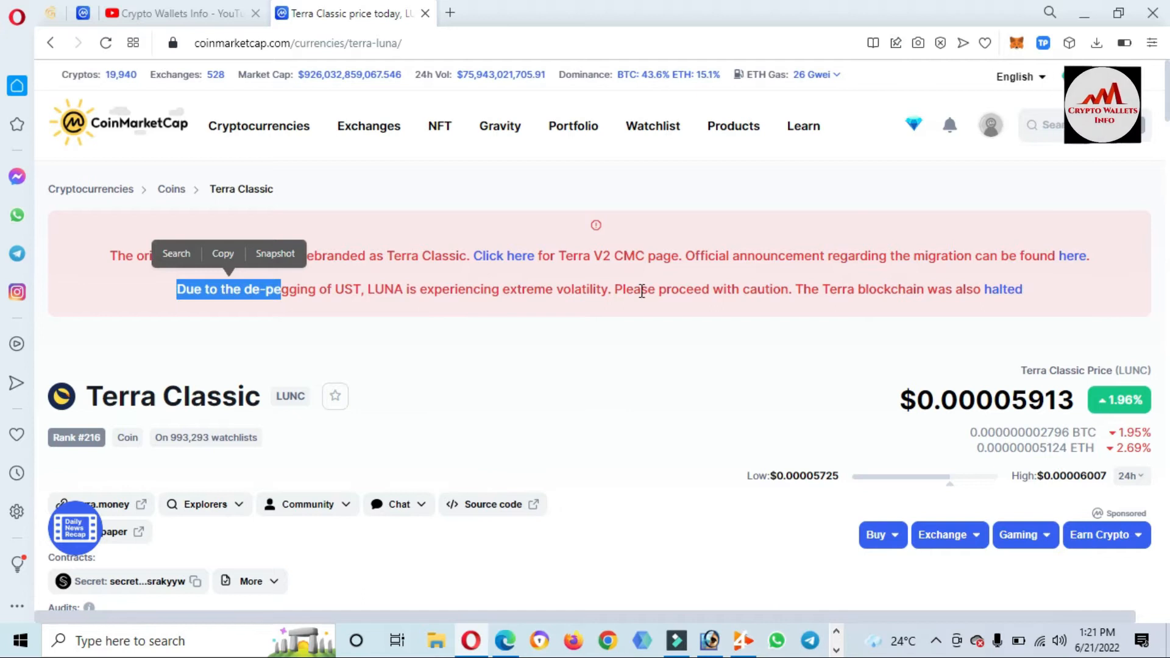
mouse_move(784, 295)
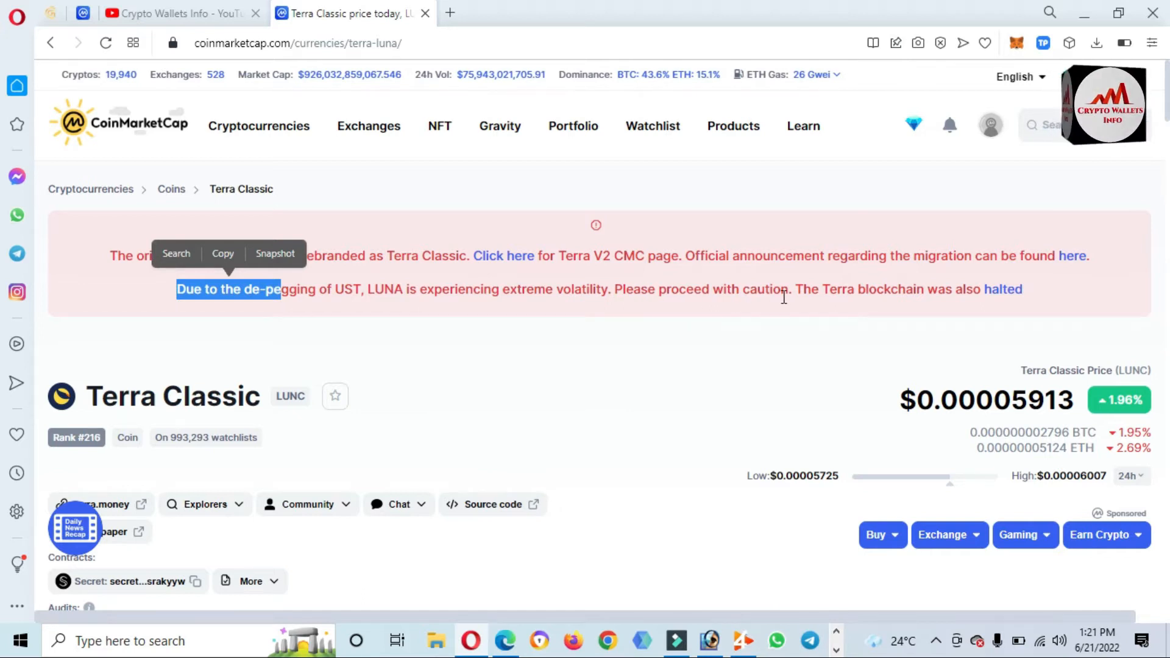
mouse_move(842, 327)
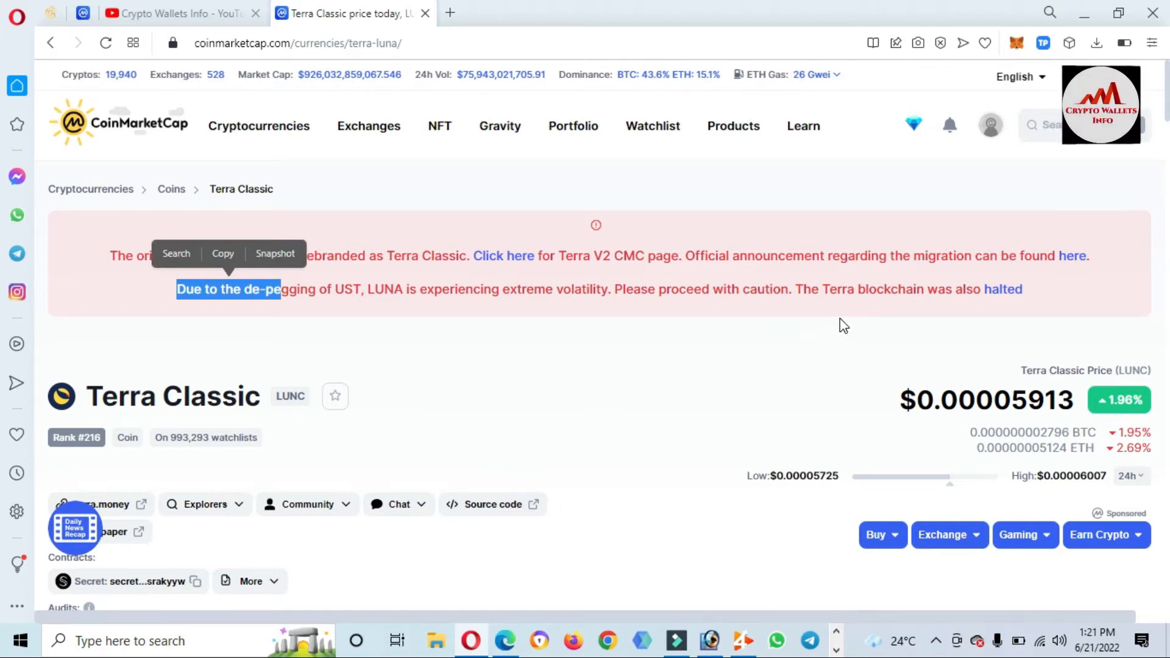
mouse_move(1109, 270)
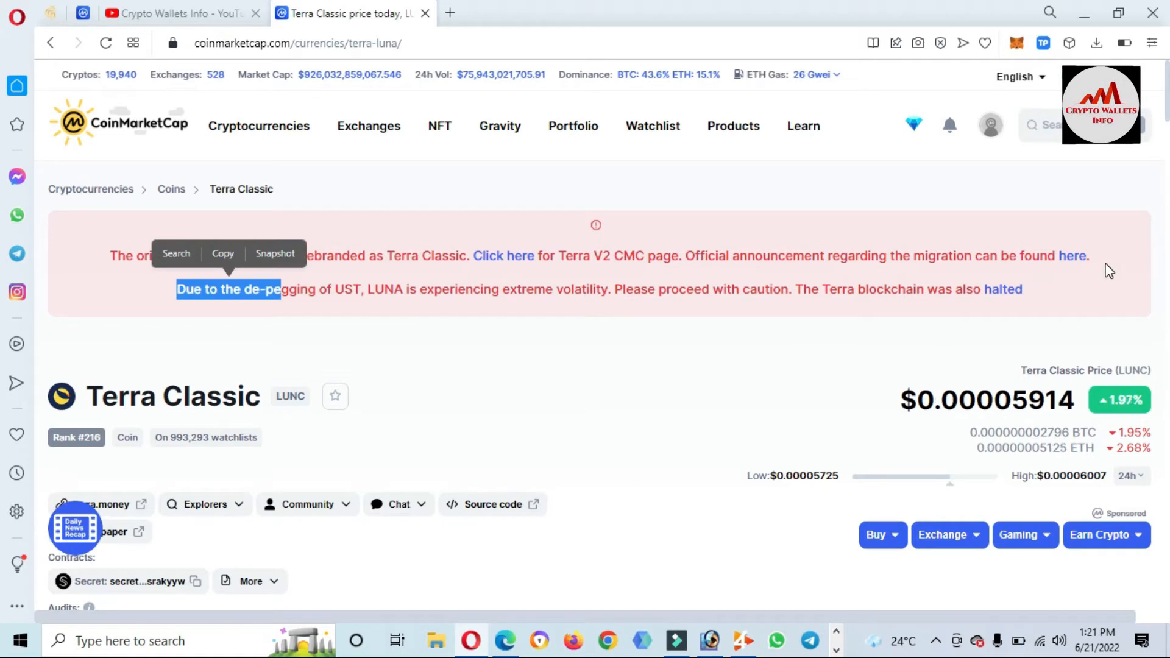
mouse_move(1093, 357)
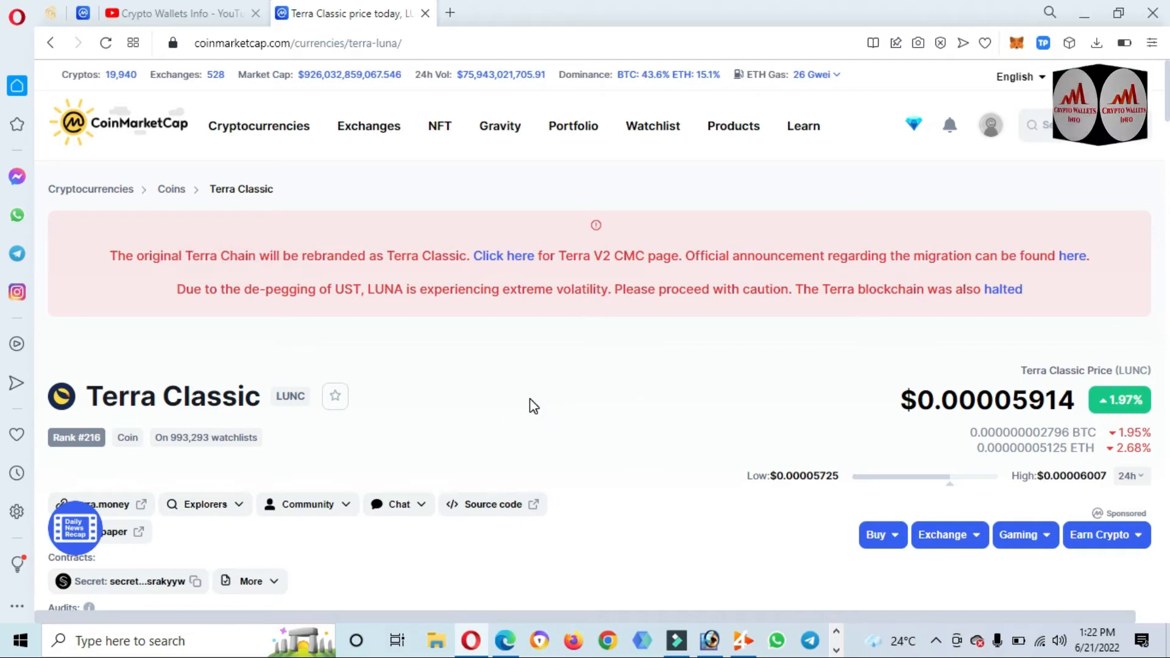
mouse_move(478, 198)
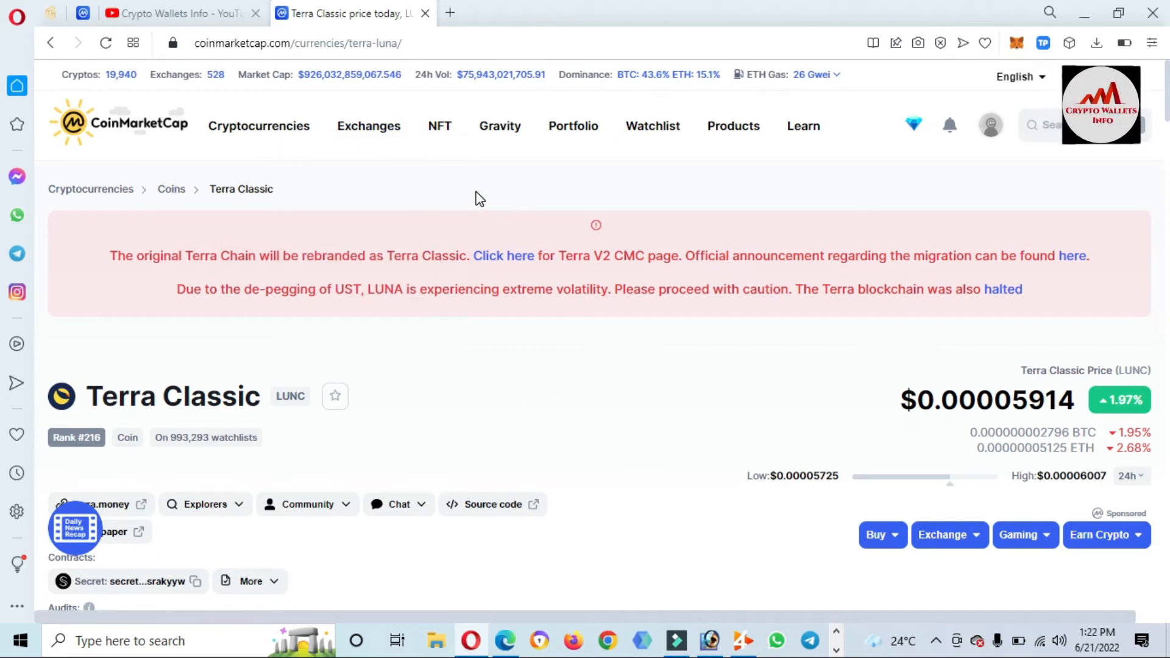
mouse_move(490, 74)
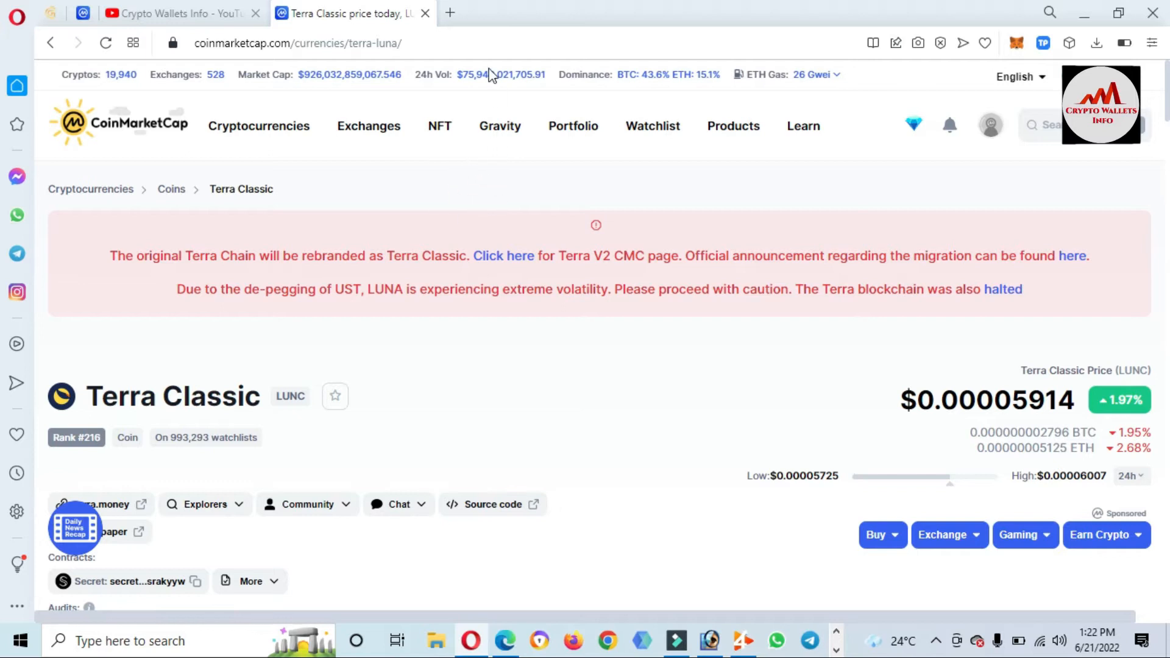
left_click(449, 12)
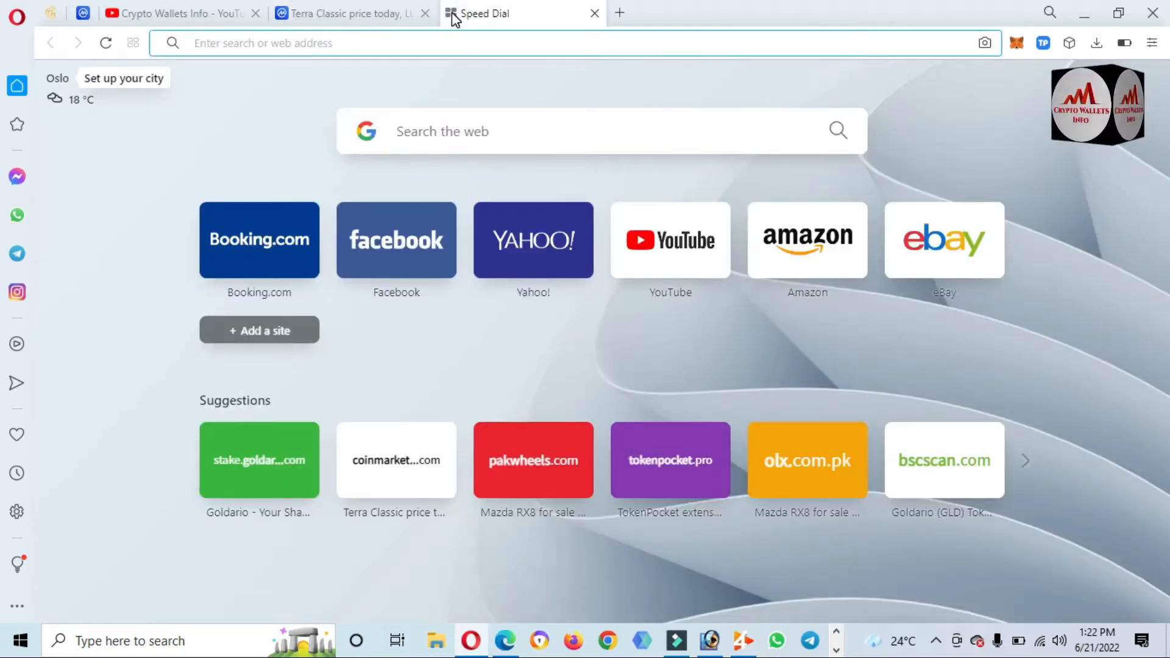
Step: Type 'terra luna wa' in the new tab's address bar for a Terra Luna wallet search
type("ter")
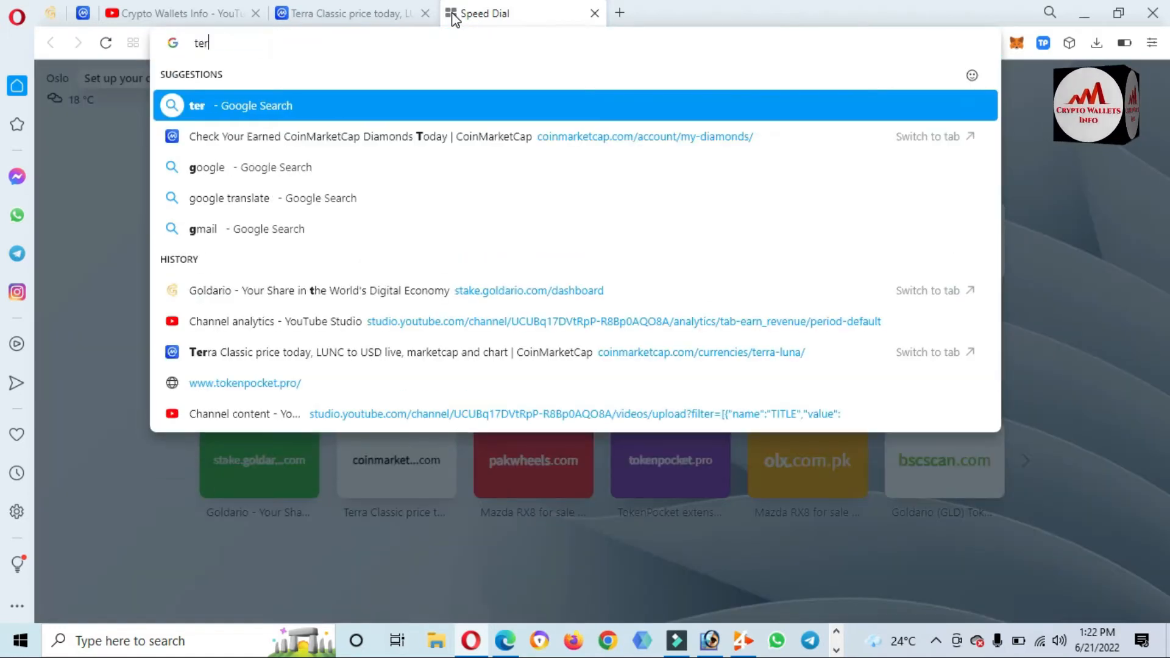
type("ra")
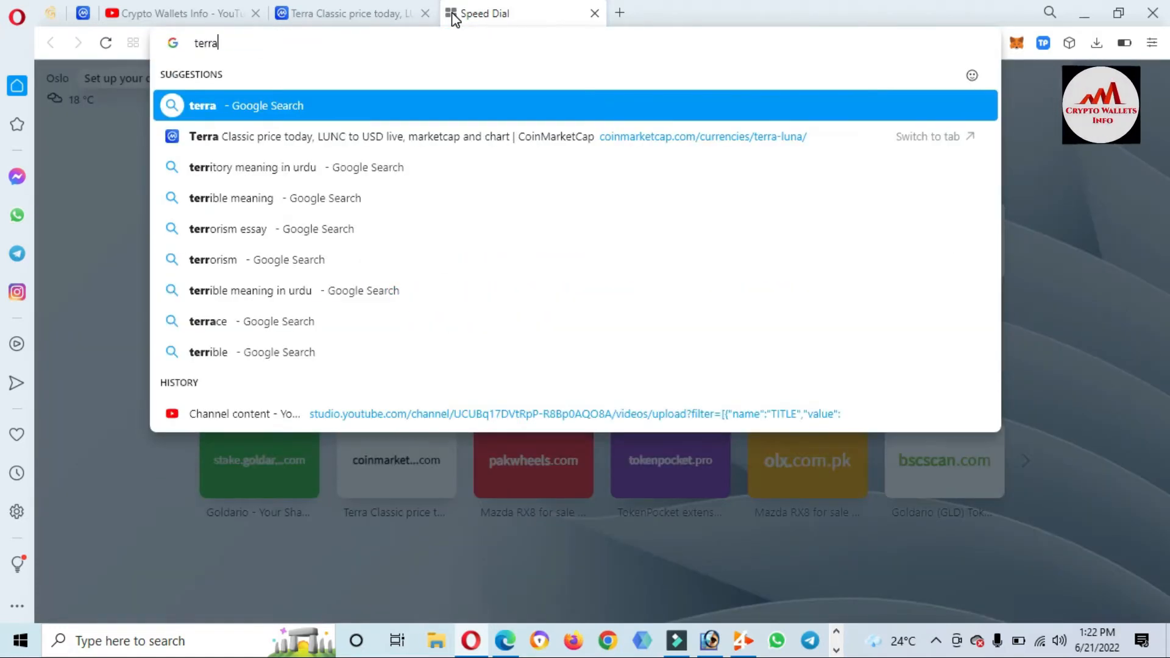
type("luna")
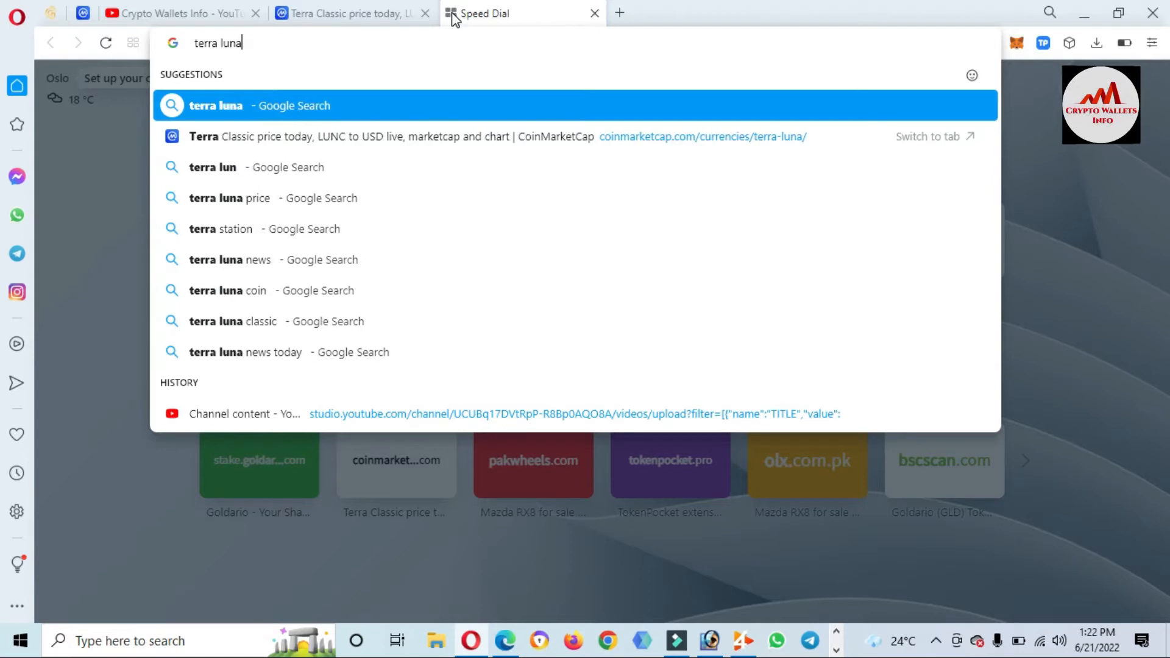
type("wallet")
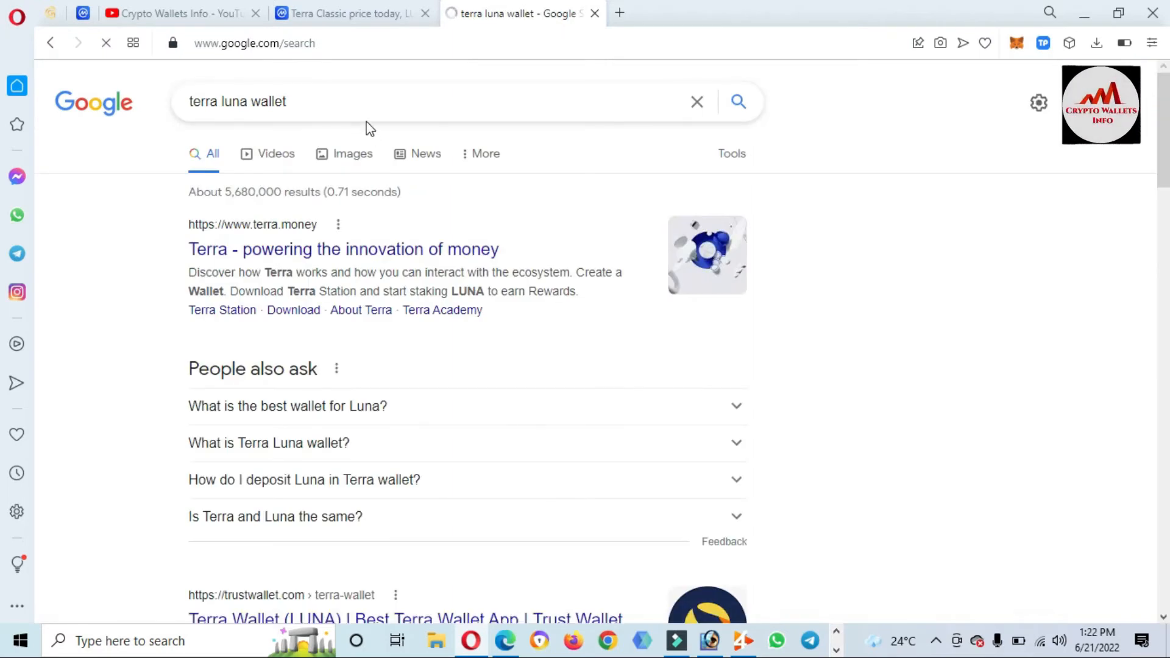
mouse_move(344, 249)
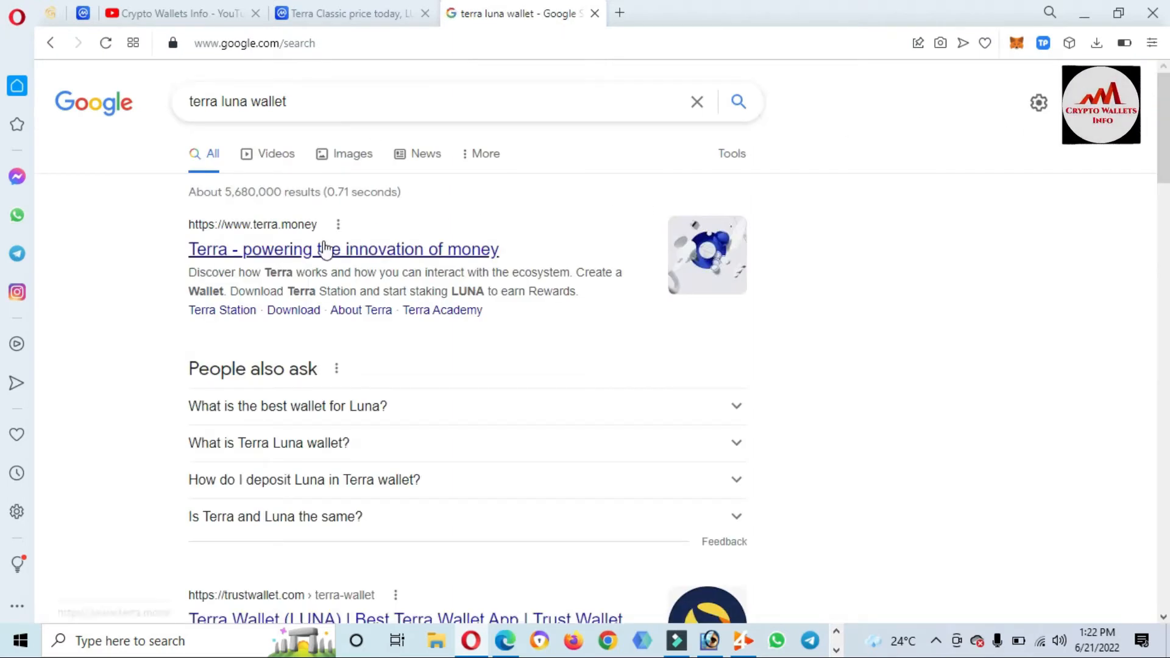
mouse_move(343, 248)
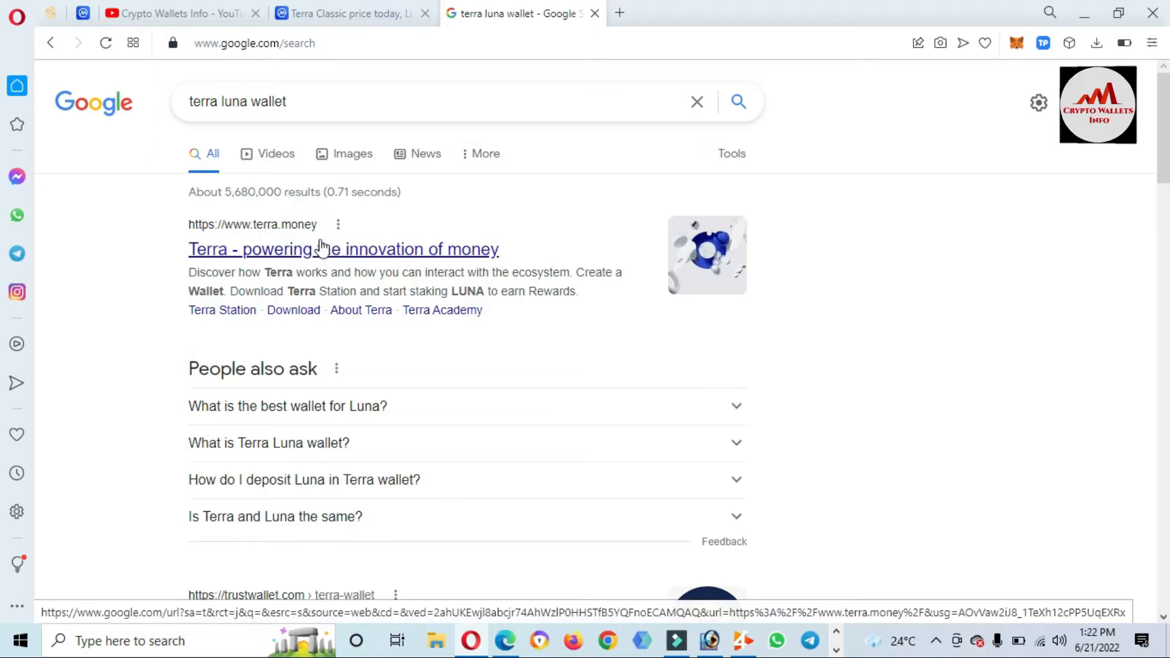
mouse_move(303, 252)
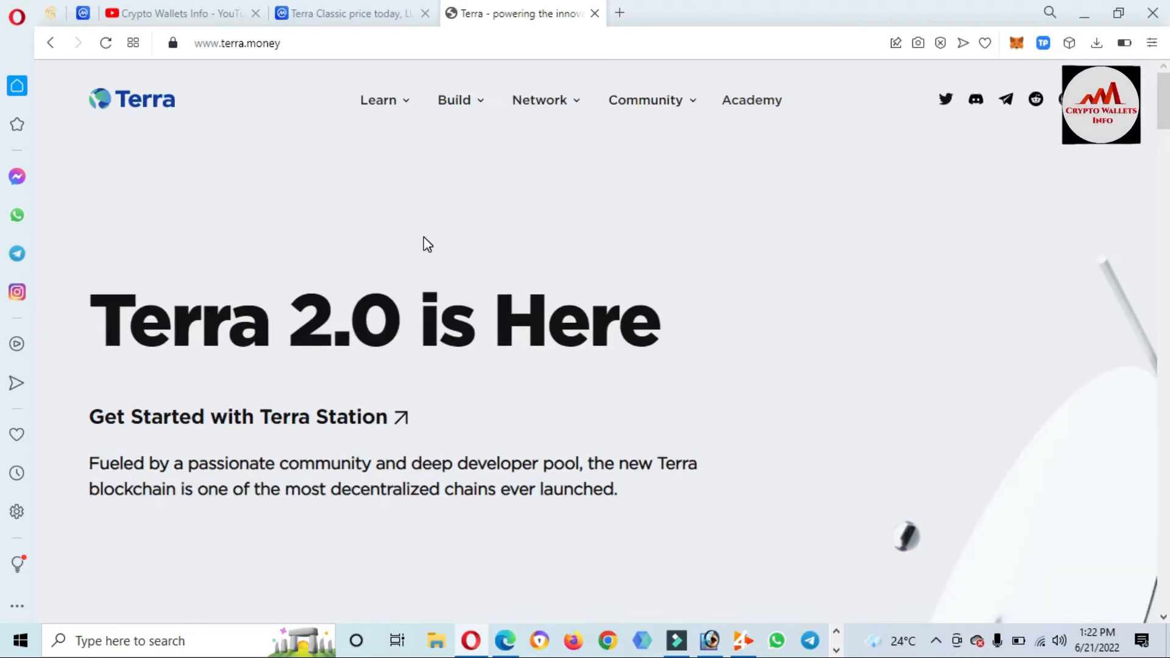
mouse_move(897, 195)
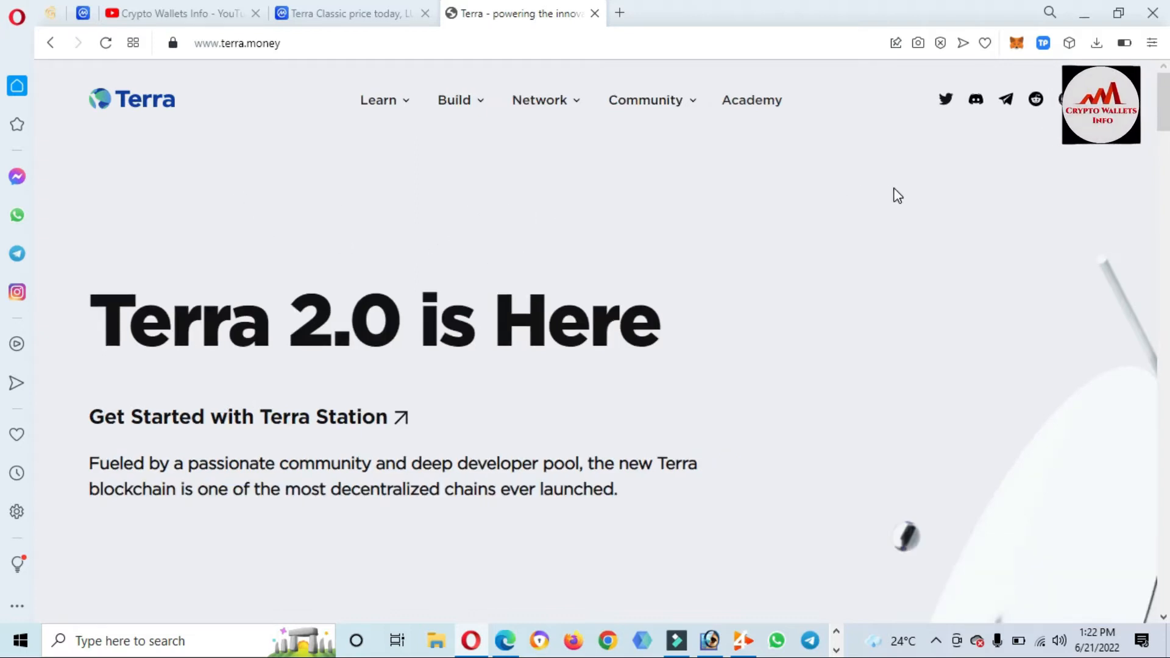
Step: Scroll terra.money to the Create a Wallet card and open its Terra Station guide
scroll("down", 3)
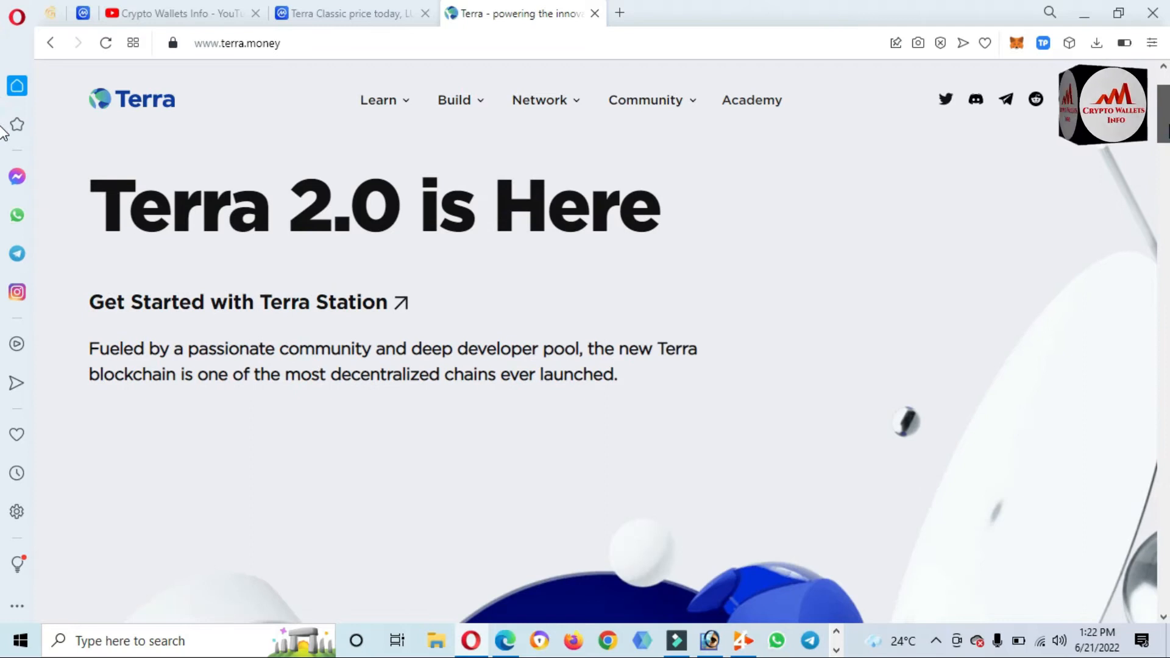
scroll("down", 3)
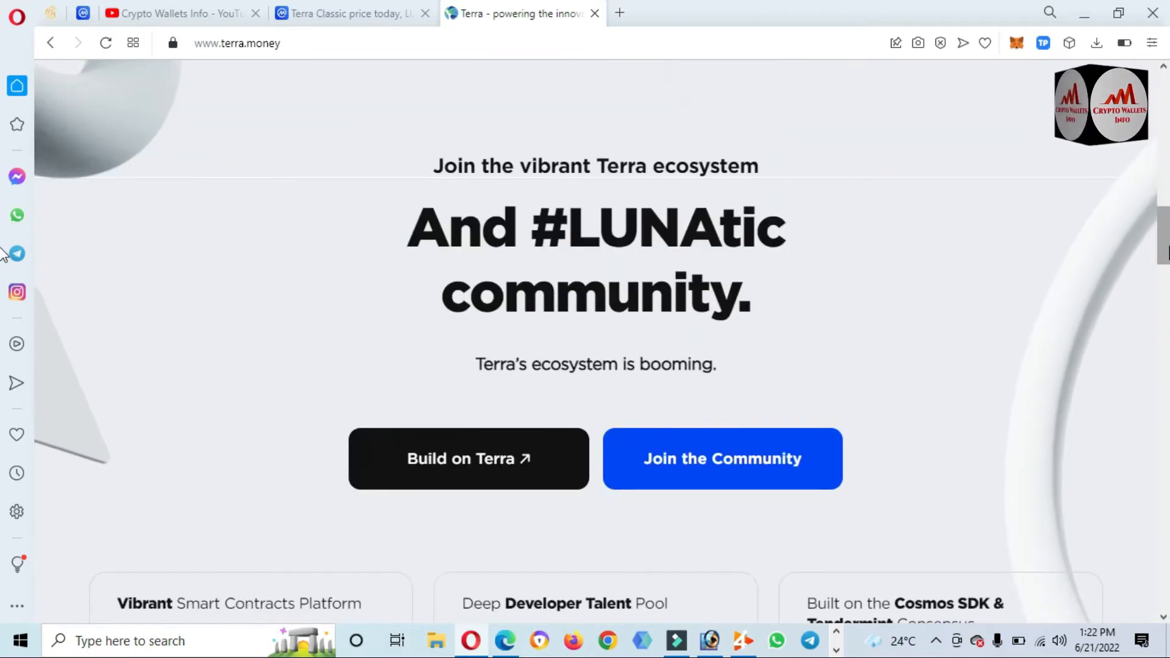
scroll("down", 3)
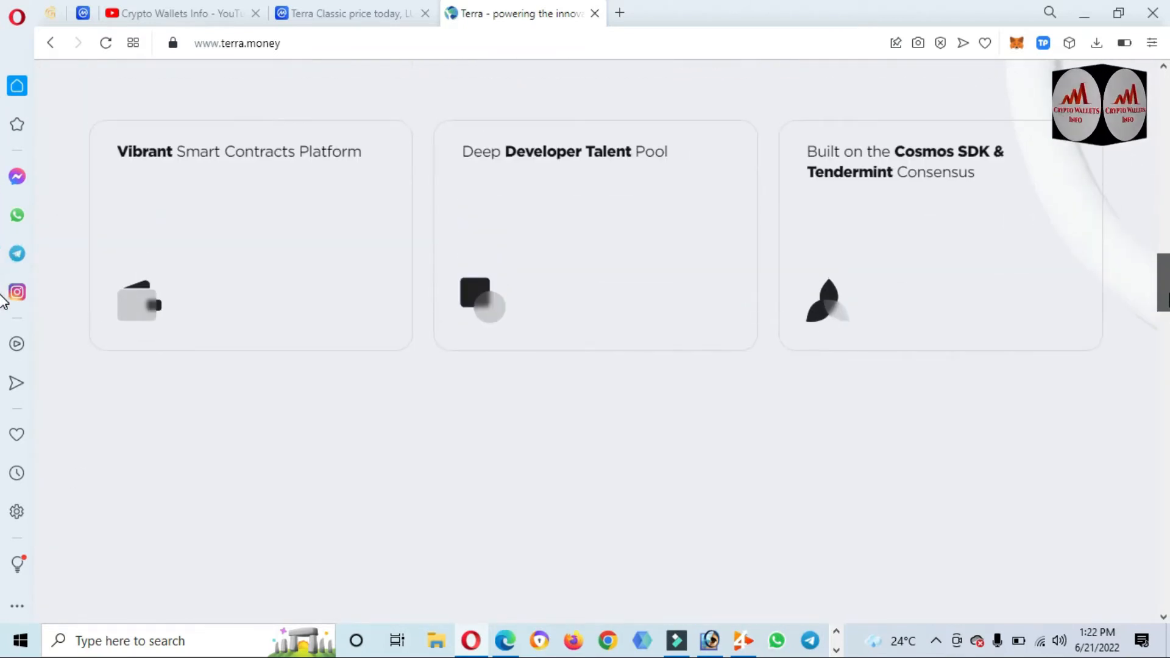
scroll("down", 3)
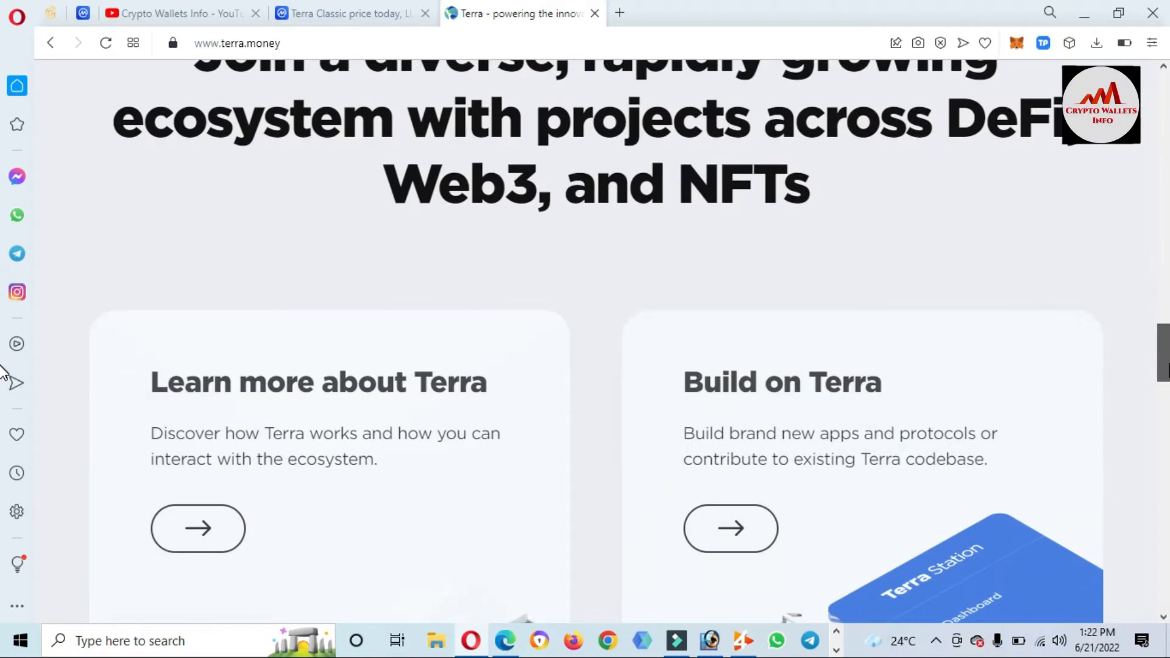
scroll("down", 3)
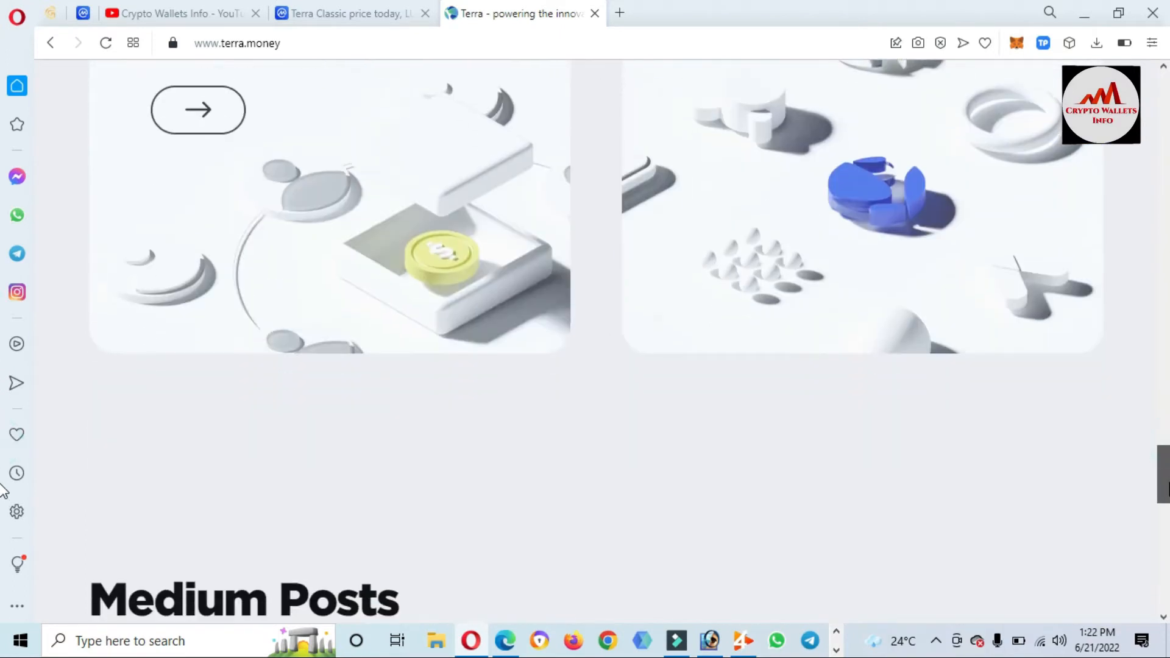
scroll("up", 3)
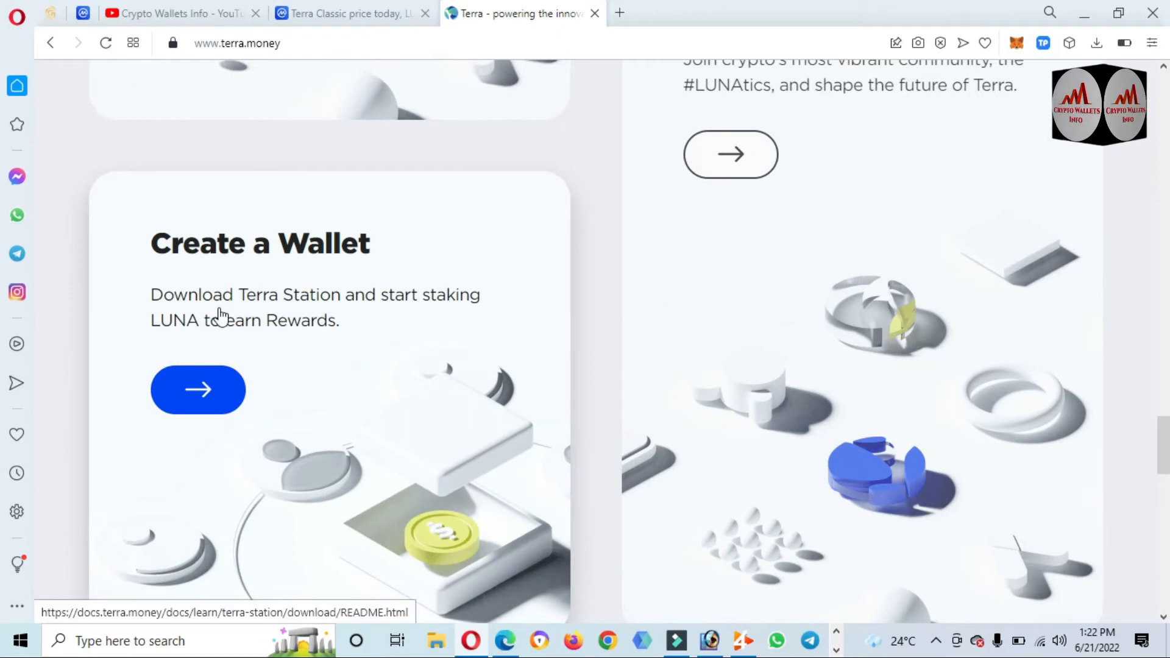
left_click(198, 389)
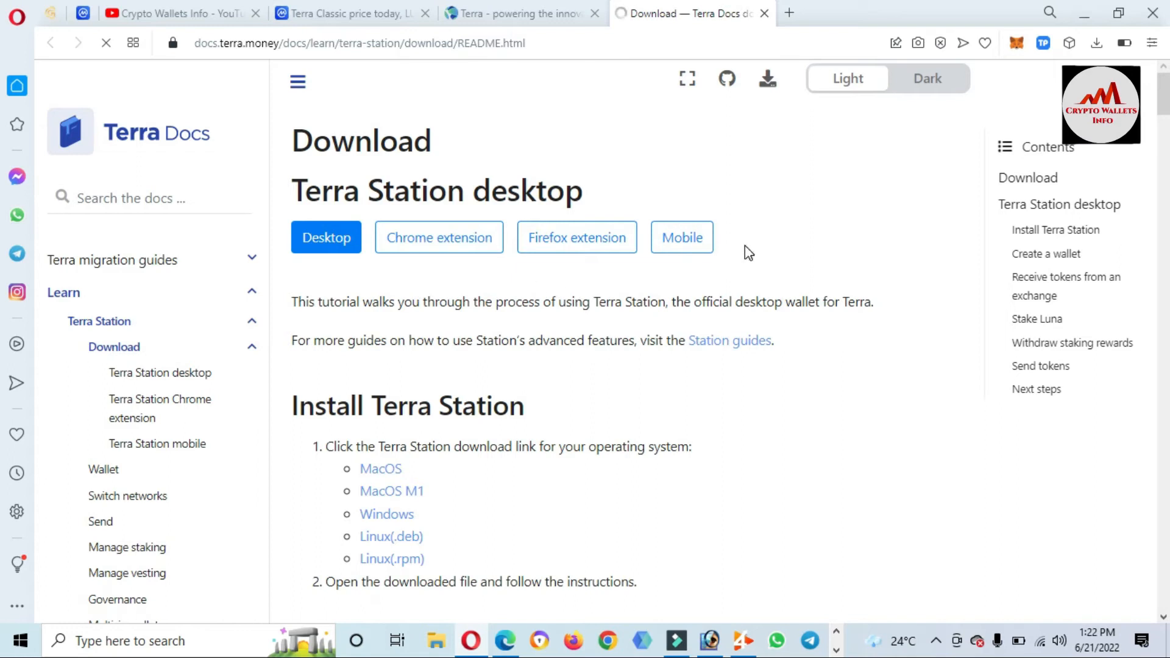
mouse_move(438, 267)
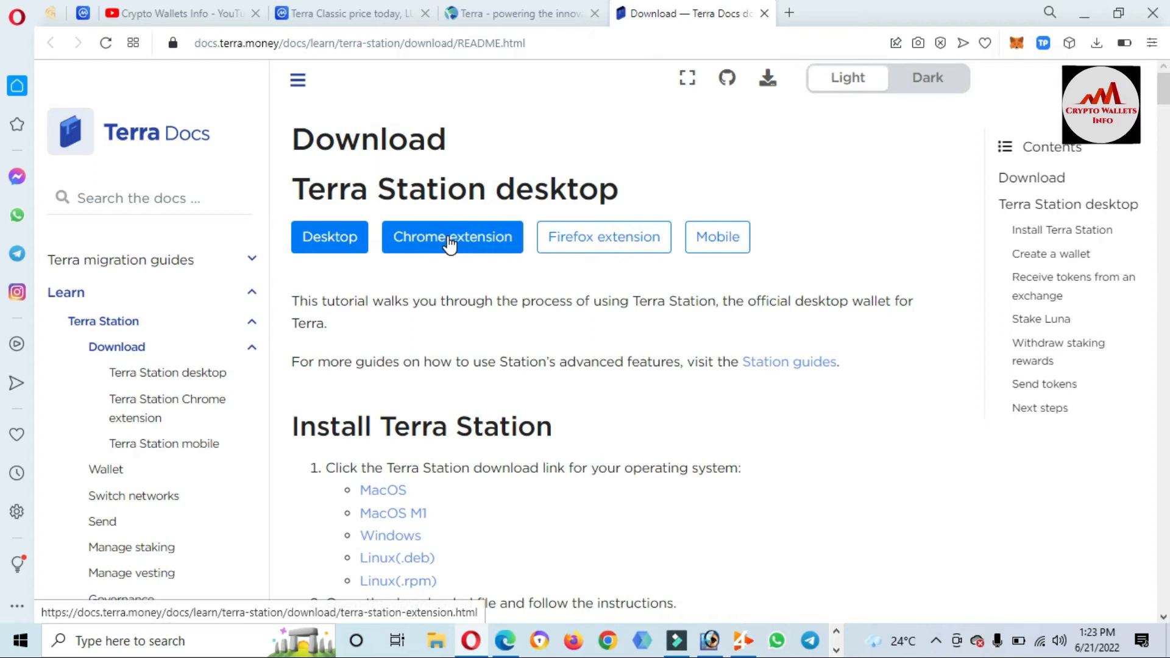
Step: Switch to the Chrome extension guide and follow its Google Chrome prerequisite link
left_click(451, 236)
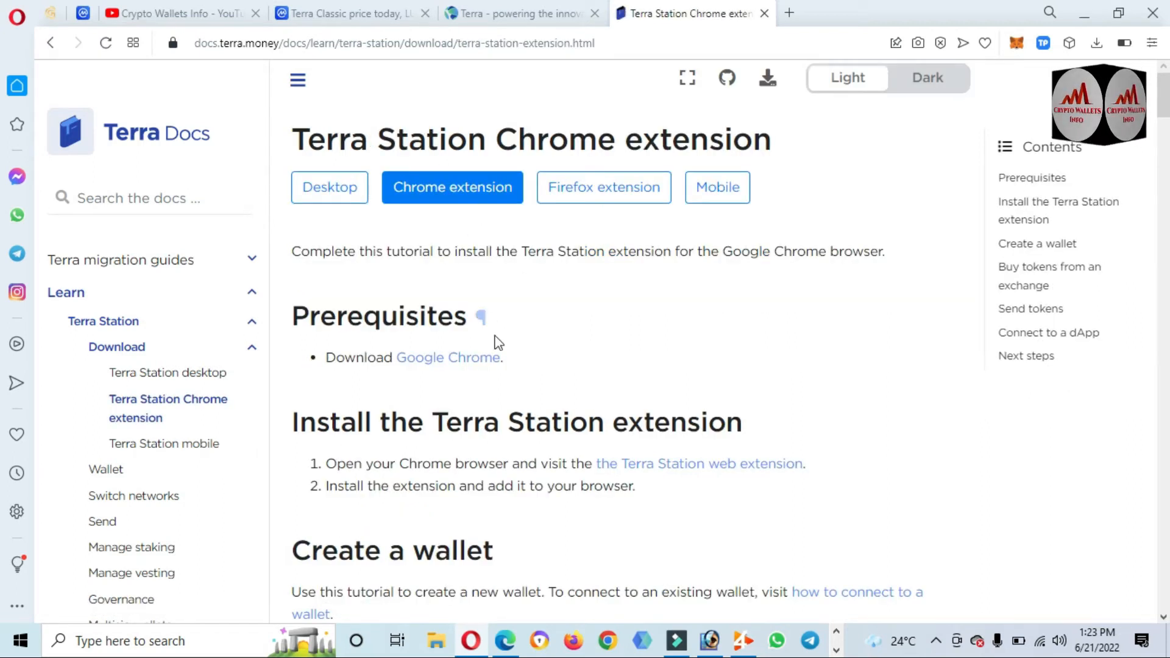
left_click(447, 357)
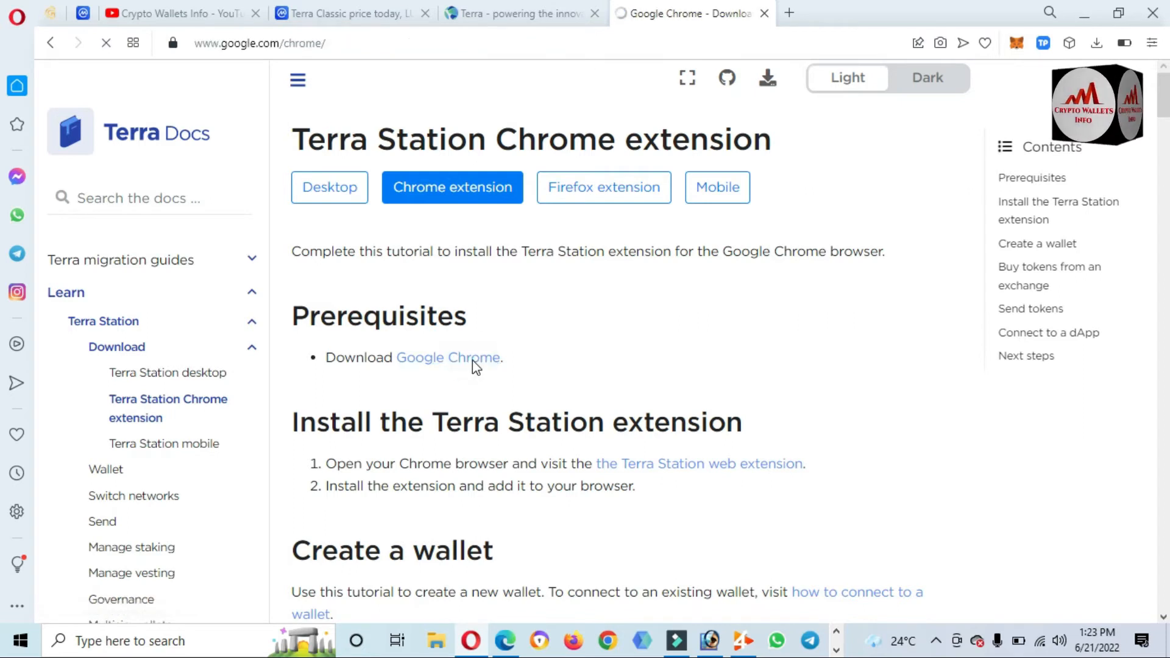
left_click(447, 357)
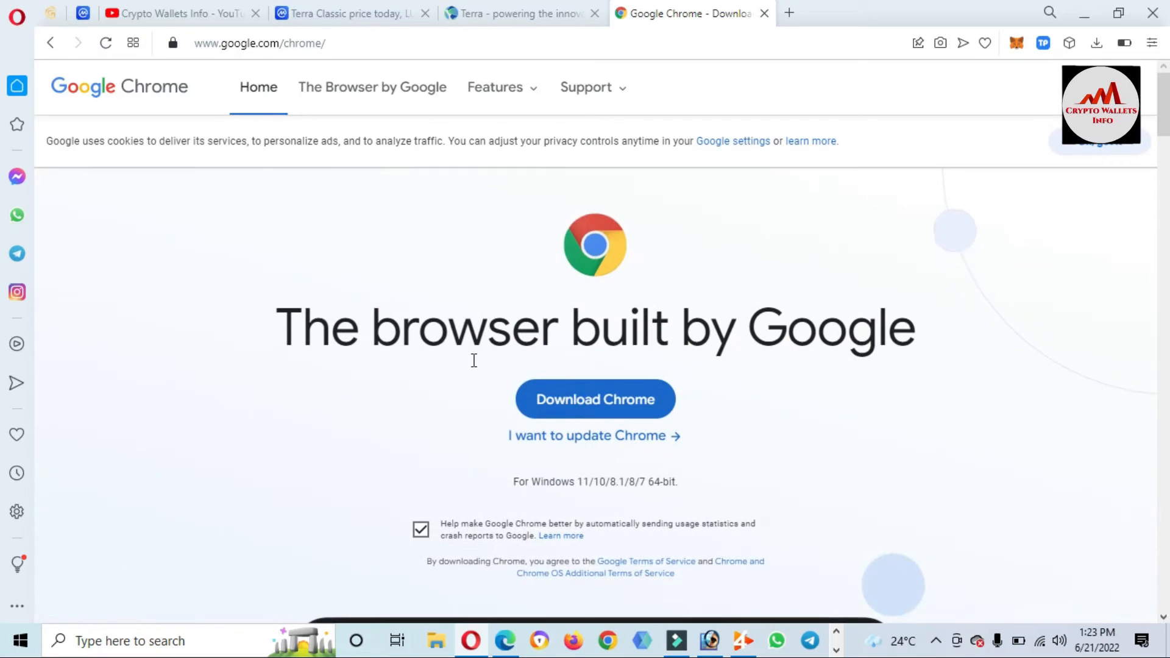
mouse_move(595, 411)
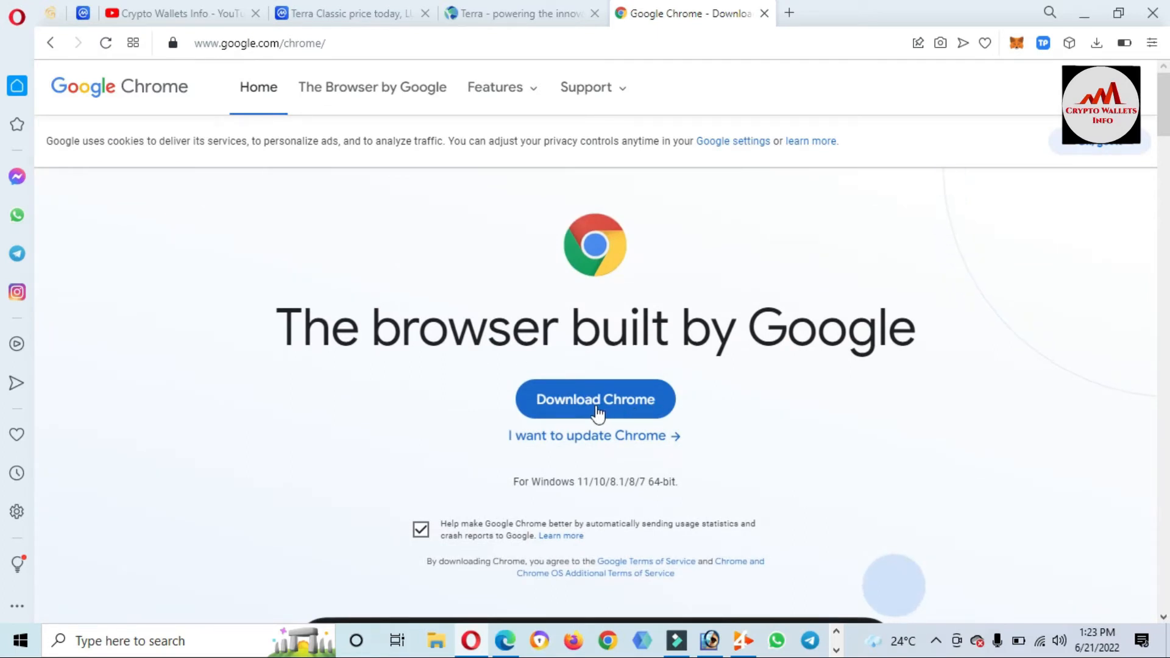
Step: Start the Google Chrome download, then return to the terra.money tab
left_click(594, 400)
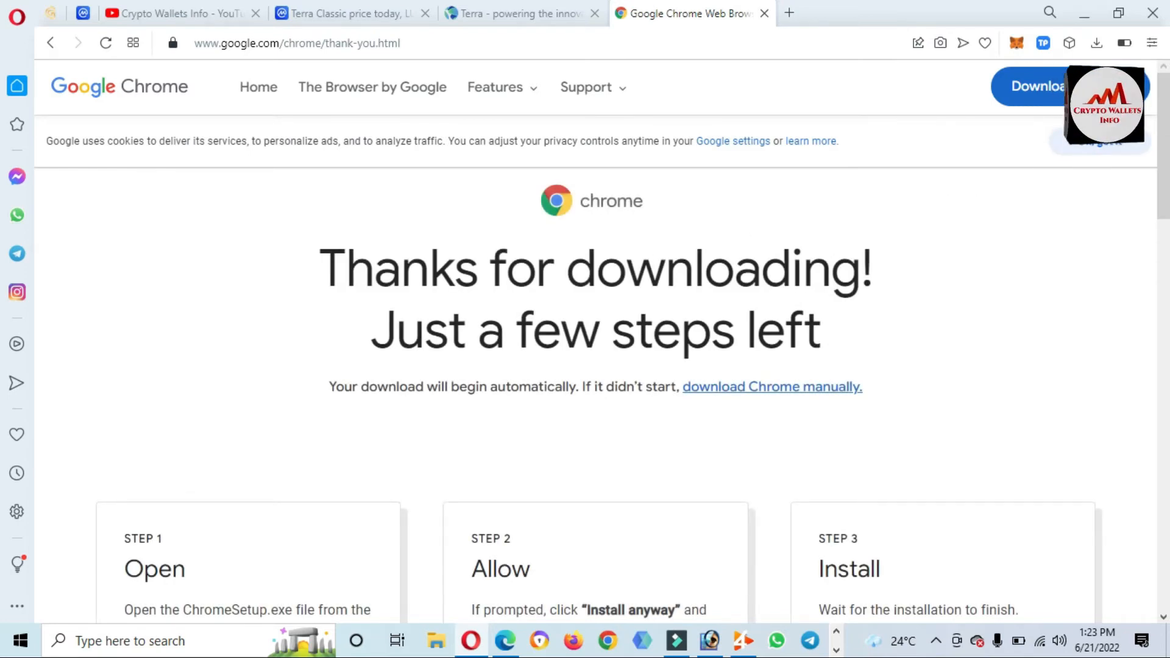
left_click(1032, 87)
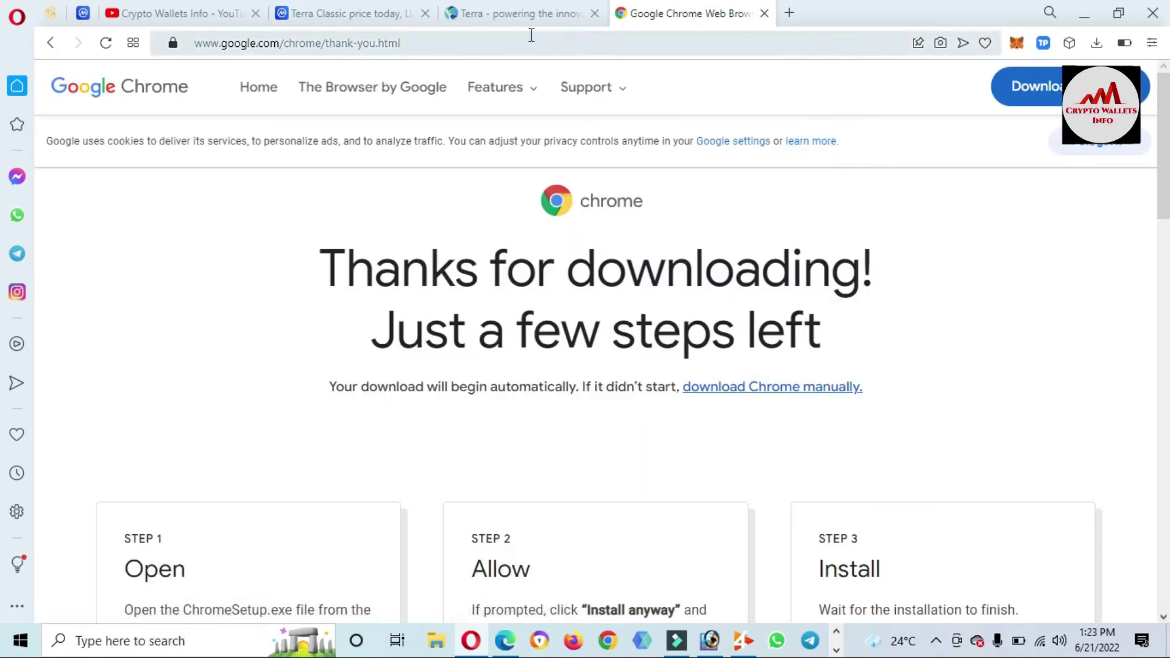
left_click(518, 14)
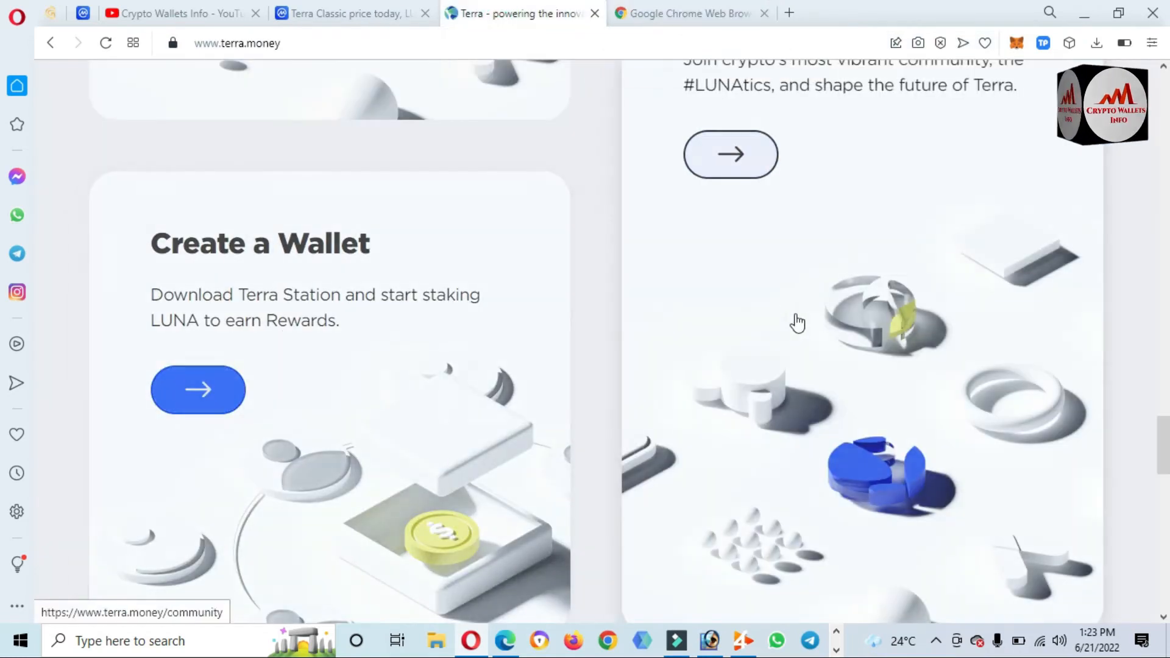
mouse_move(42, 67)
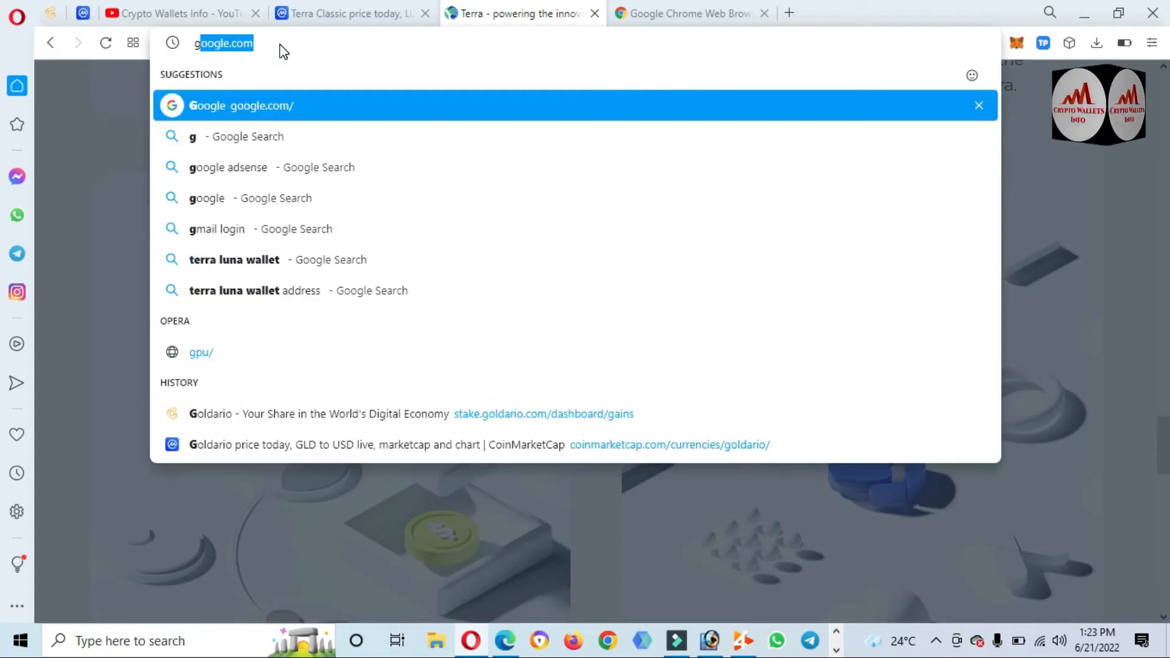
Step: Go back to Google in the CoinMarketCap tab and search 'terra luna wallet address'
type("g")
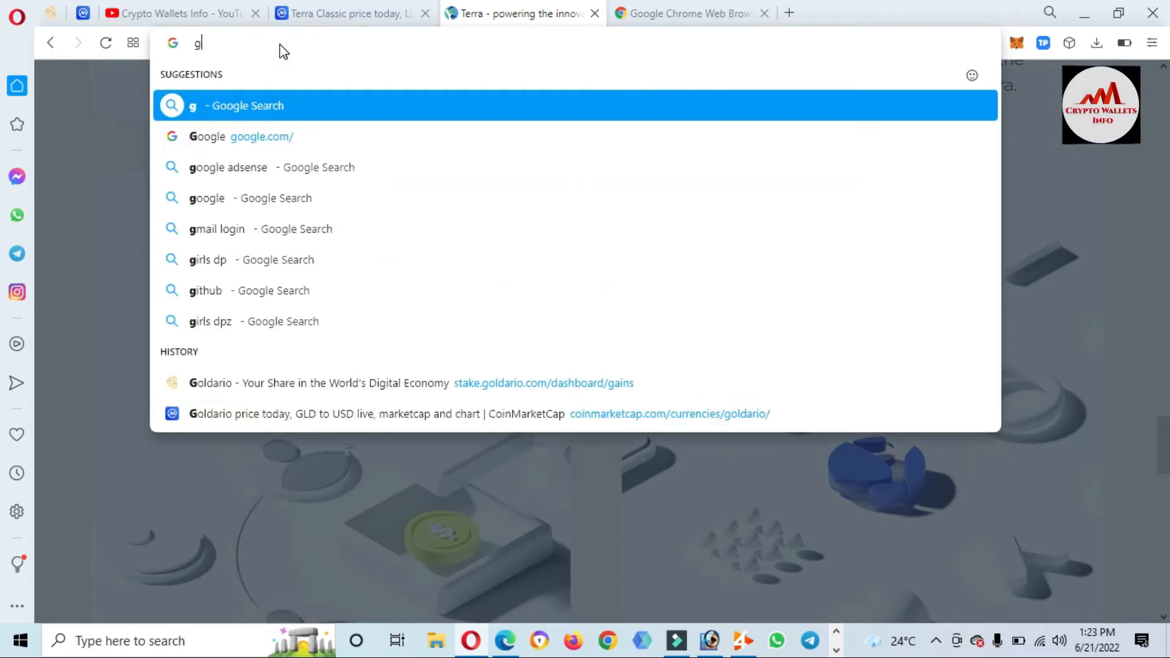
left_click(51, 42)
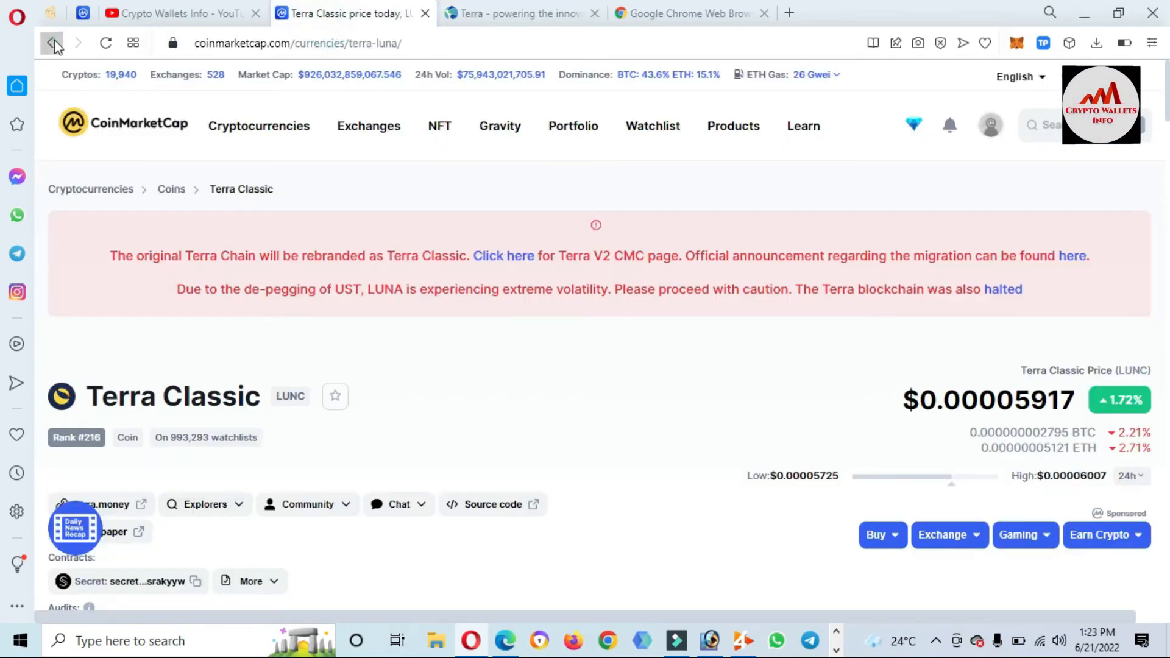
left_click(52, 43)
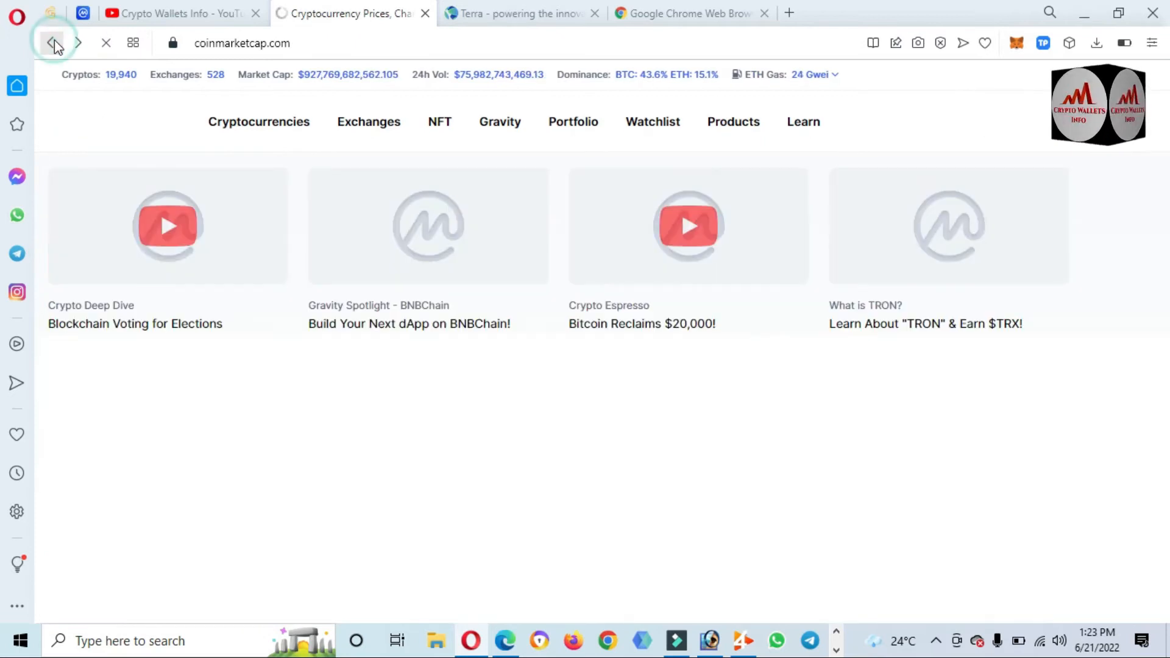
left_click(51, 42)
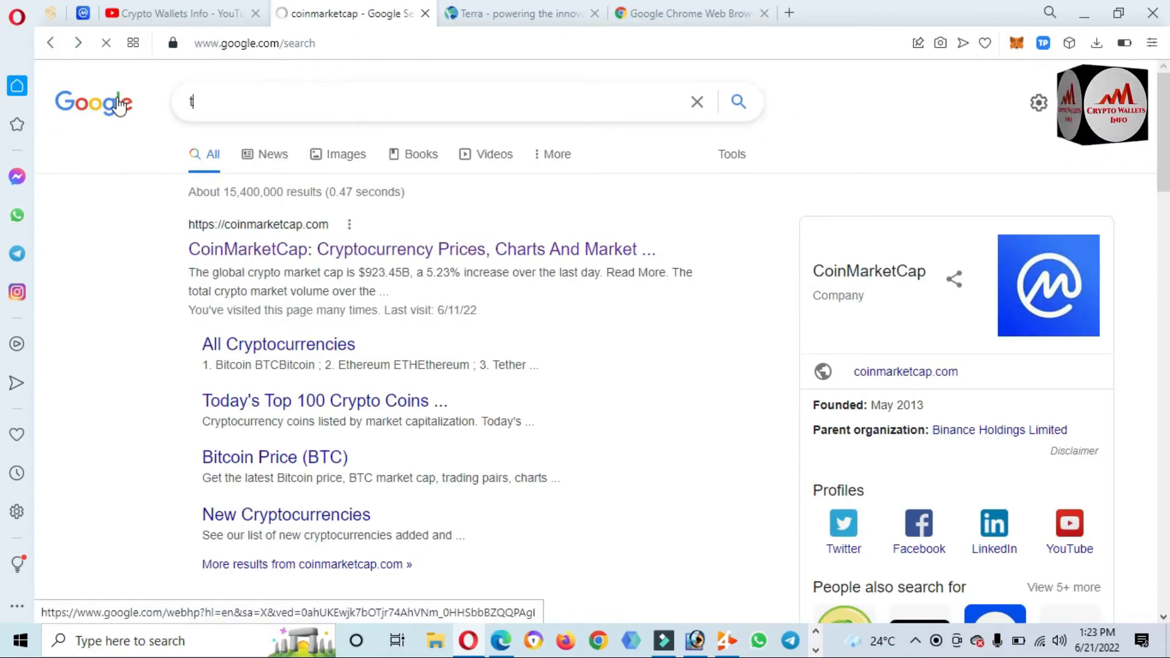
type("erra")
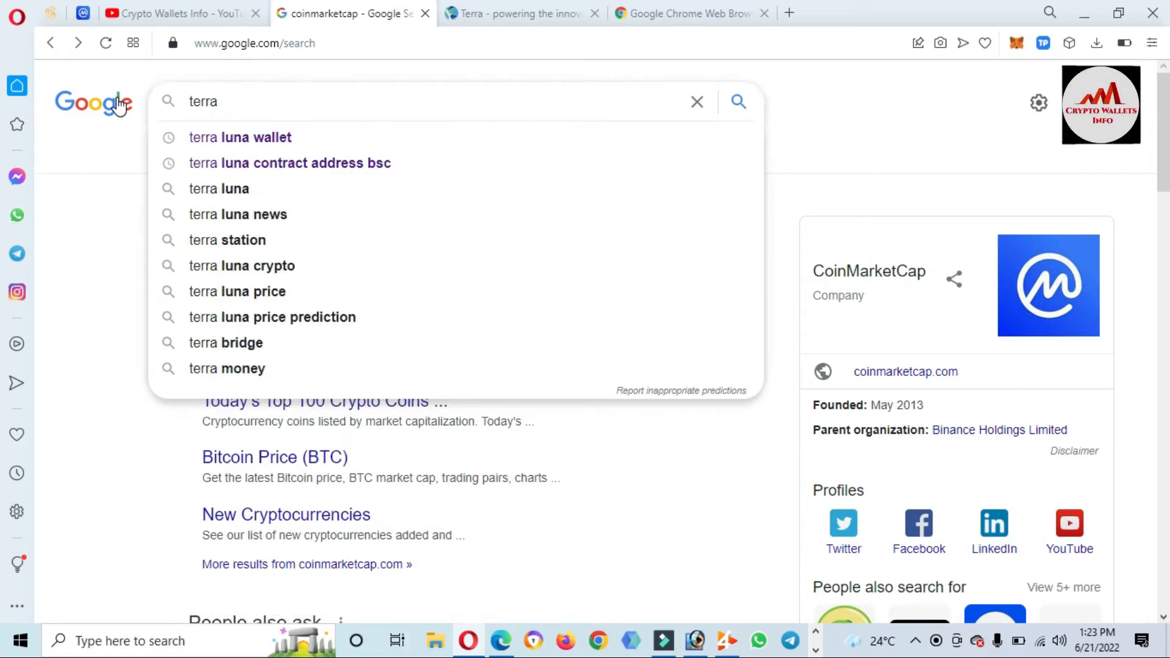
type("luna wallet address")
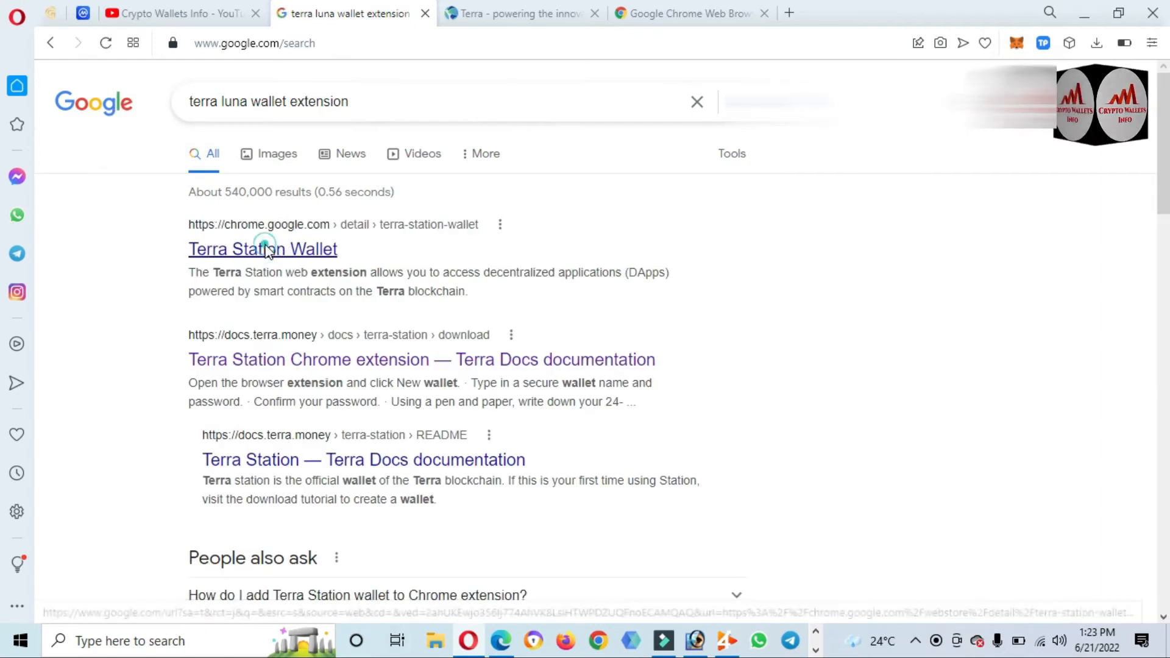
Step: Add the Terra Station Wallet extension to Opera from its store listing and confirm the install
left_click(263, 249)
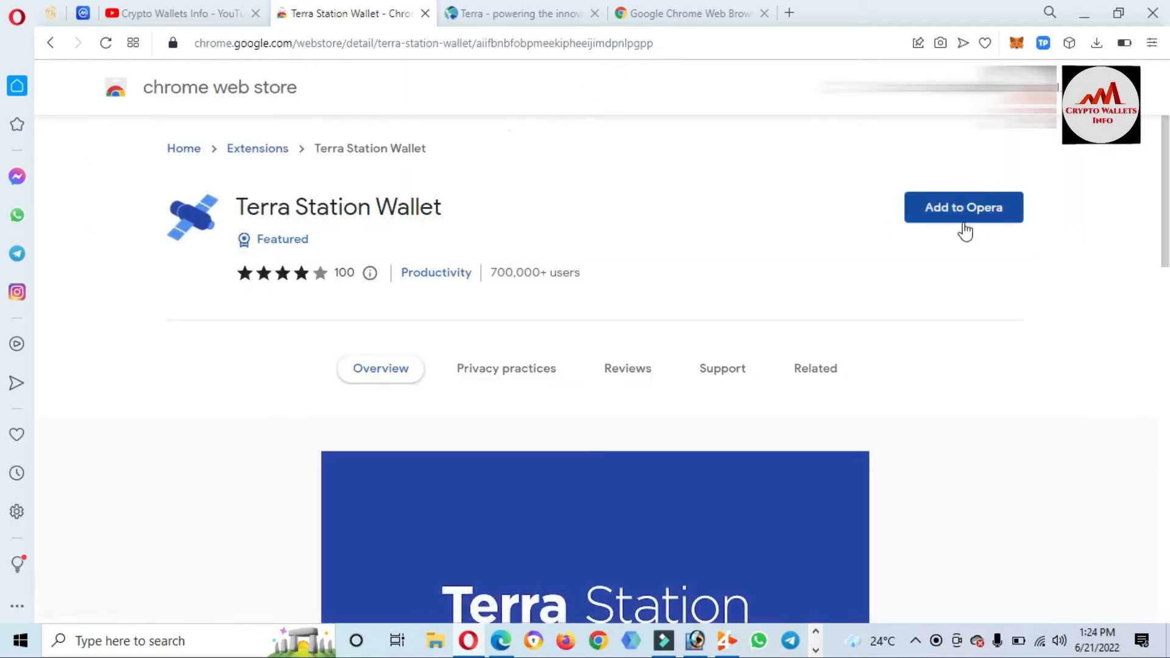
left_click(963, 207)
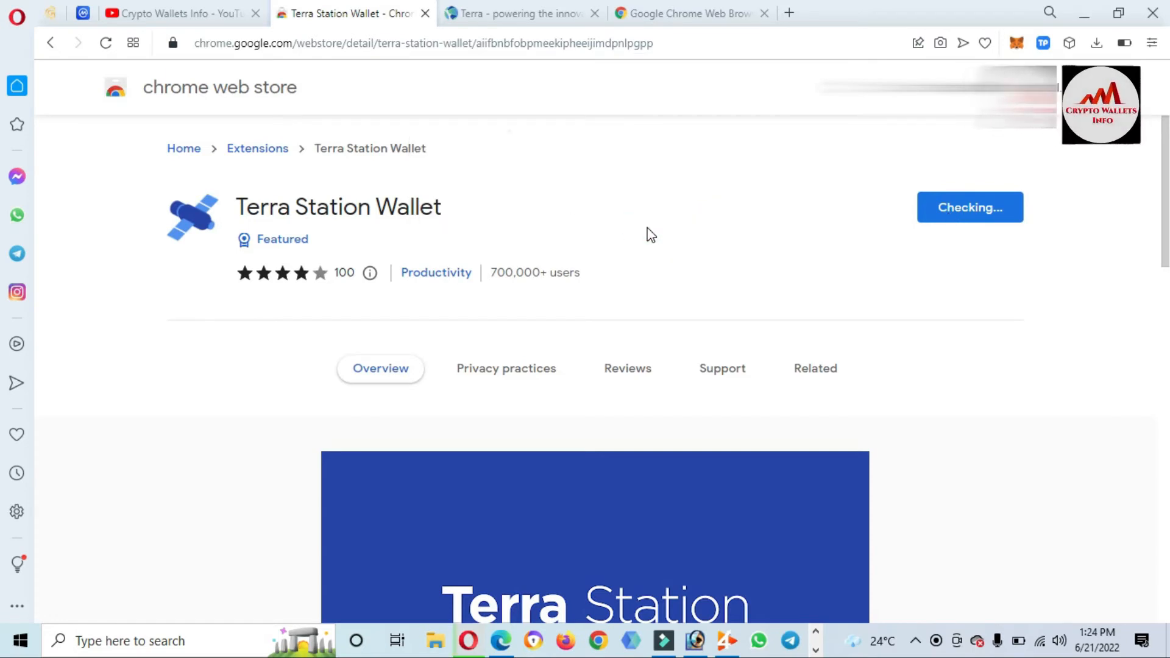
mouse_move(819, 217)
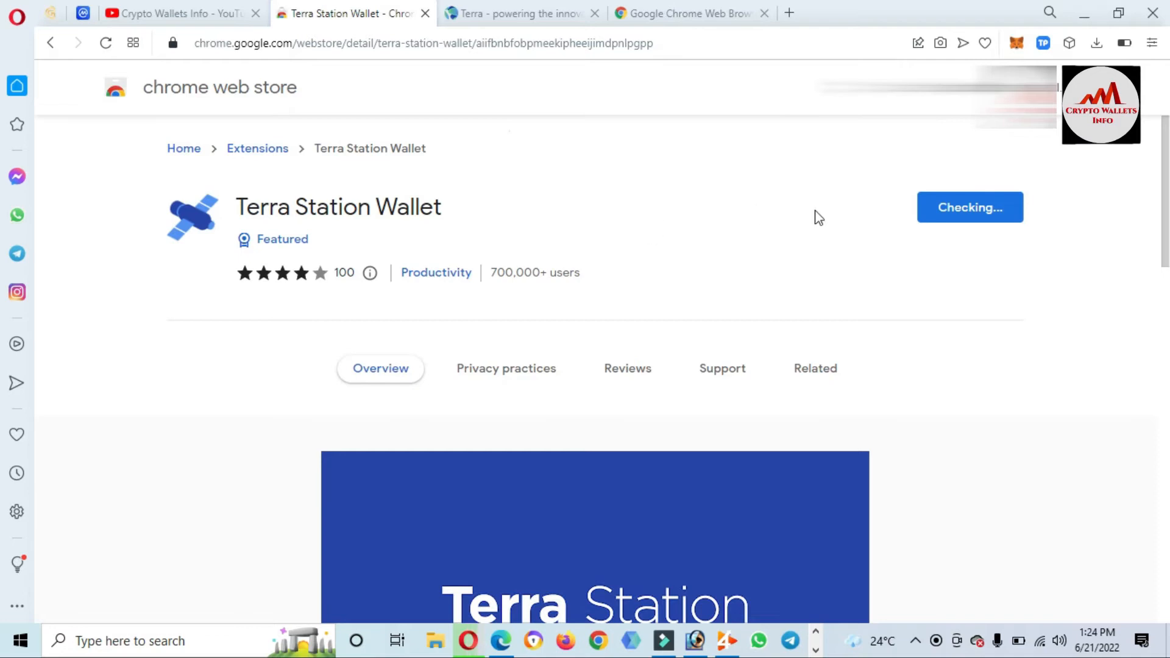
mouse_move(887, 227)
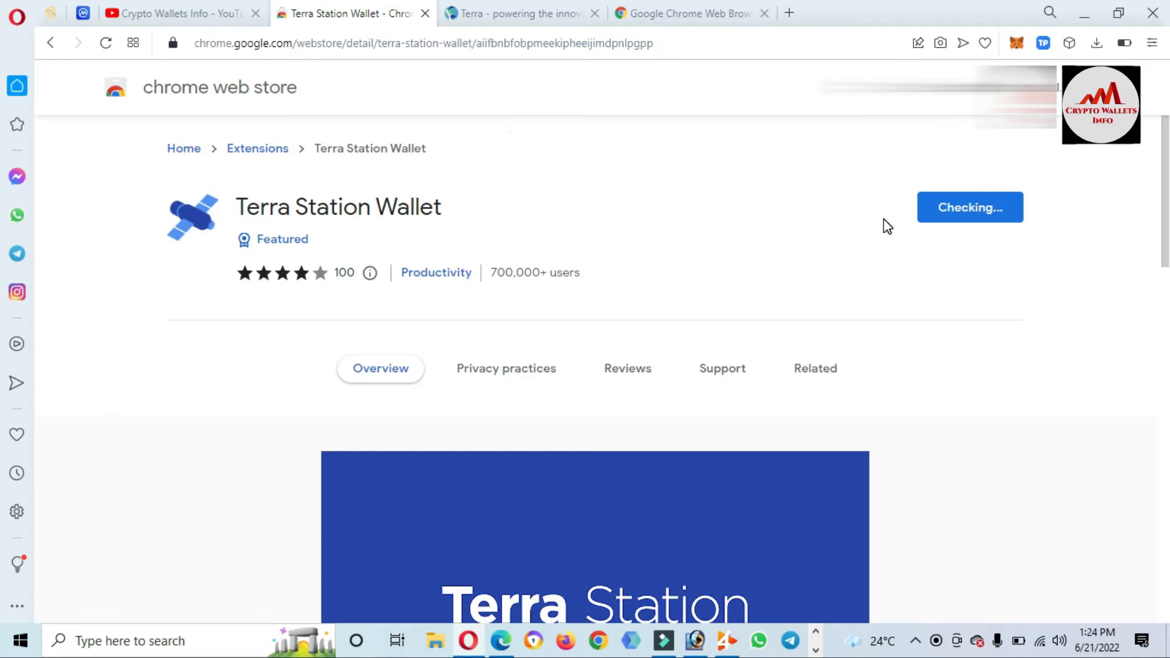
left_click(815, 368)
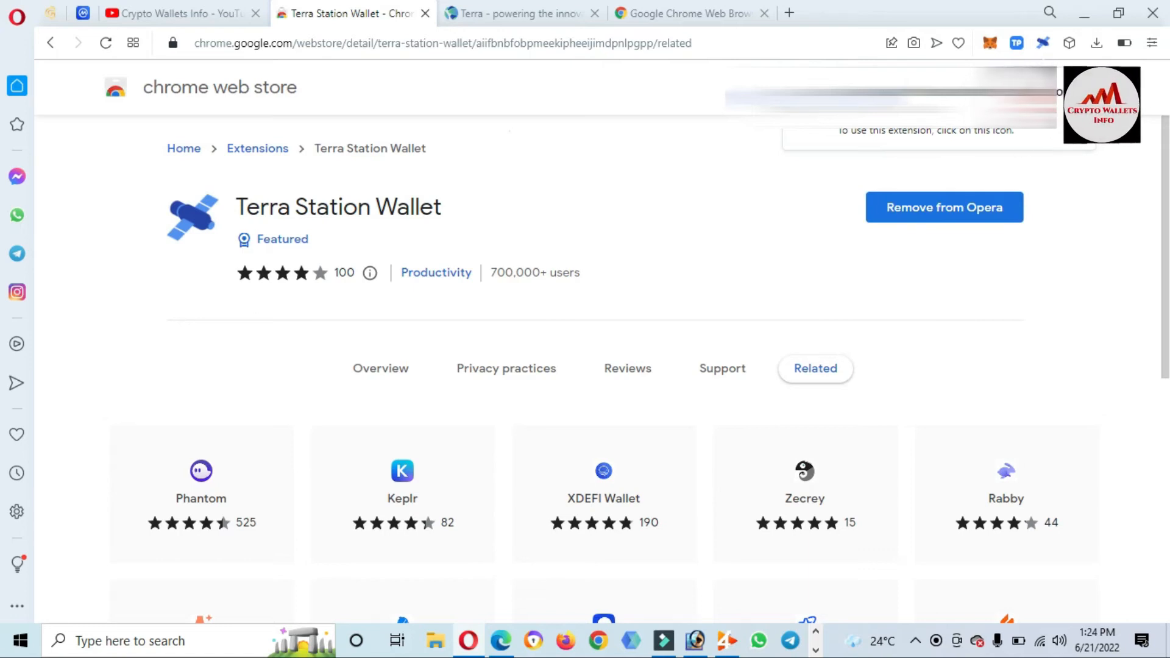
Step: Launch the Terra Station Wallet popup from the toolbar icon, reaching the create/recover/import options
left_click(1096, 43)
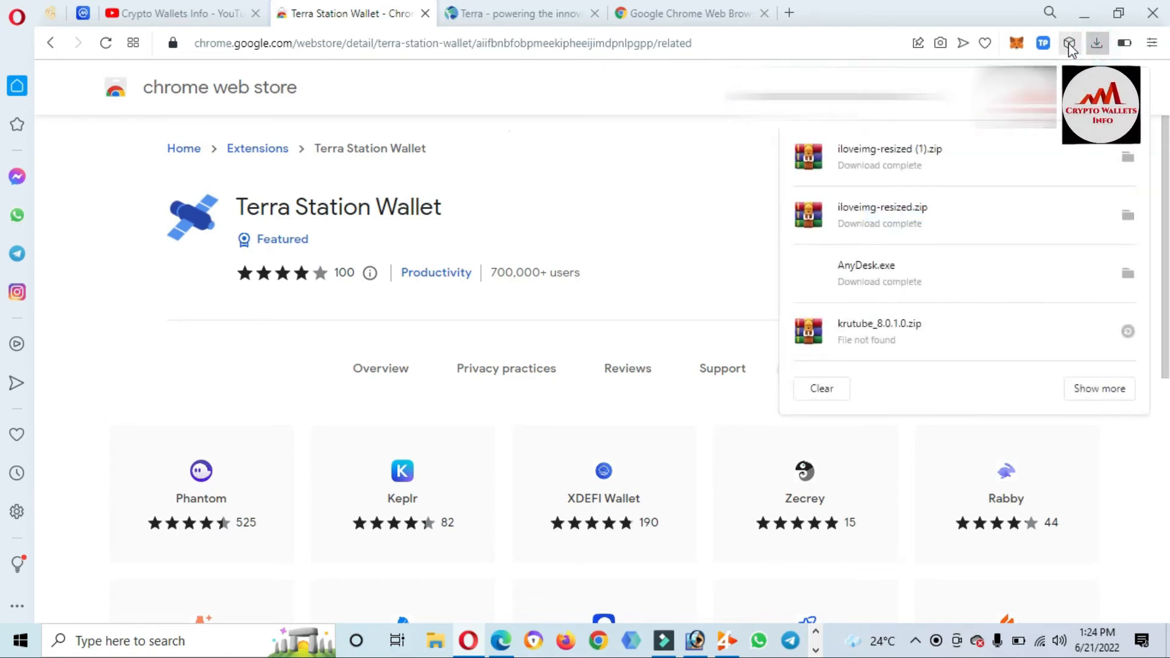
left_click(1068, 43)
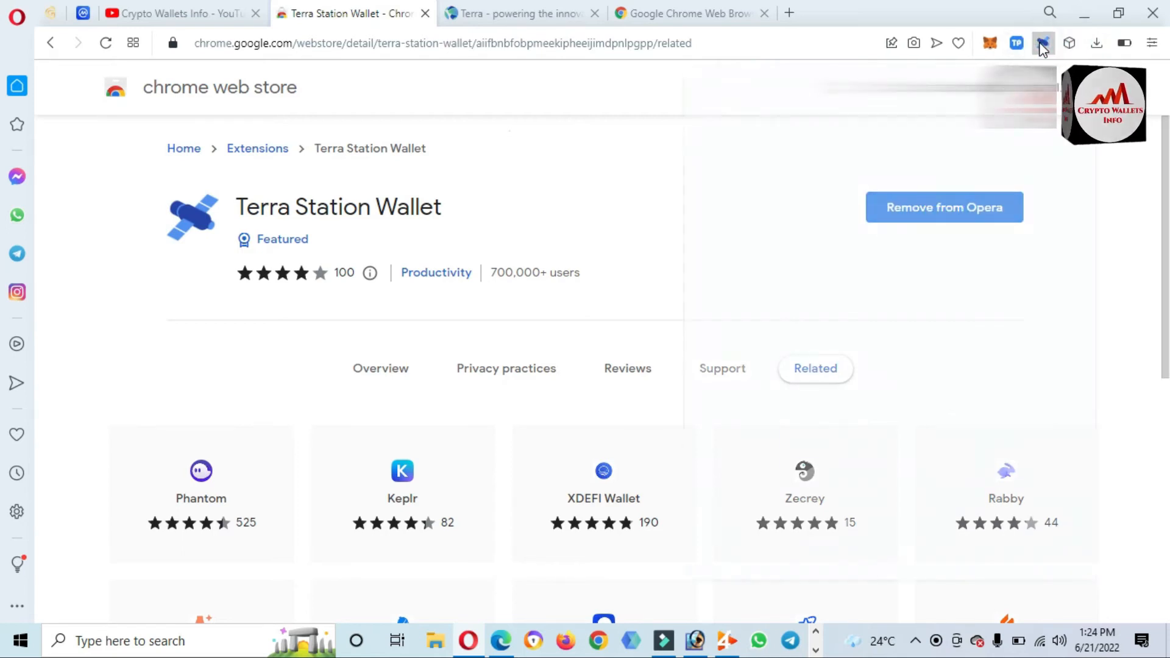
left_click(1043, 43)
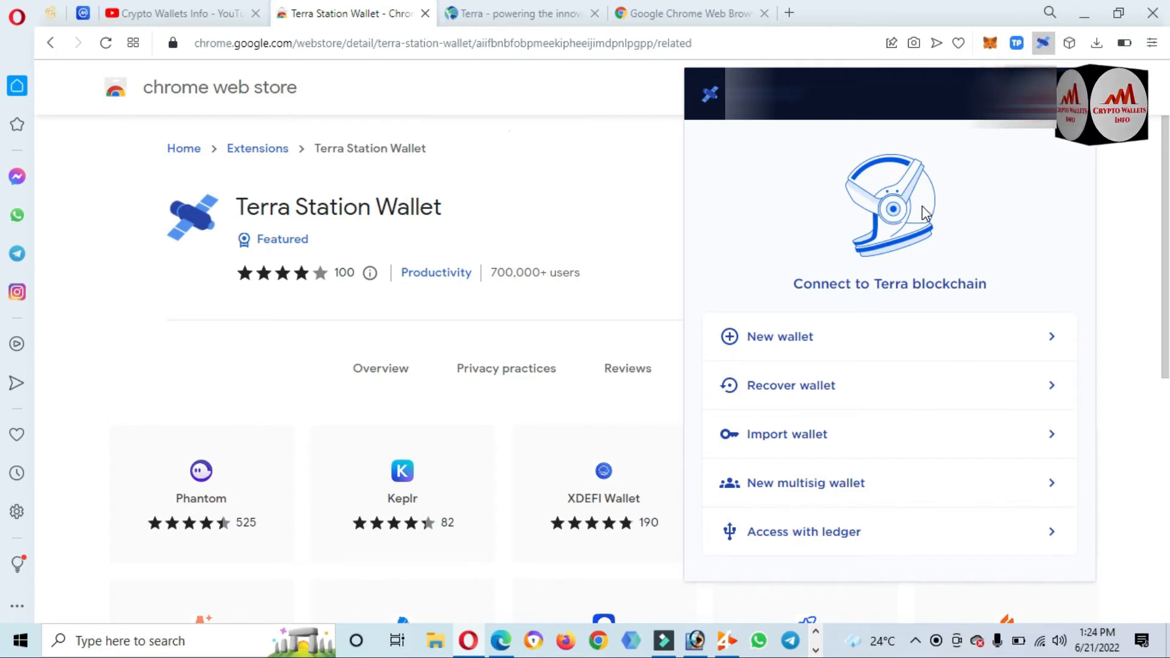
mouse_move(847, 288)
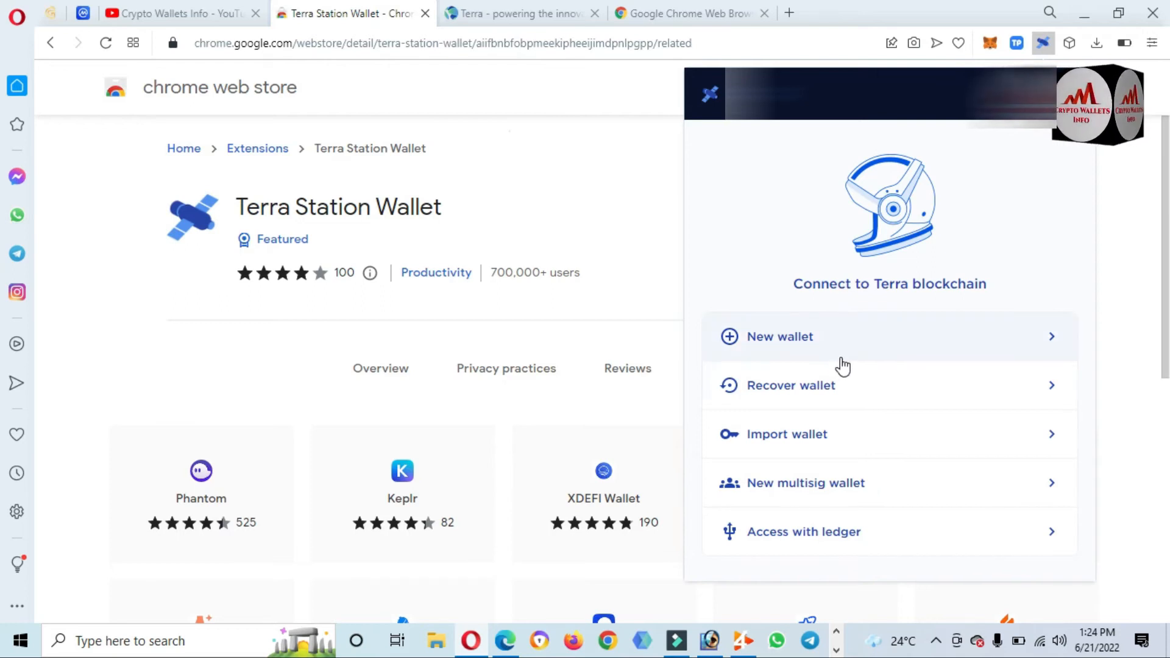
mouse_move(859, 301)
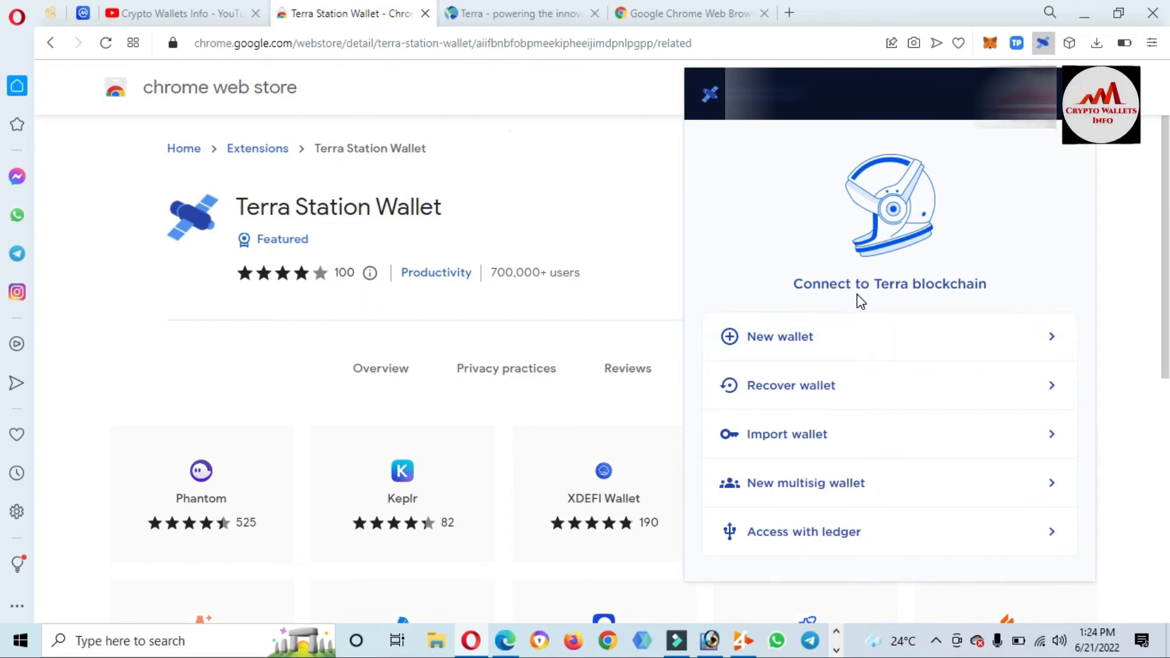
mouse_move(820, 338)
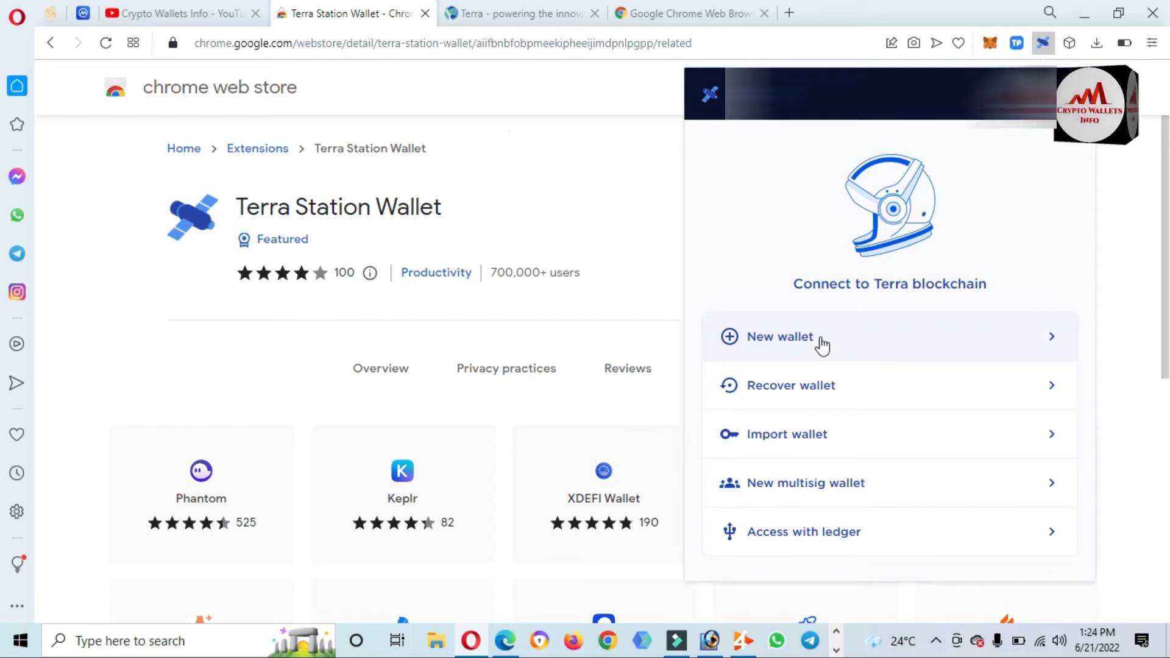
mouse_move(809, 347)
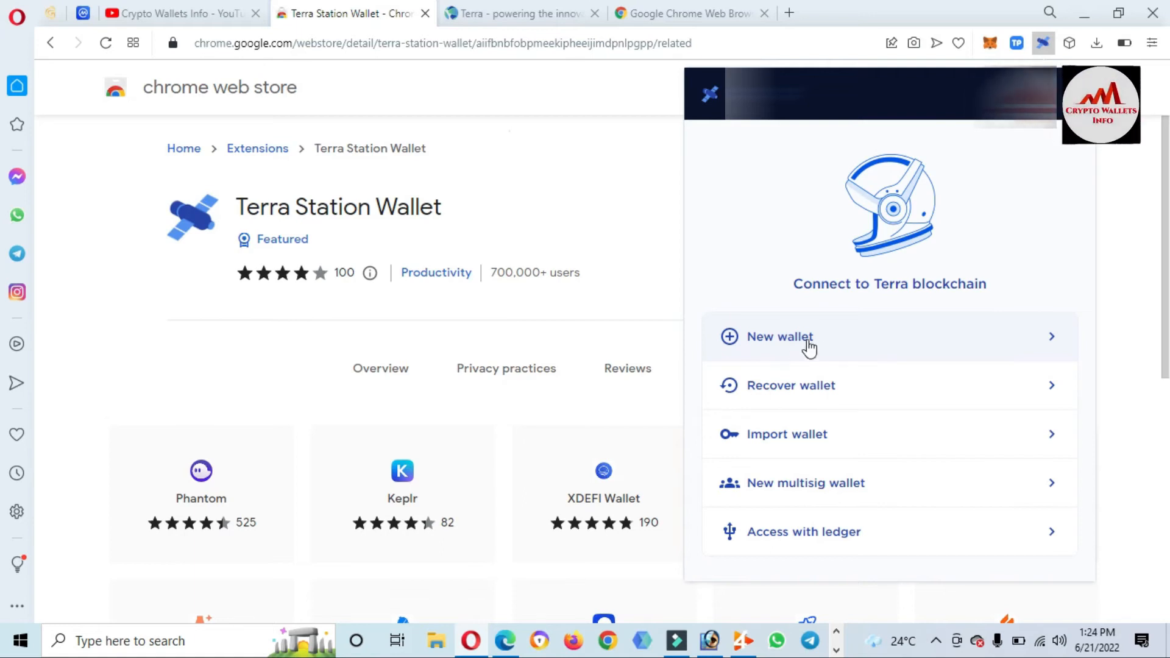
mouse_move(845, 390)
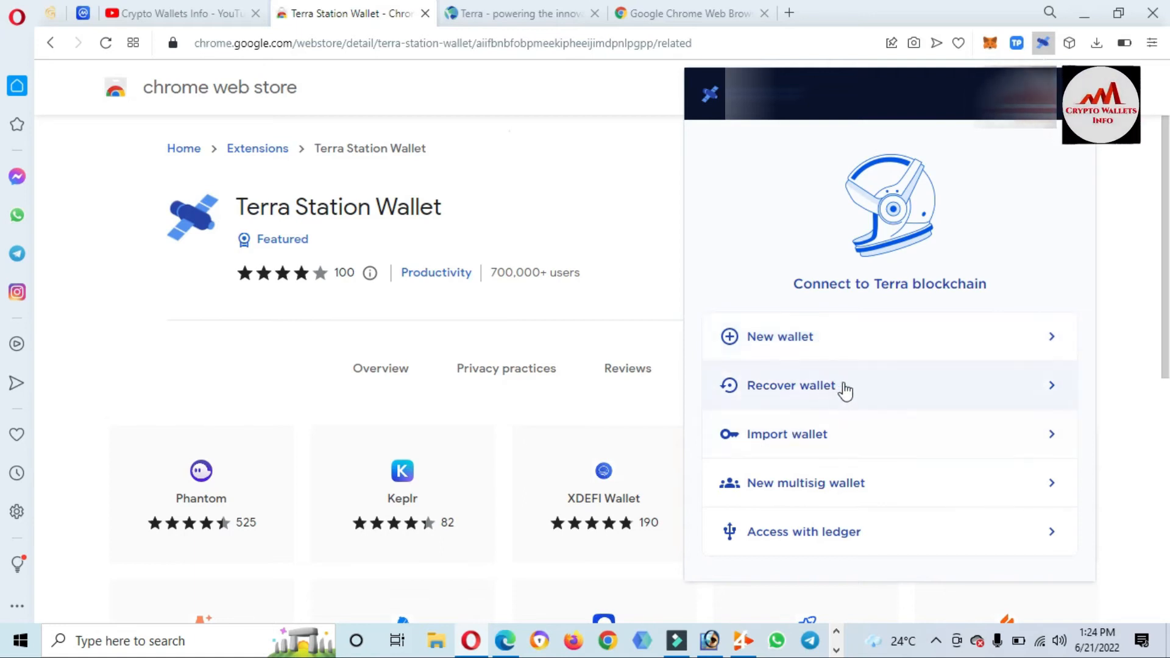
mouse_move(797, 284)
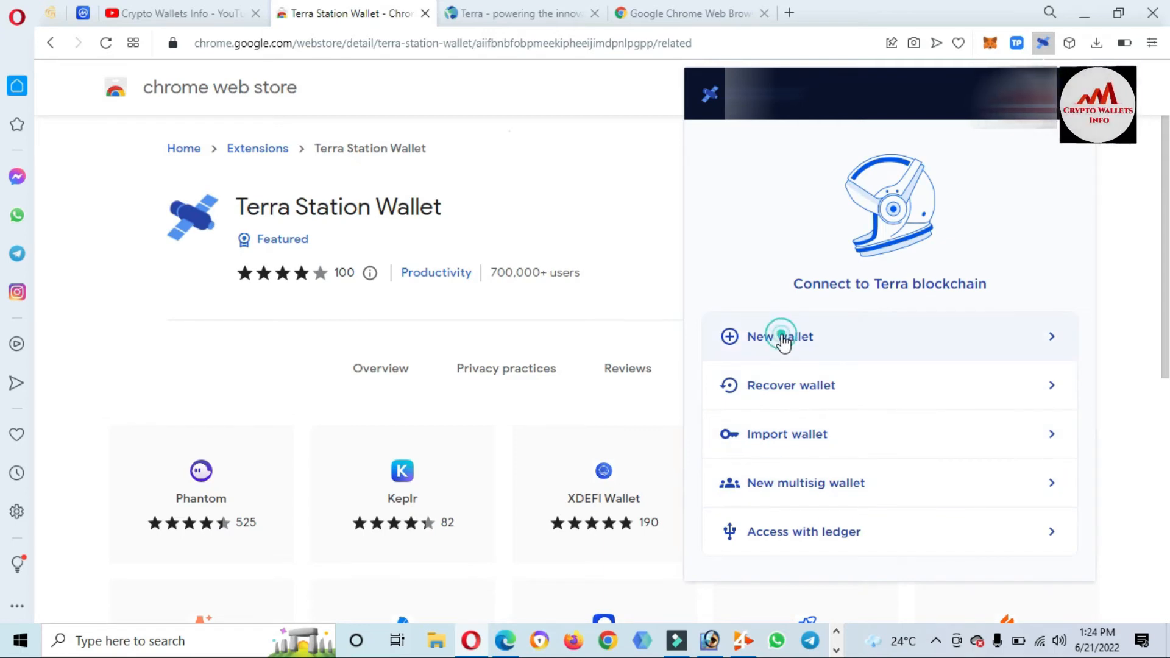
Step: Choose 'New wallet' so the form with a generated mnemonic appears in a new tab
left_click(779, 336)
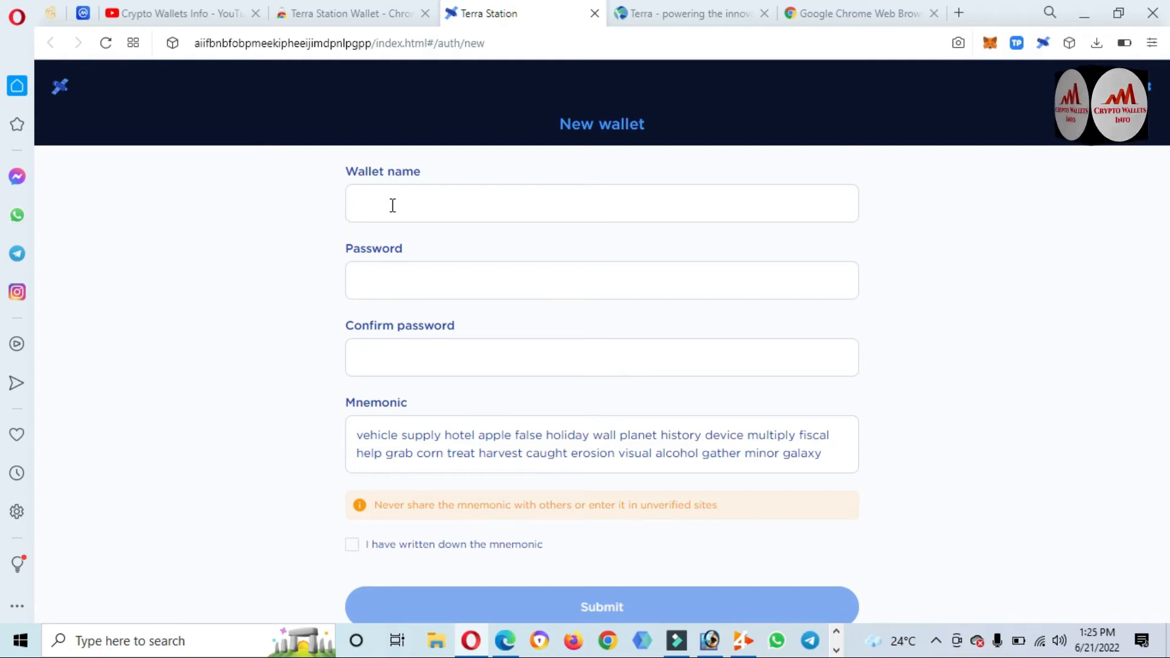
Step: Name the wallet 'demoterrawallet' and enter the password in both Password and Confirm password fields
type("de")
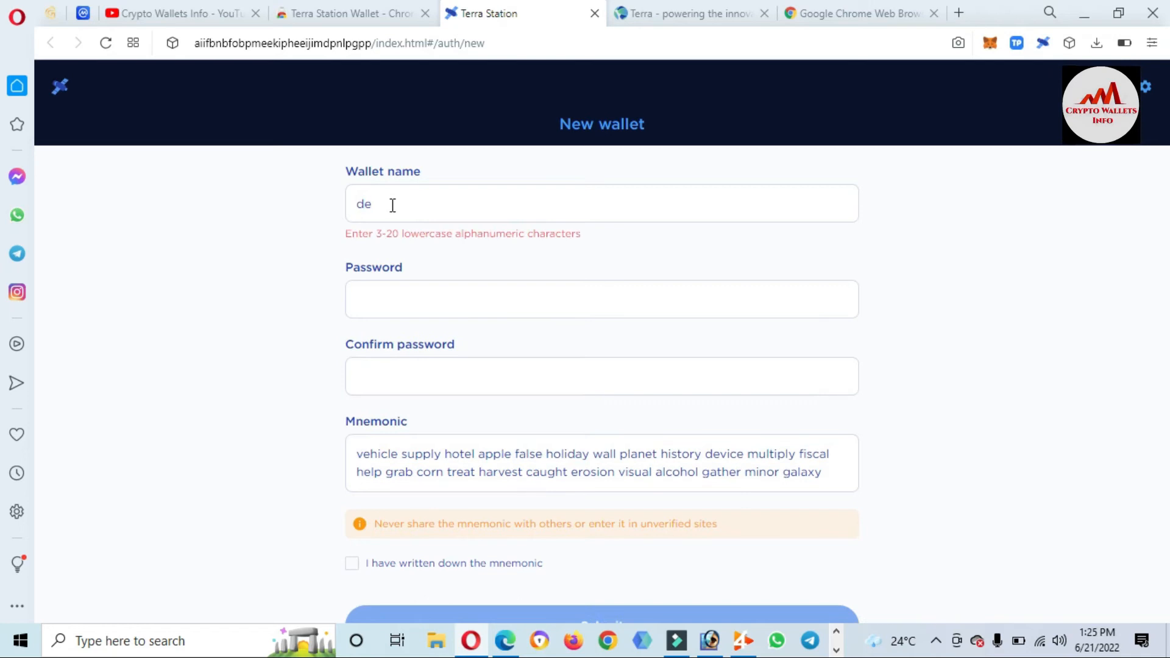
type("mo")
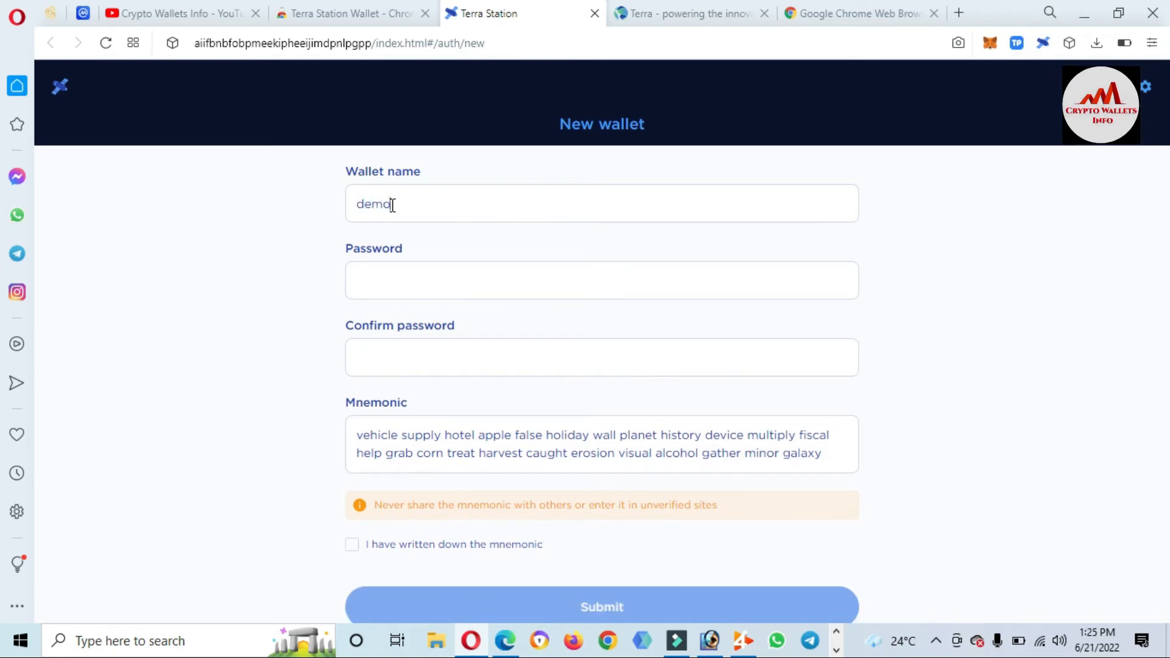
type("ter")
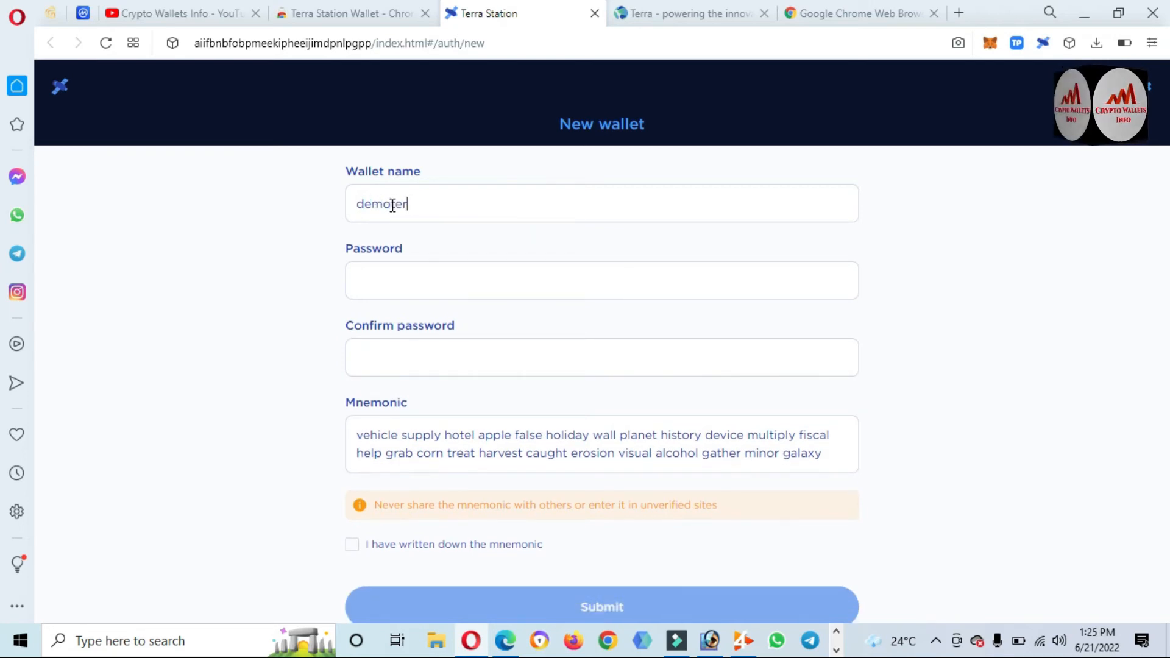
type("Terrawallet")
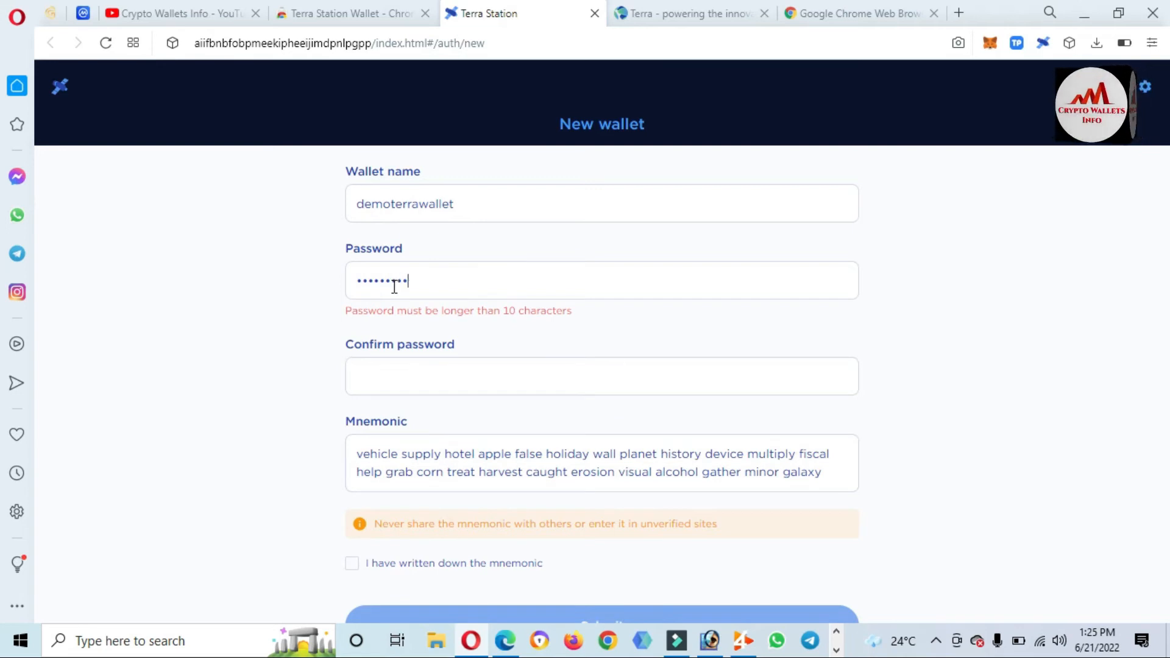
type("••••")
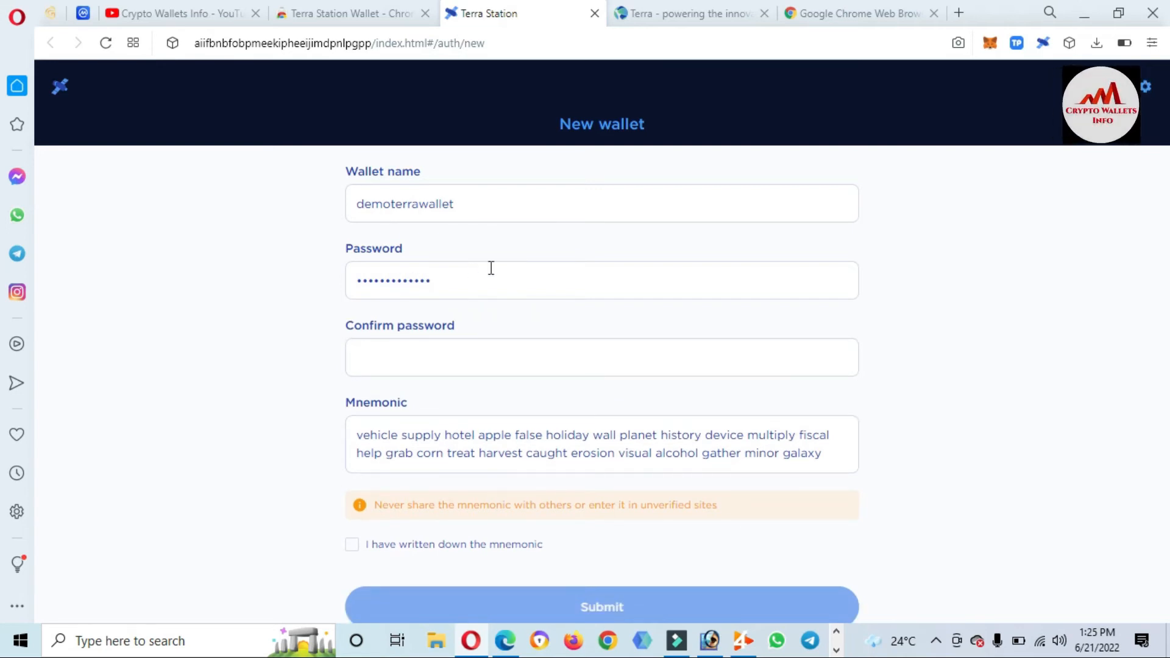
type("••")
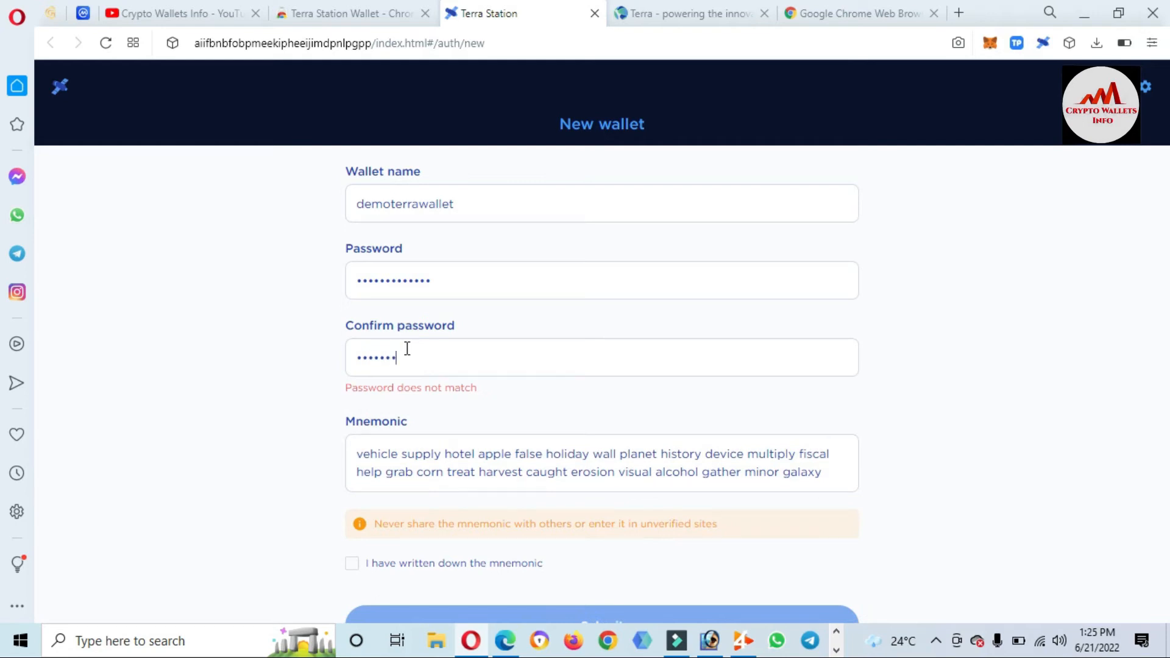
type("•••")
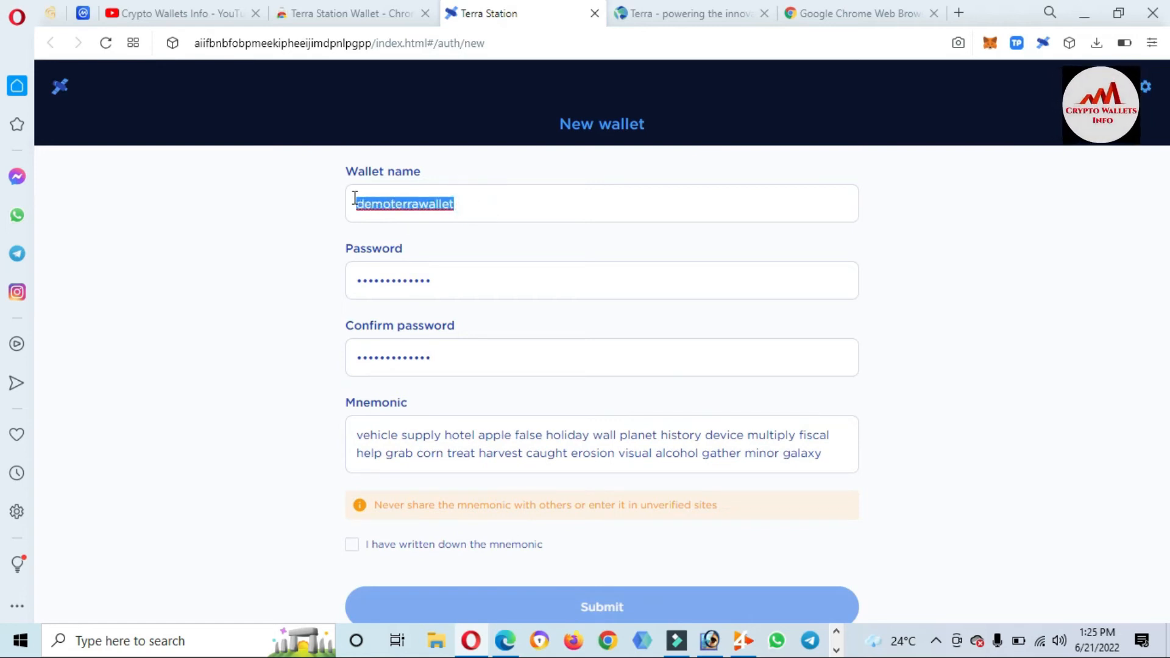
mouse_move(604, 501)
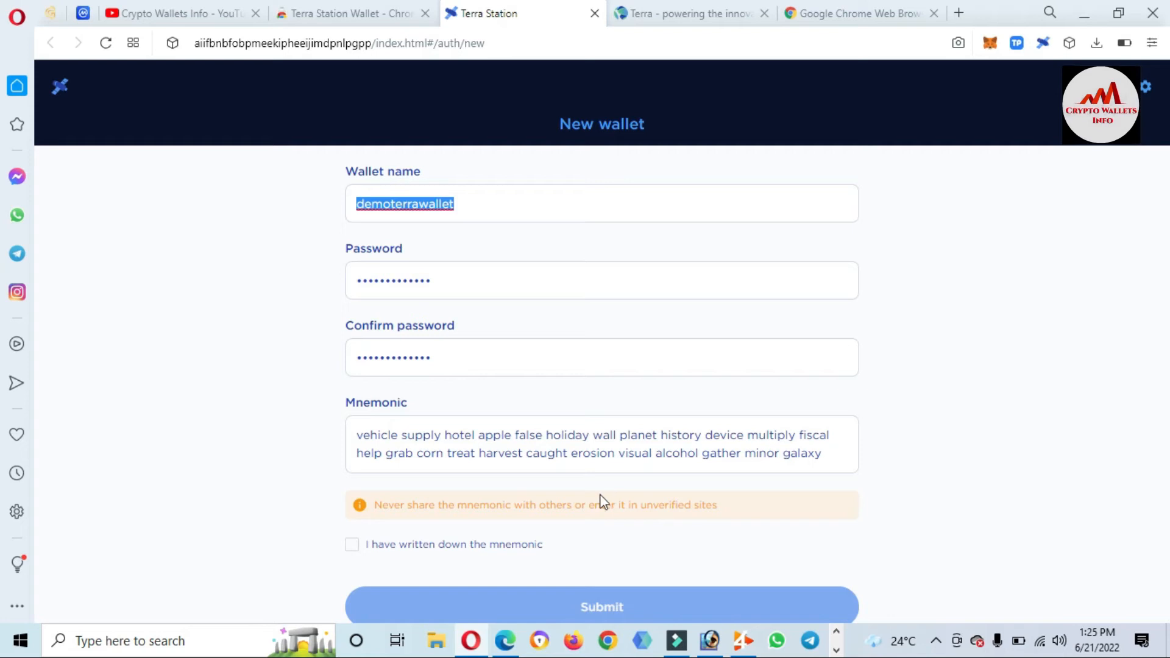
Step: Copy the whole mnemonic into Notepad and tick 'I have written down the mnemonic'
triple_click(589, 444)
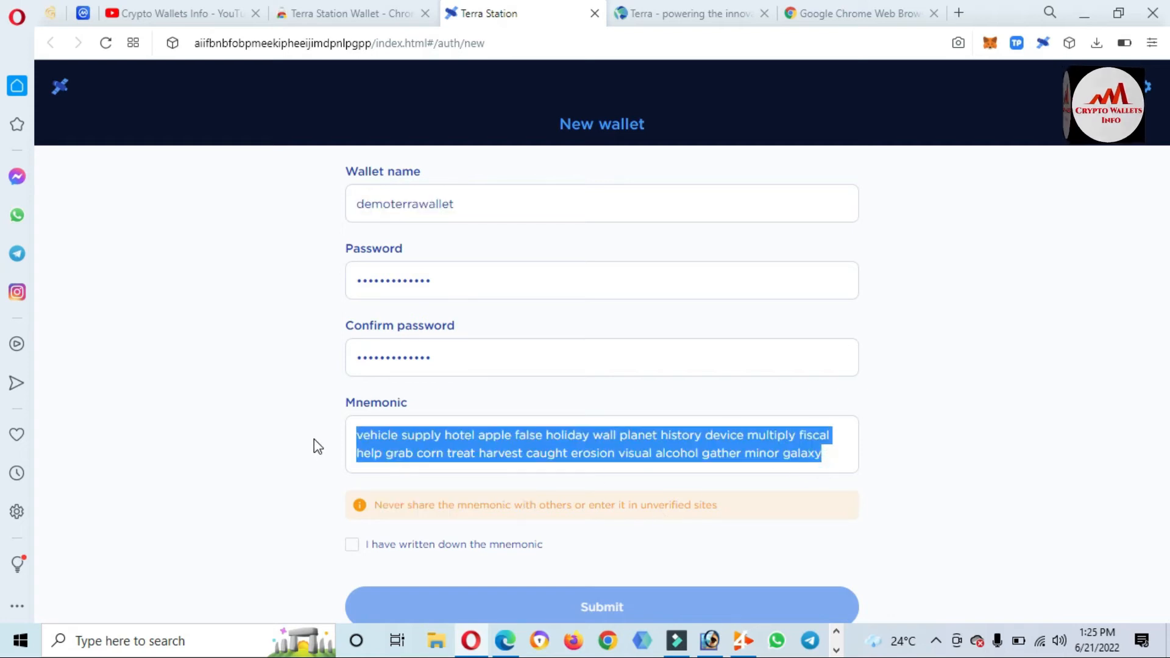
mouse_move(948, 408)
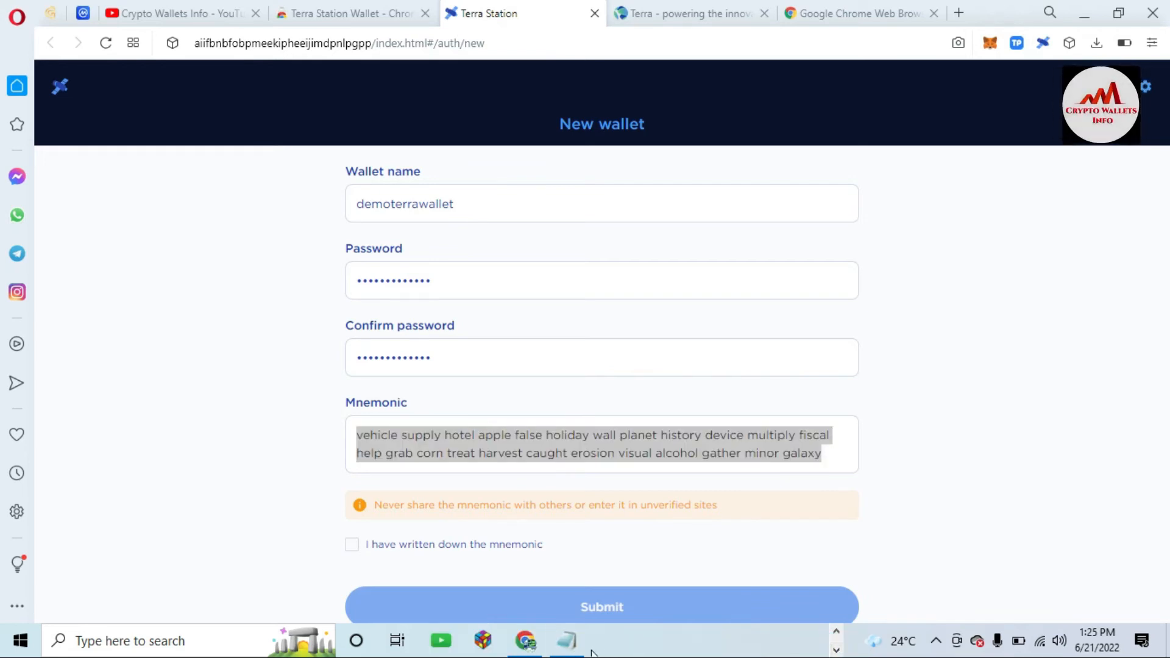
left_click(565, 639)
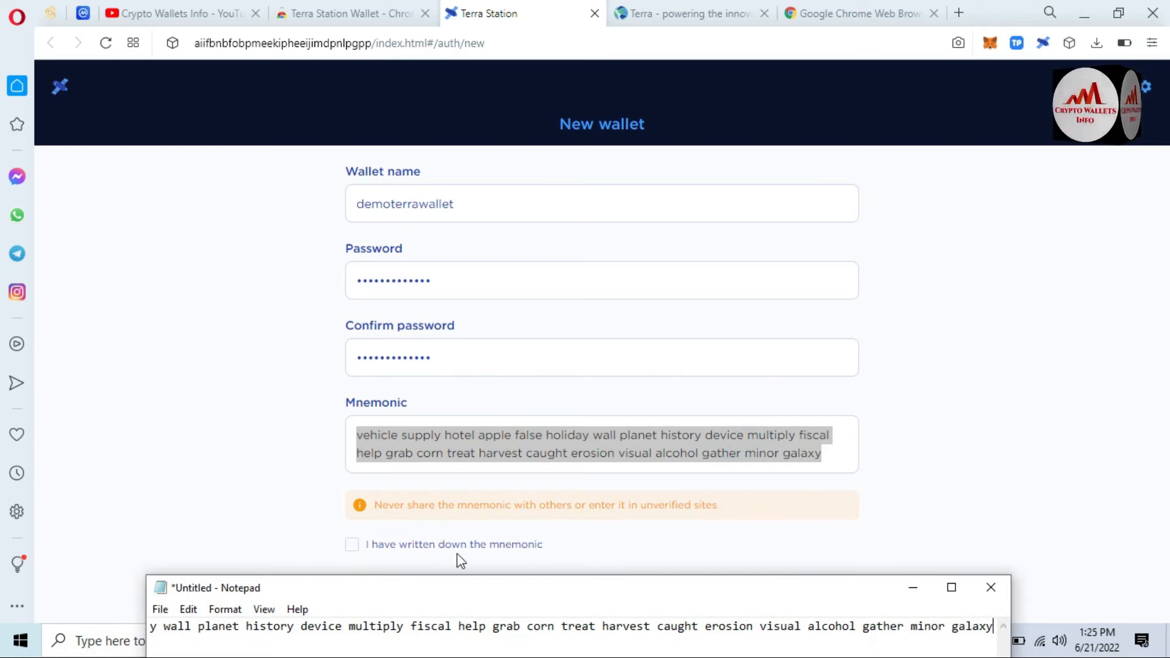
left_click(352, 543)
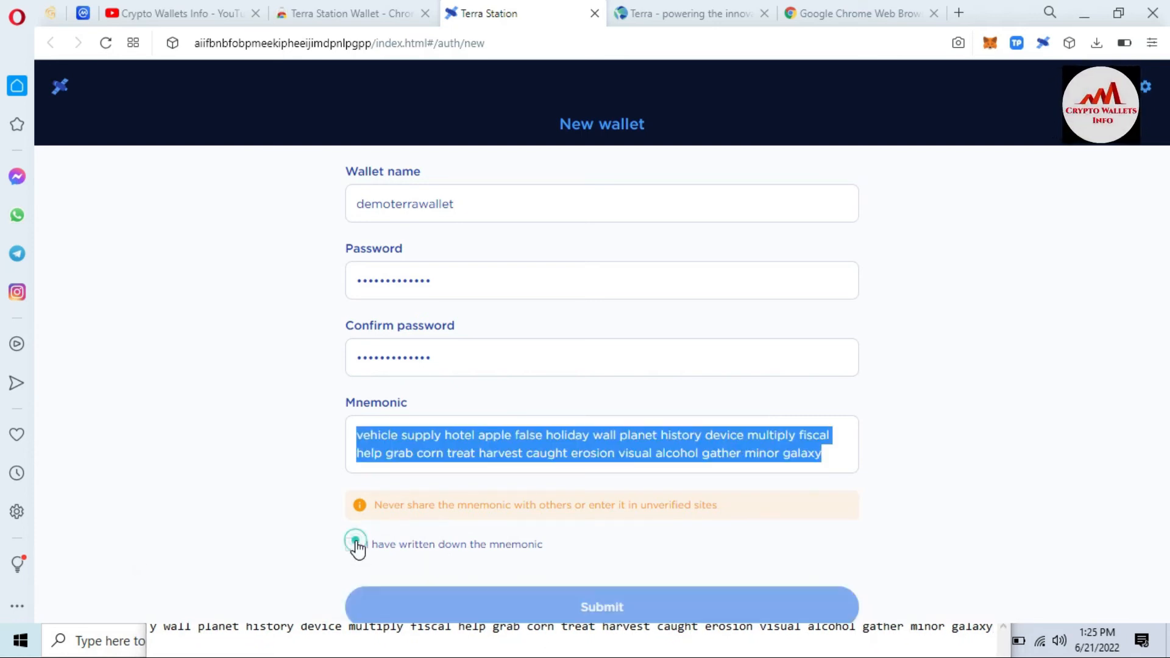
left_click(354, 543)
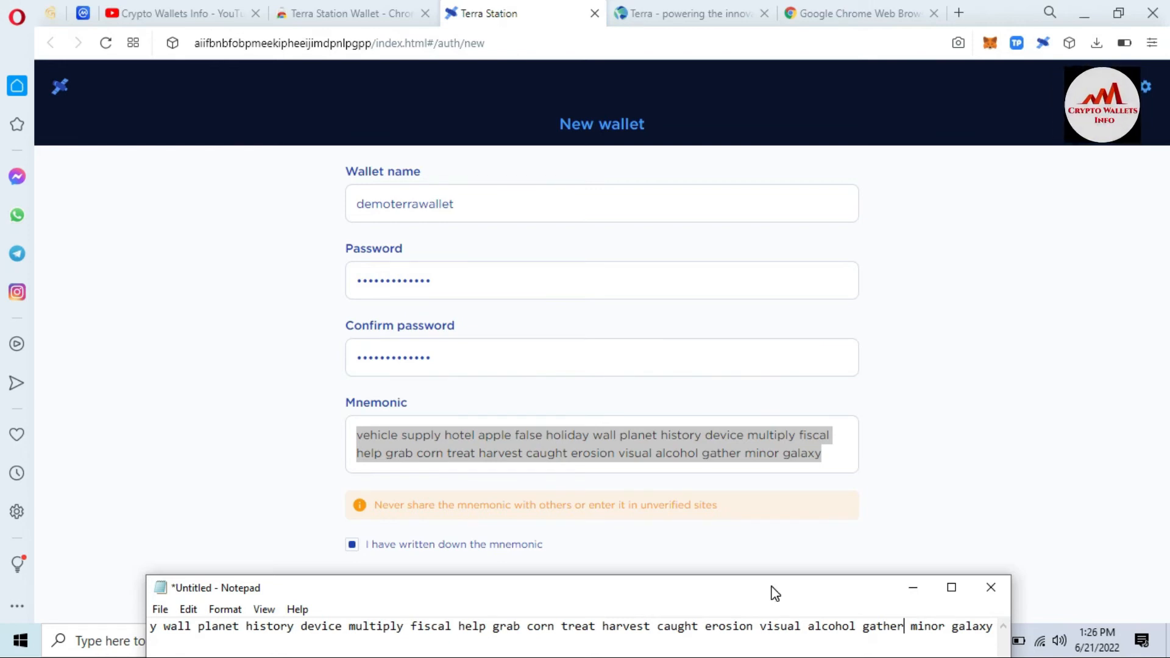
mouse_move(1053, 296)
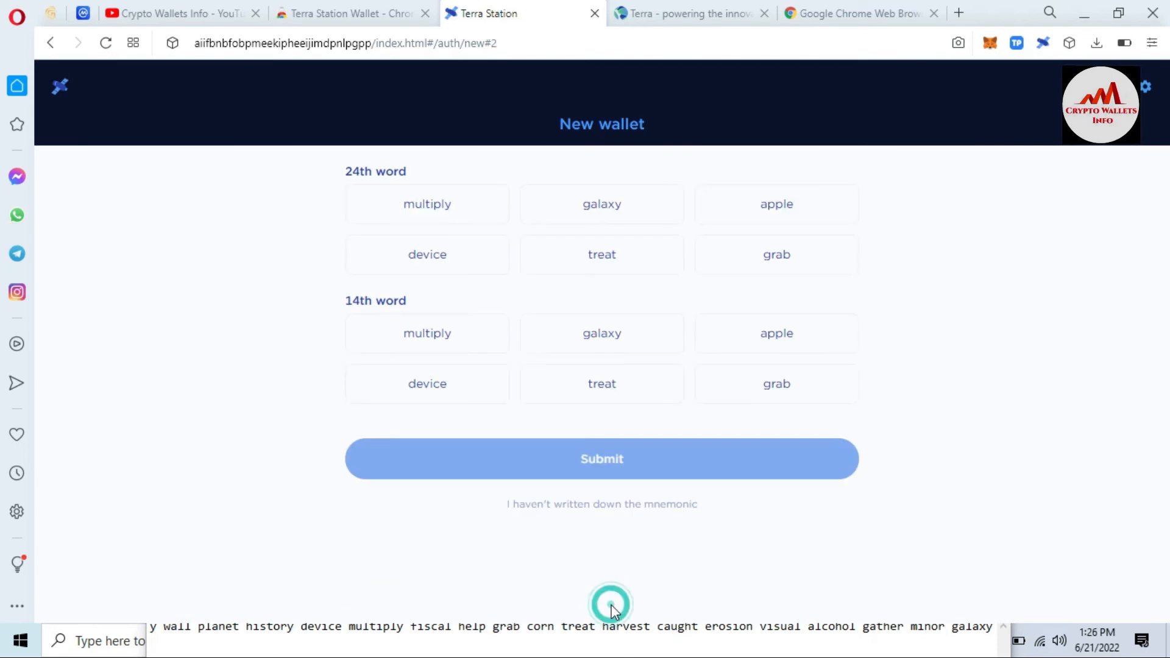
mouse_move(483, 225)
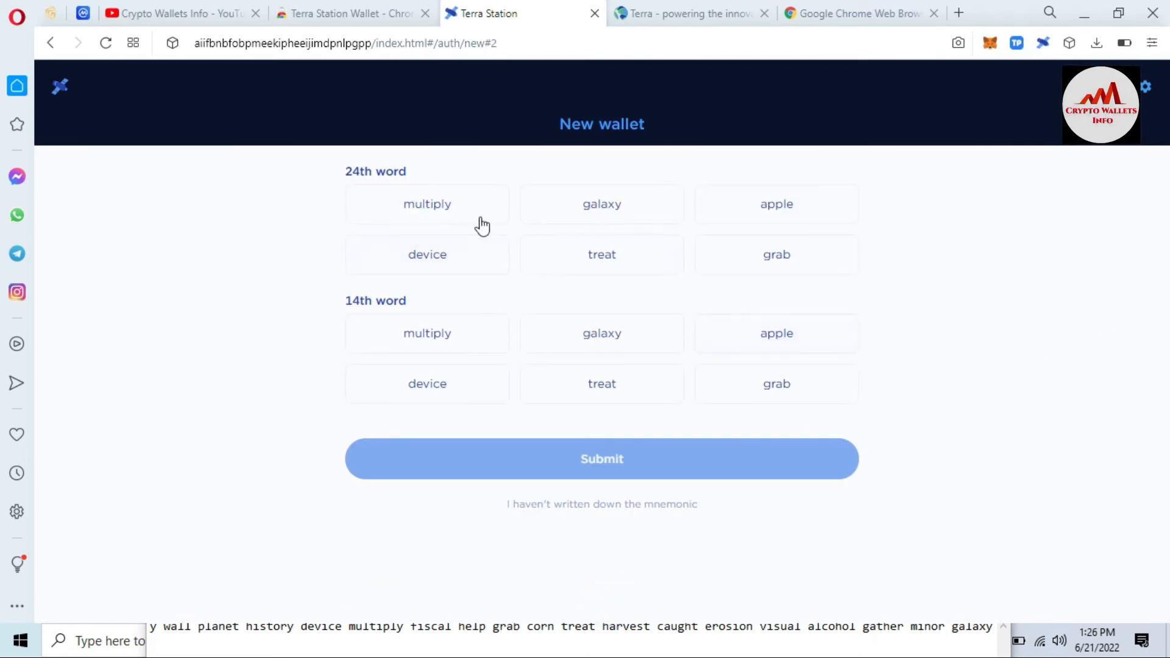
mouse_move(427, 203)
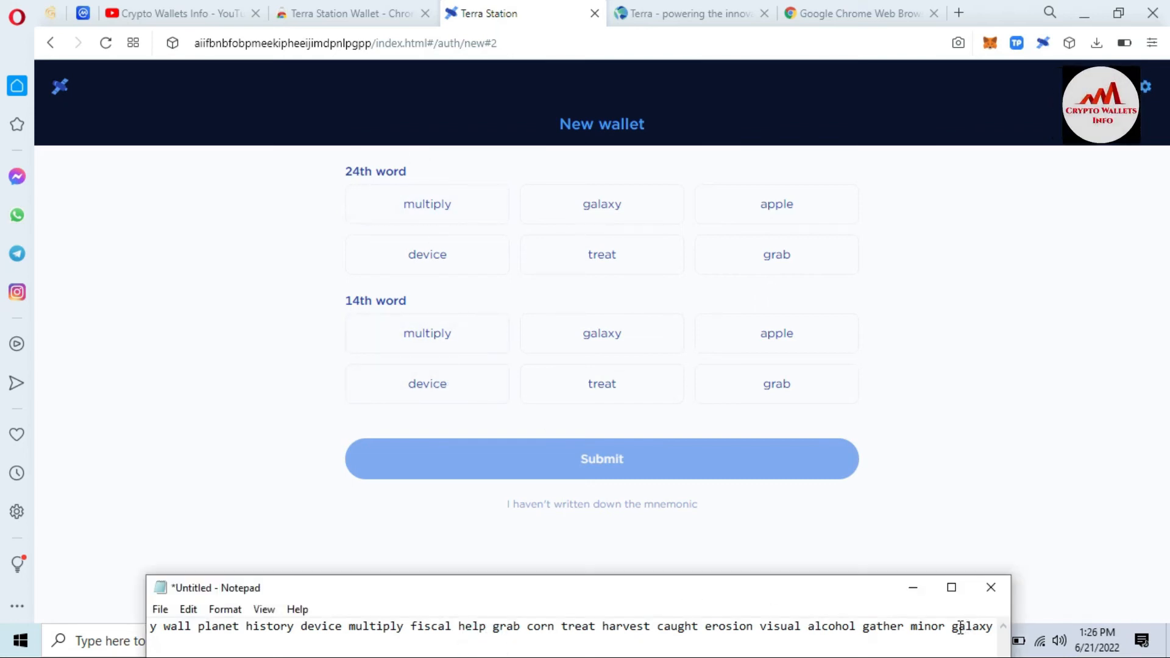
Step: Answer galaxy for the 24th word and grab for the 14th, then submit to generate demoterrawallet
double_click(970, 626)
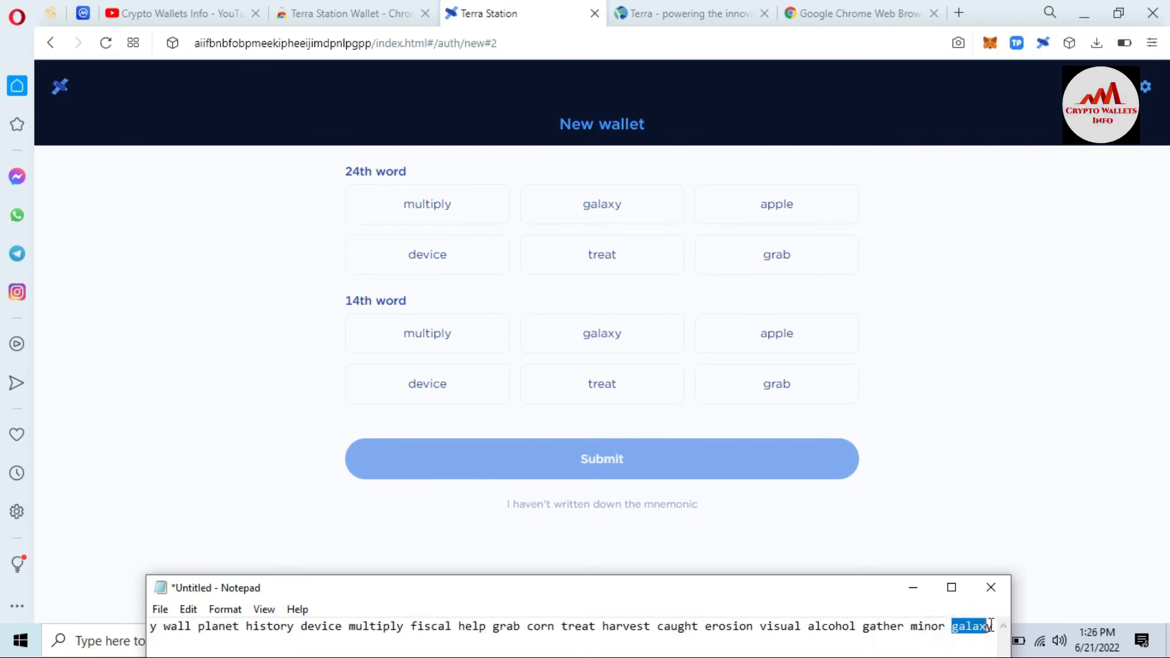
mouse_move(601, 203)
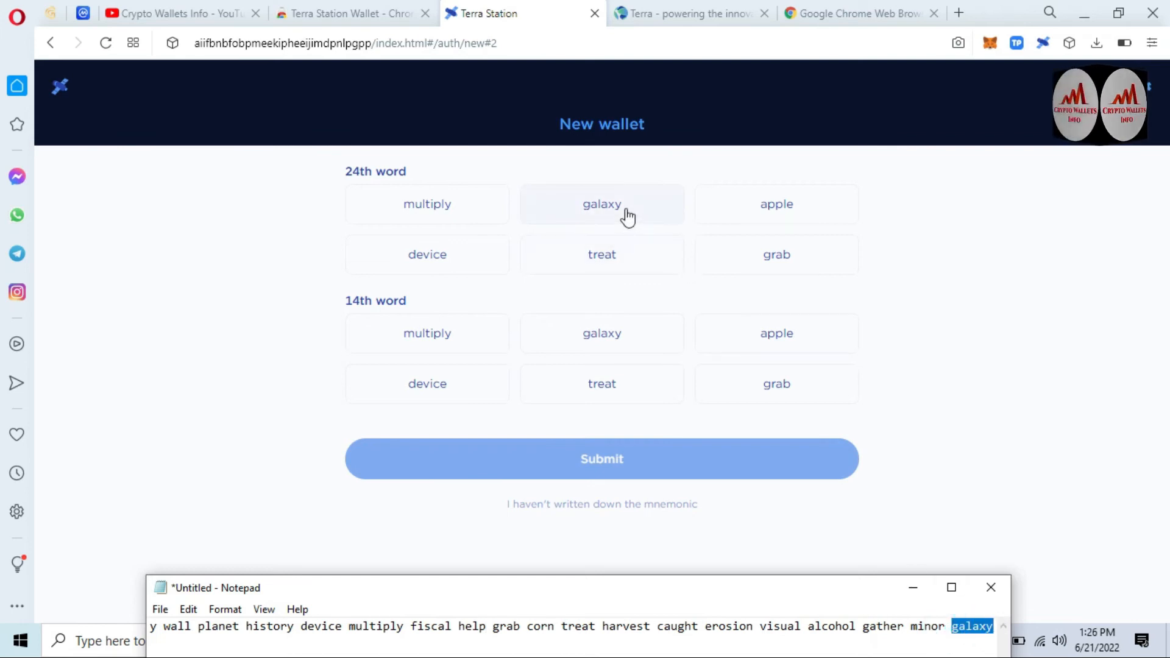
left_click(601, 203)
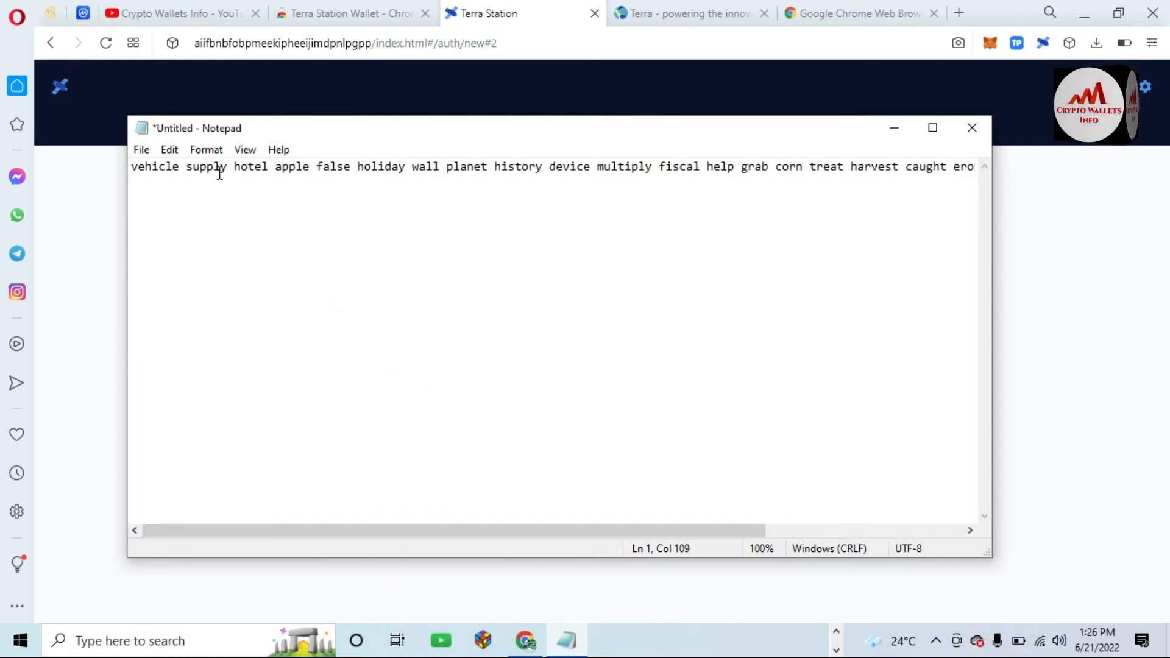
mouse_move(366, 165)
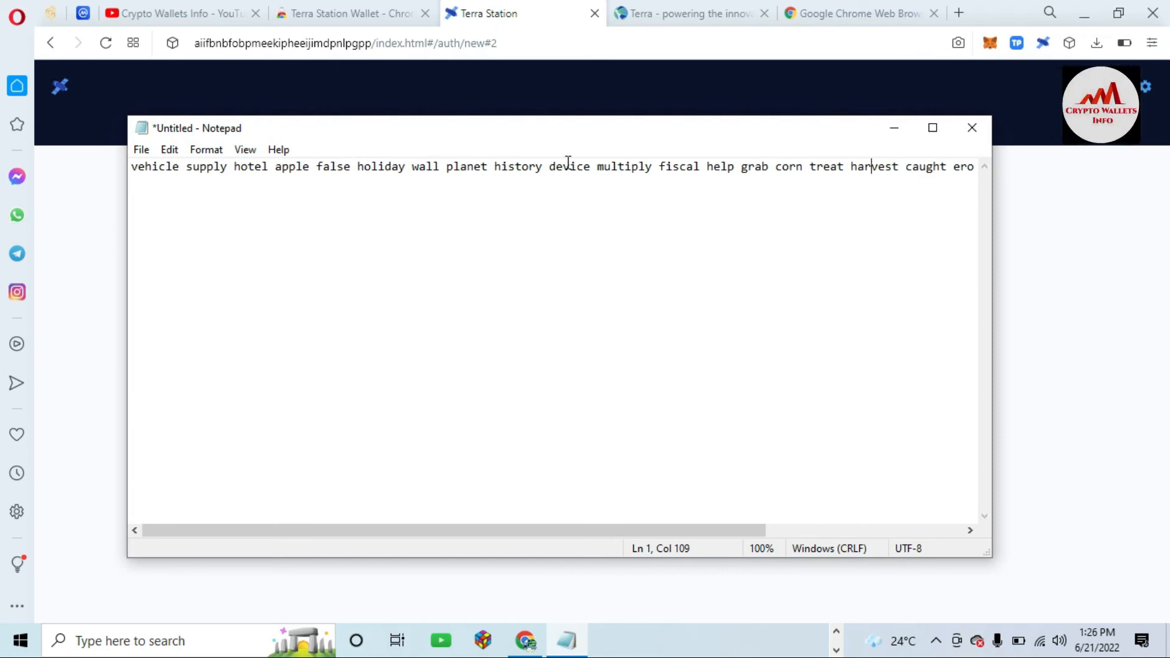
mouse_move(761, 166)
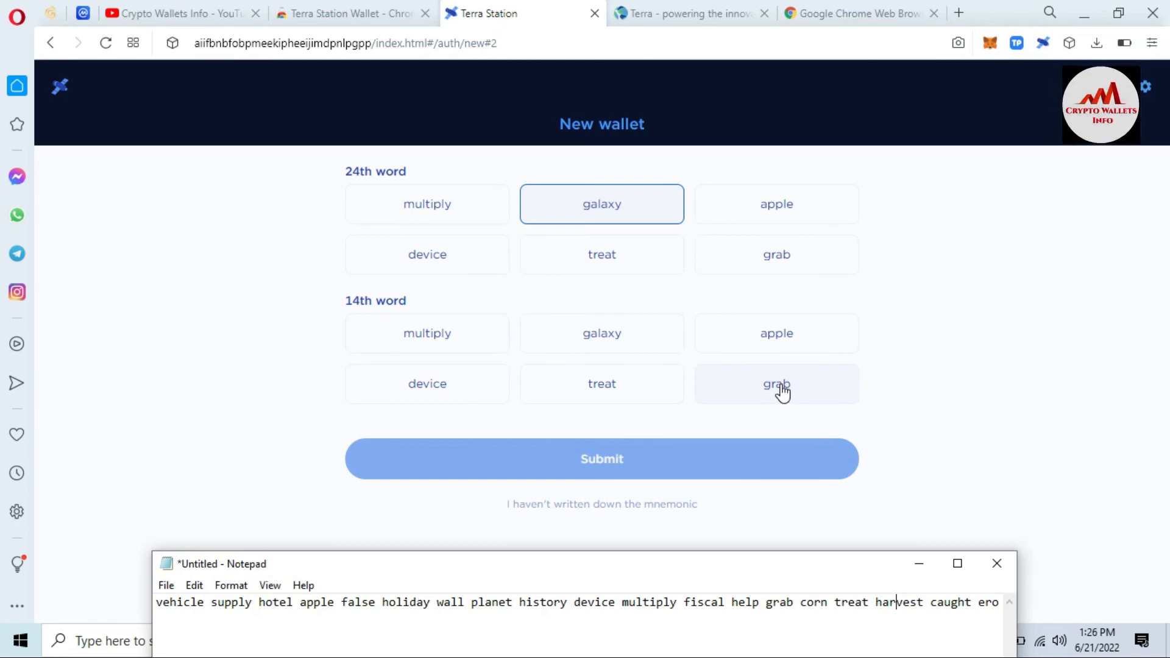
left_click(776, 383)
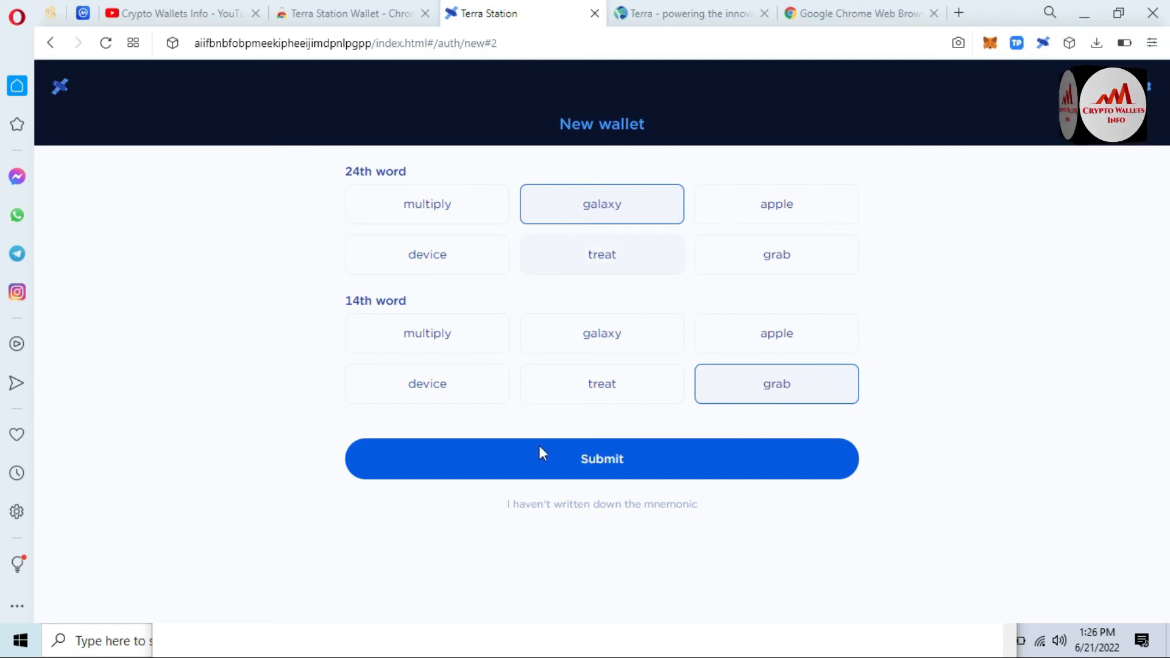
mouse_move(532, 572)
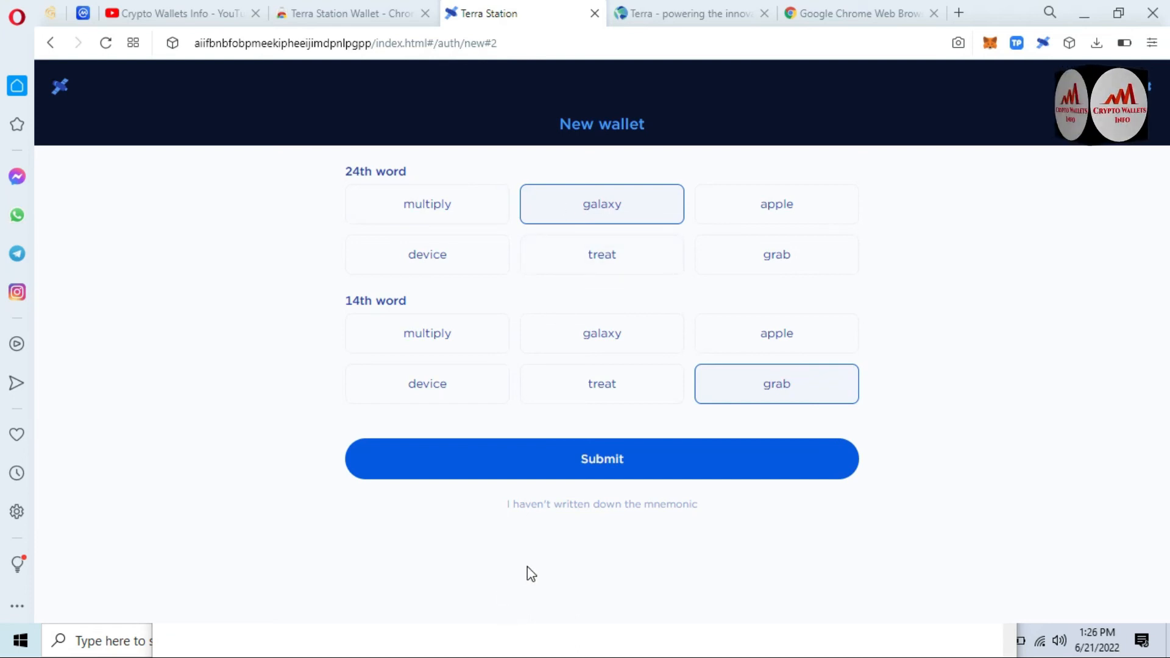
left_click(601, 459)
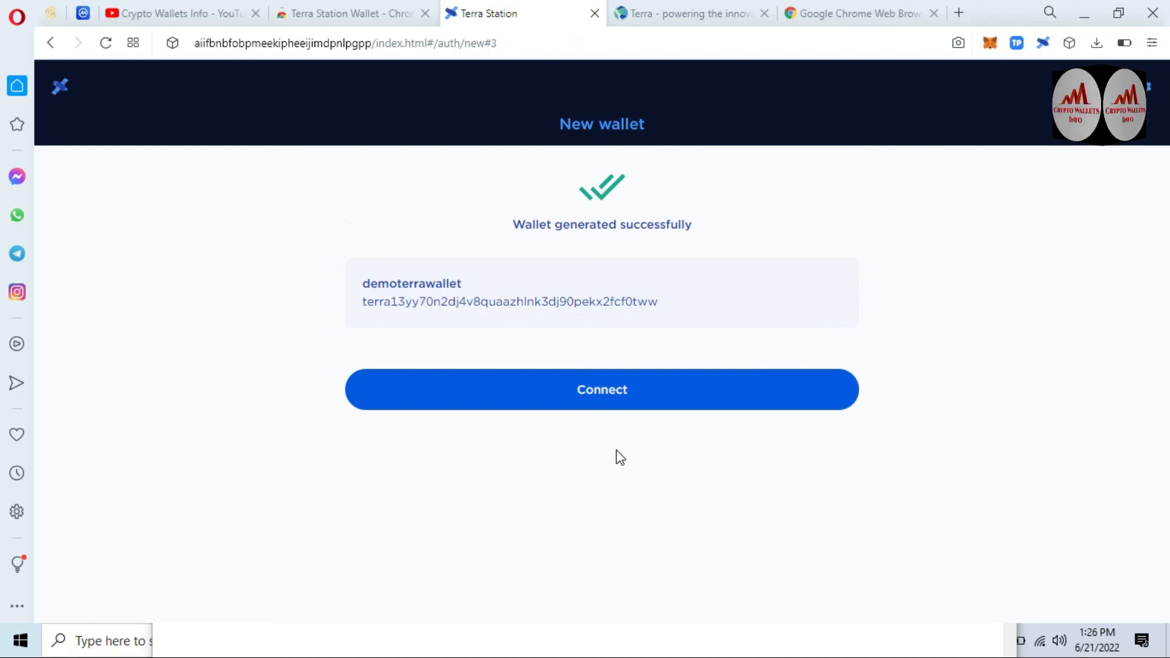
mouse_move(491, 291)
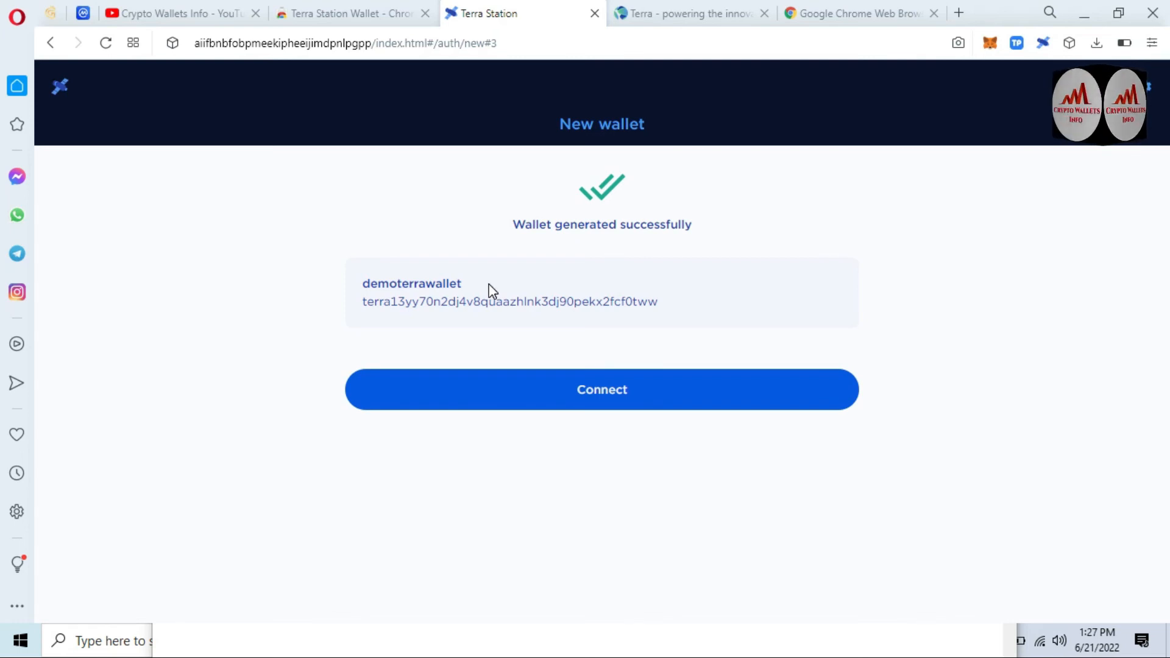
mouse_move(687, 305)
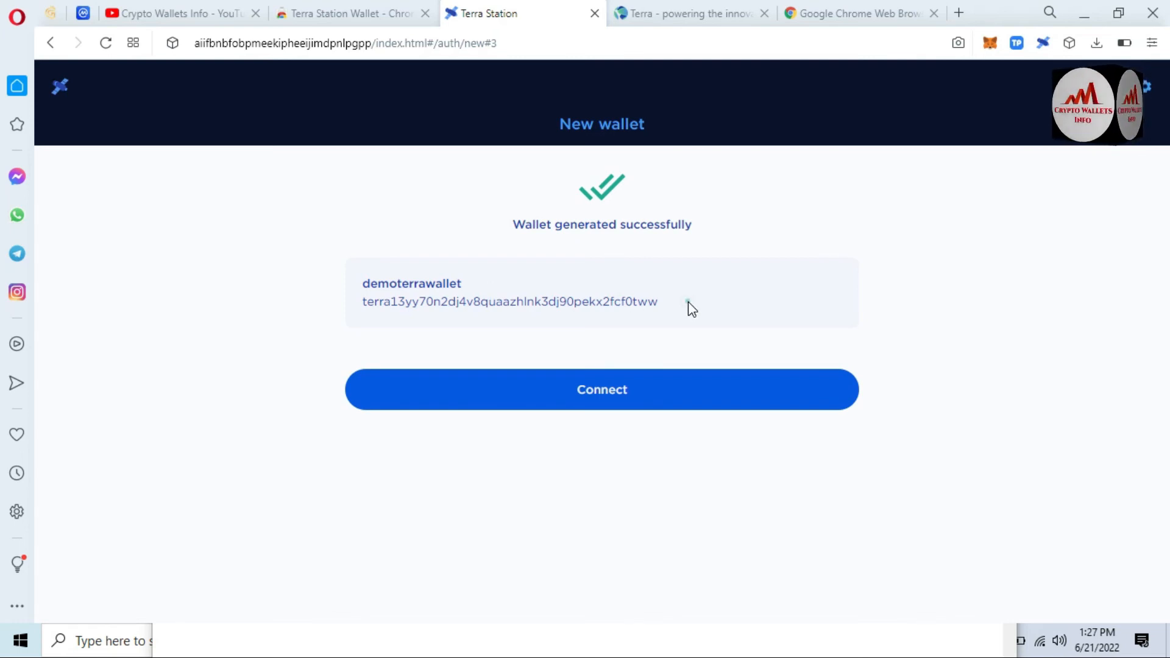
mouse_move(301, 303)
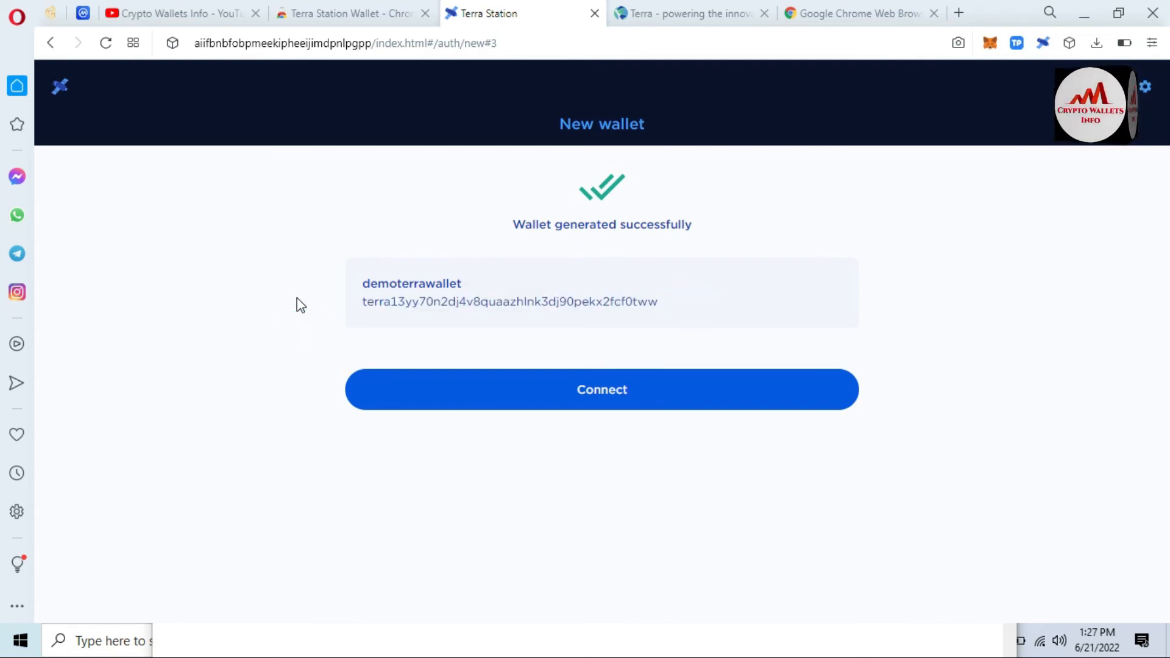
mouse_move(601, 389)
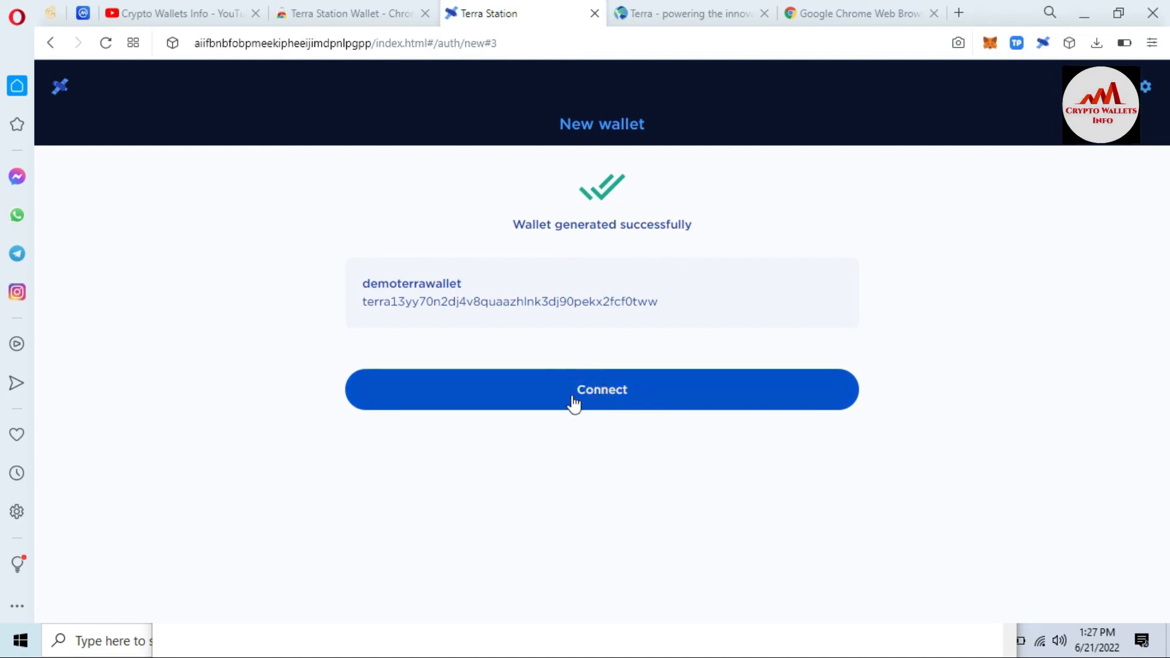
Step: Connect demoterrawallet so its dashboard with Luna balance 0 opens
left_click(601, 388)
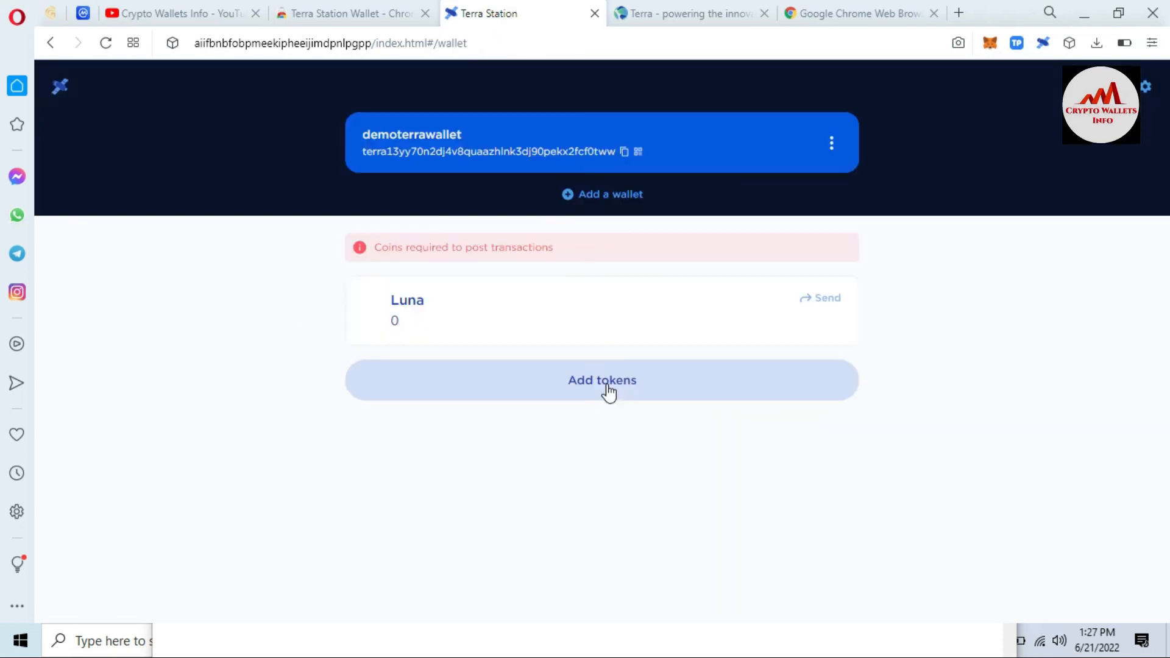
mouse_move(573, 266)
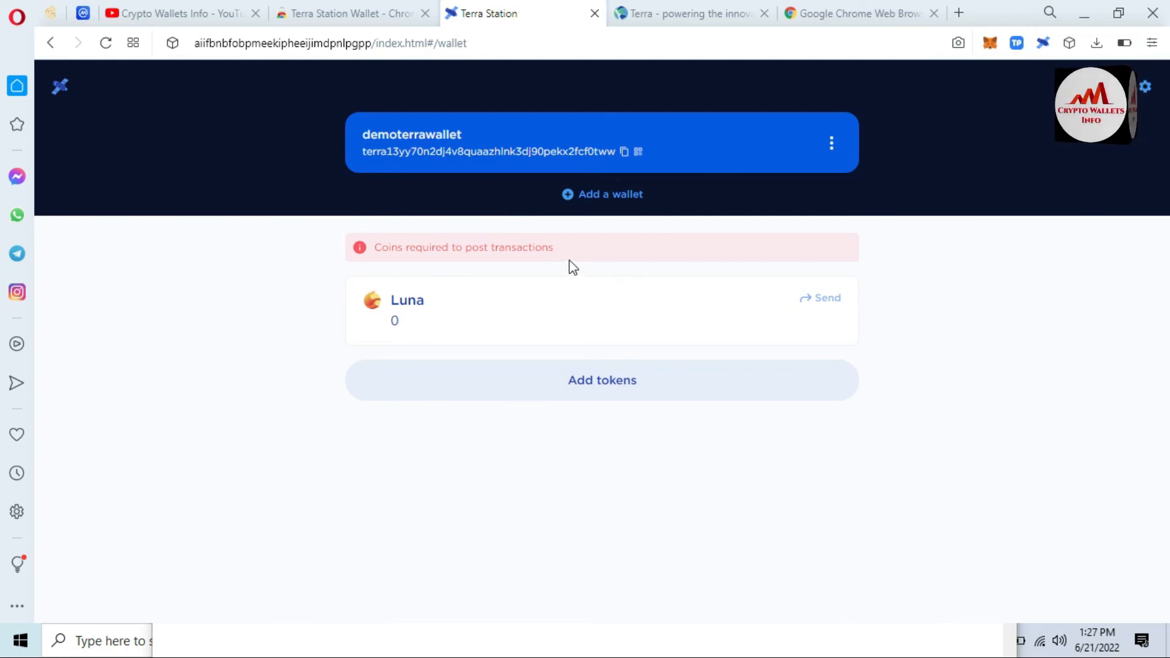
mouse_move(440, 323)
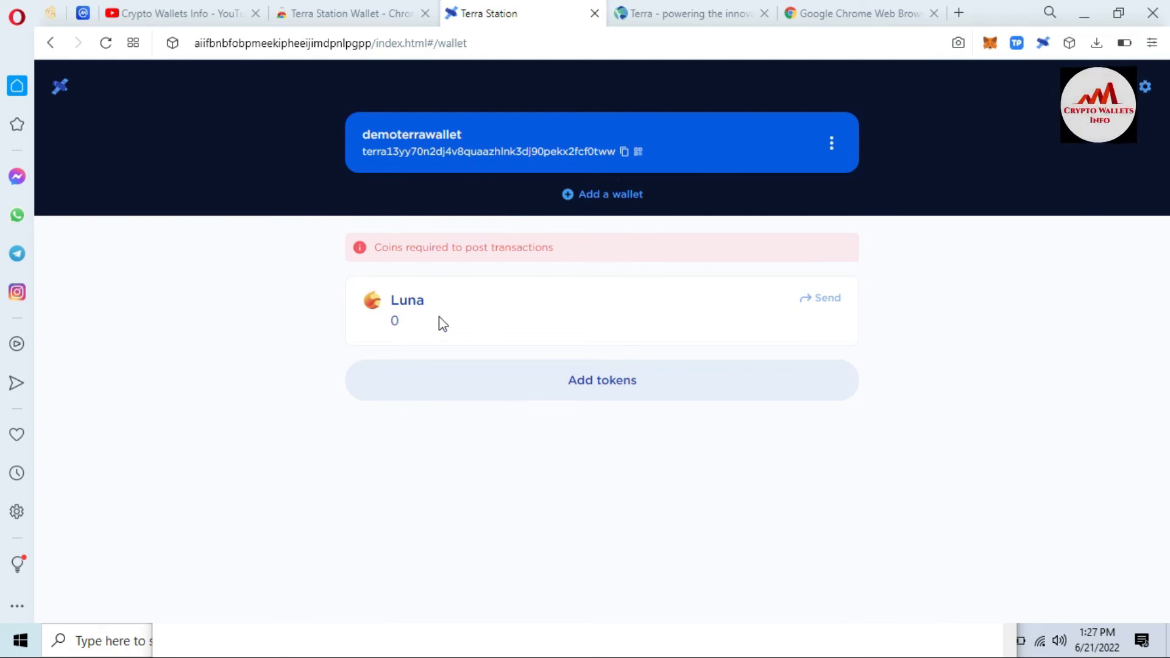
Step: Highlight the Luna balance of 0, then switch to the Crypto Wallets Info YouTube tab
double_click(395, 321)
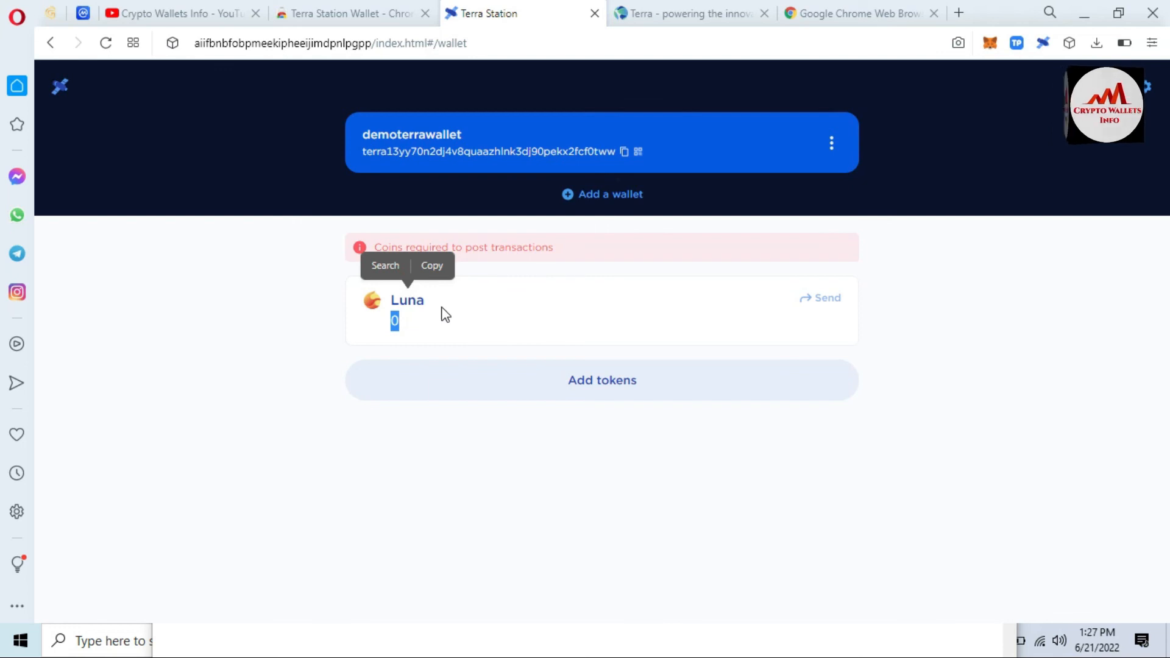
mouse_move(520, 347)
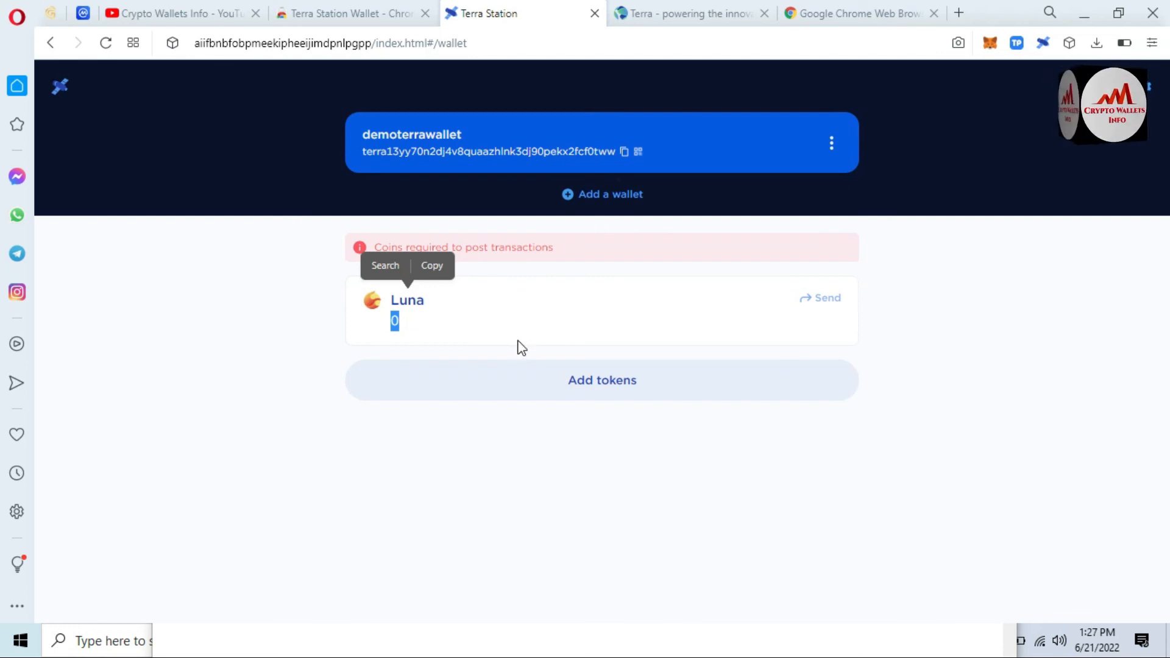
mouse_move(524, 353)
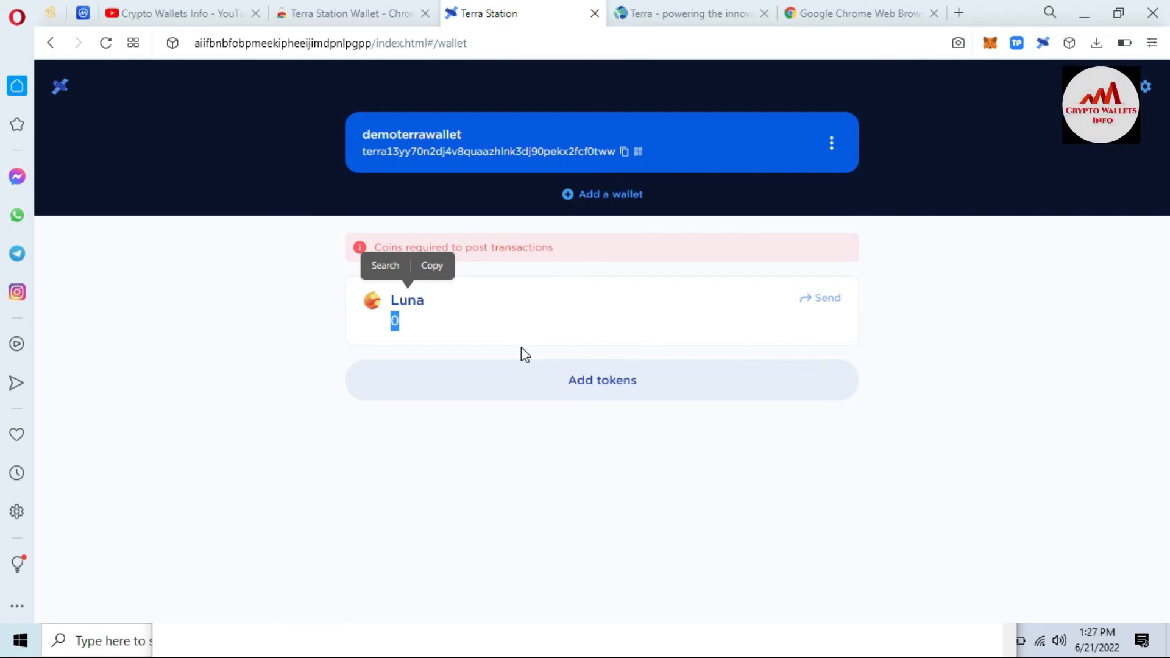
left_click(179, 13)
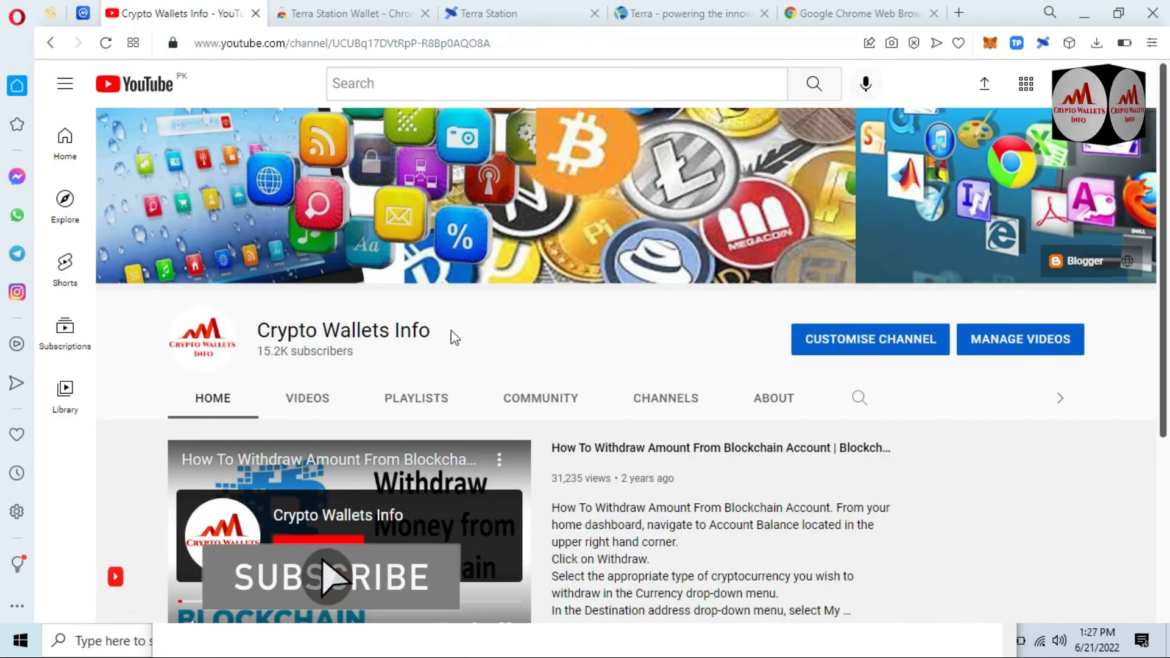
double_click(344, 330)
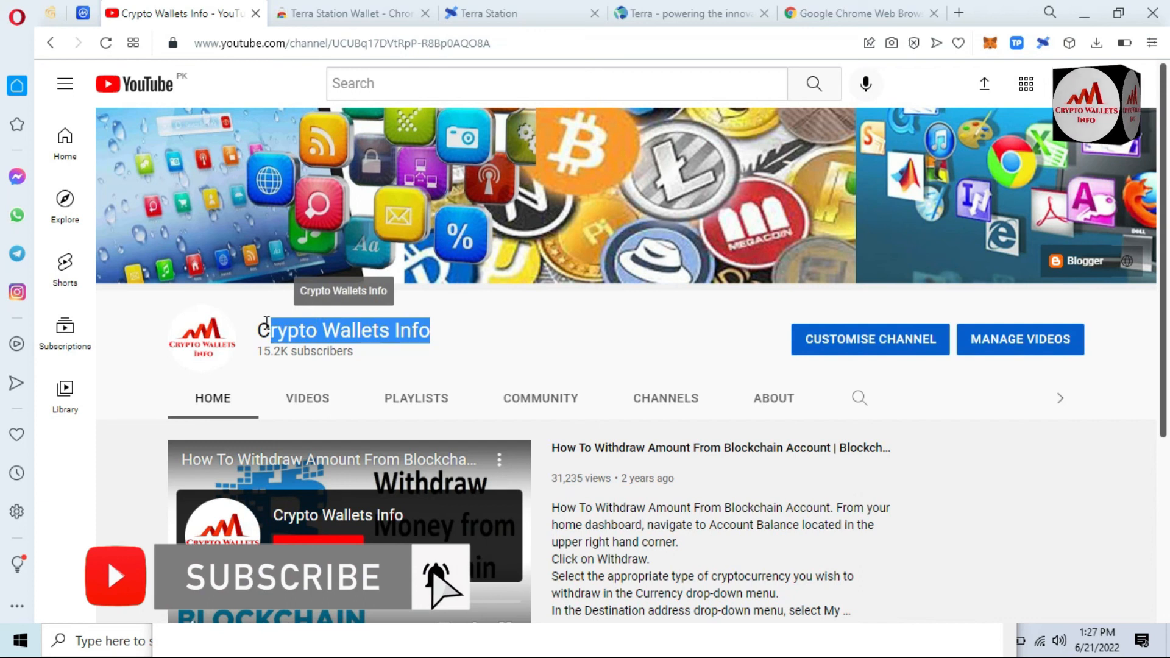
right_click(344, 330)
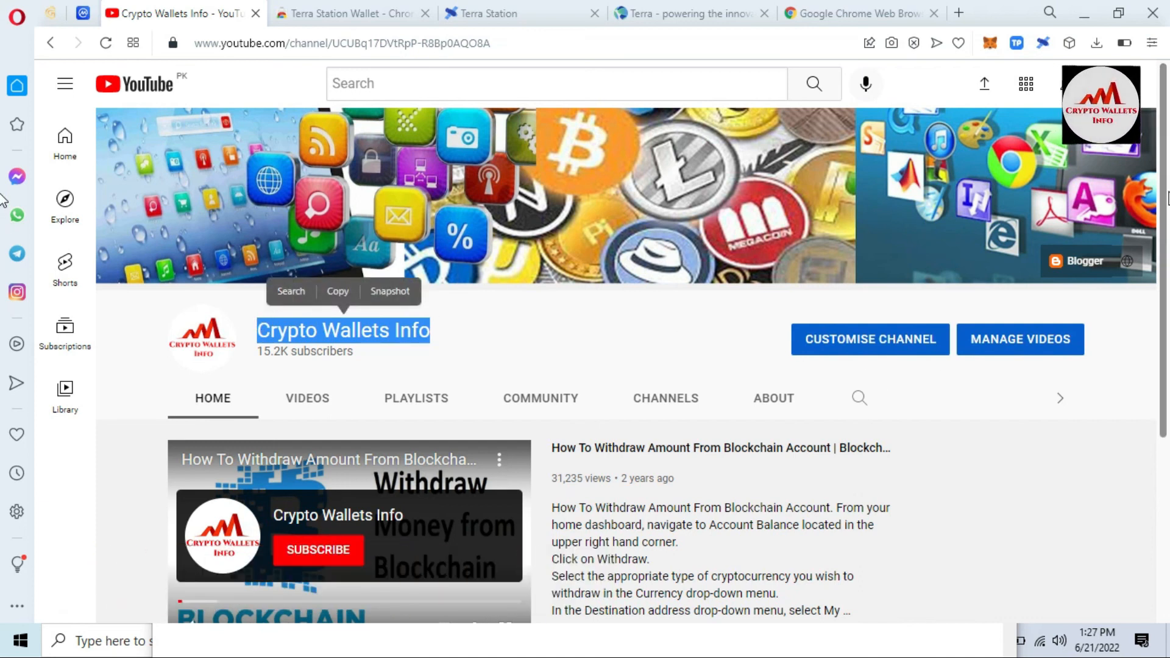
scroll("down", 3)
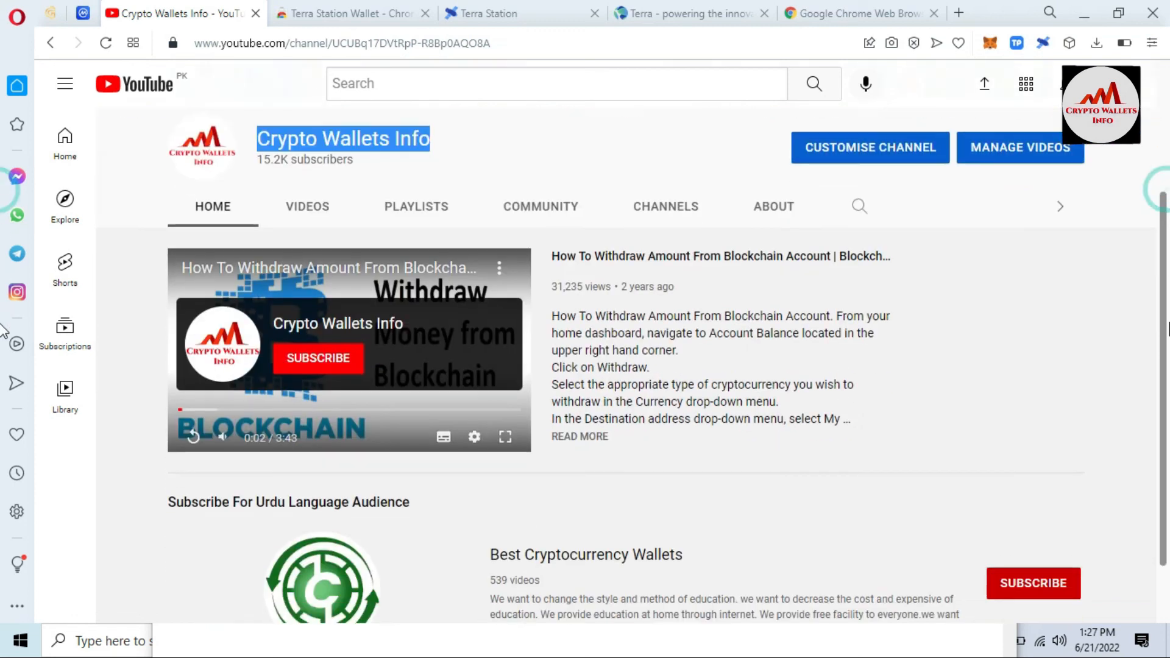
scroll("down", 3)
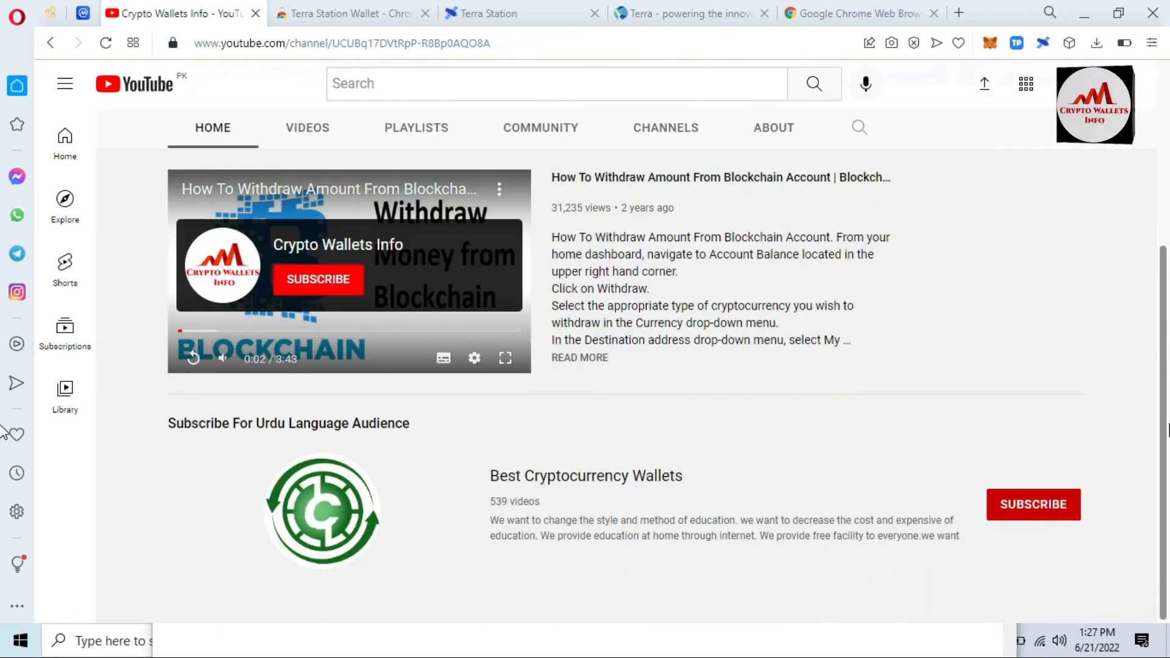
mouse_move(486, 478)
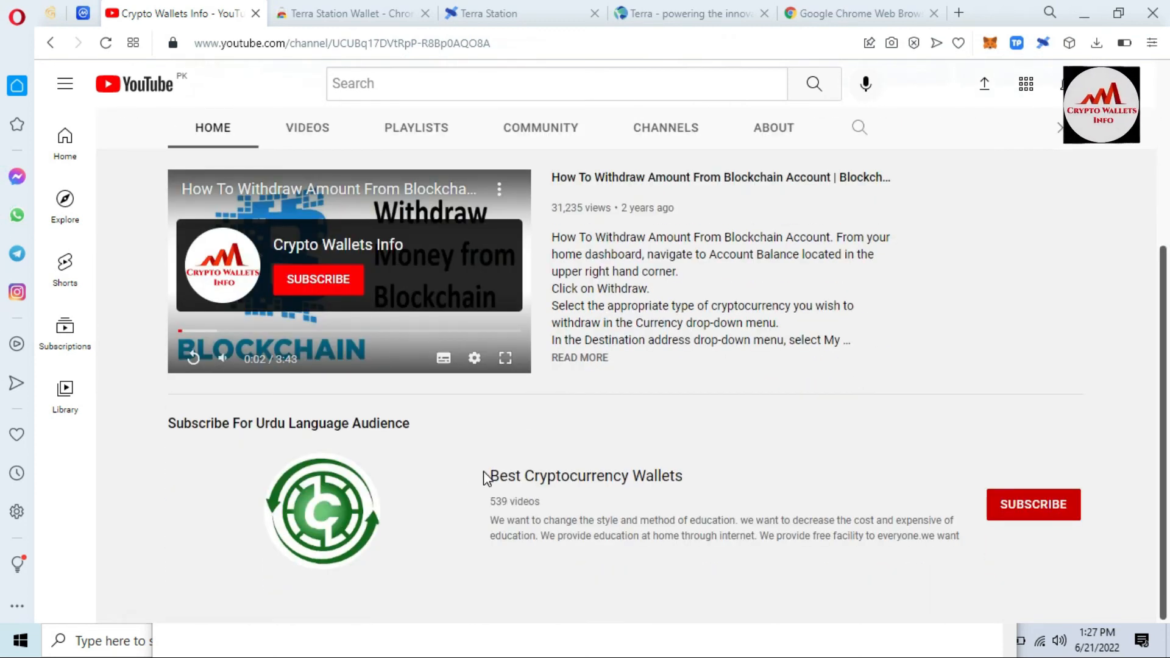
double_click(586, 475)
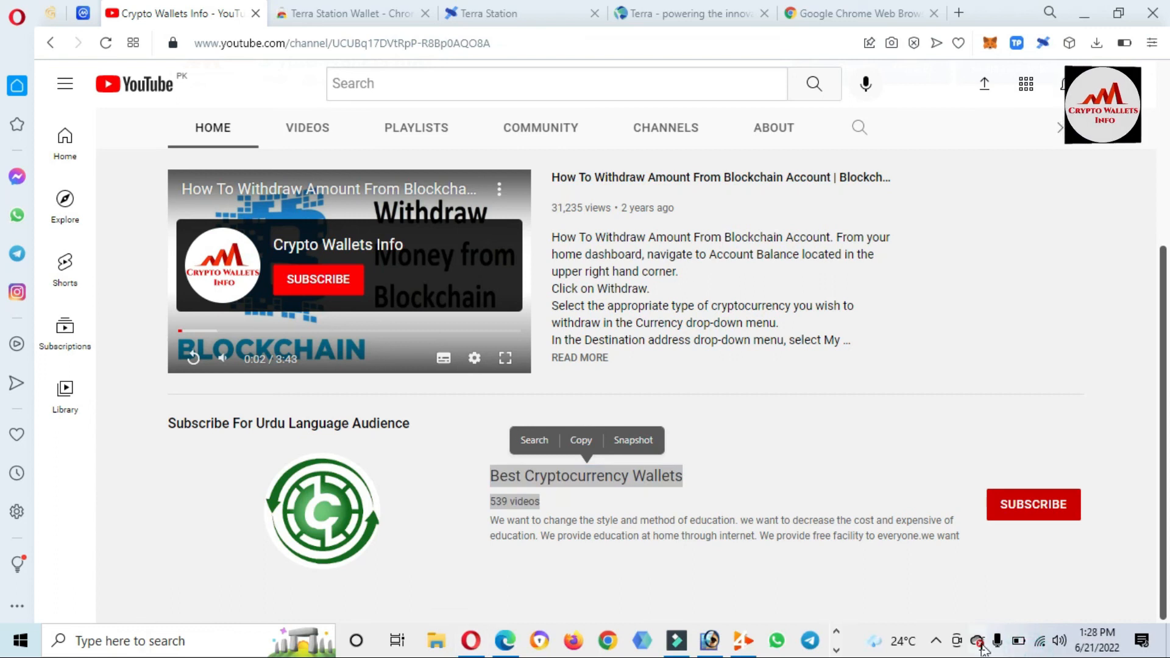
left_click(935, 640)
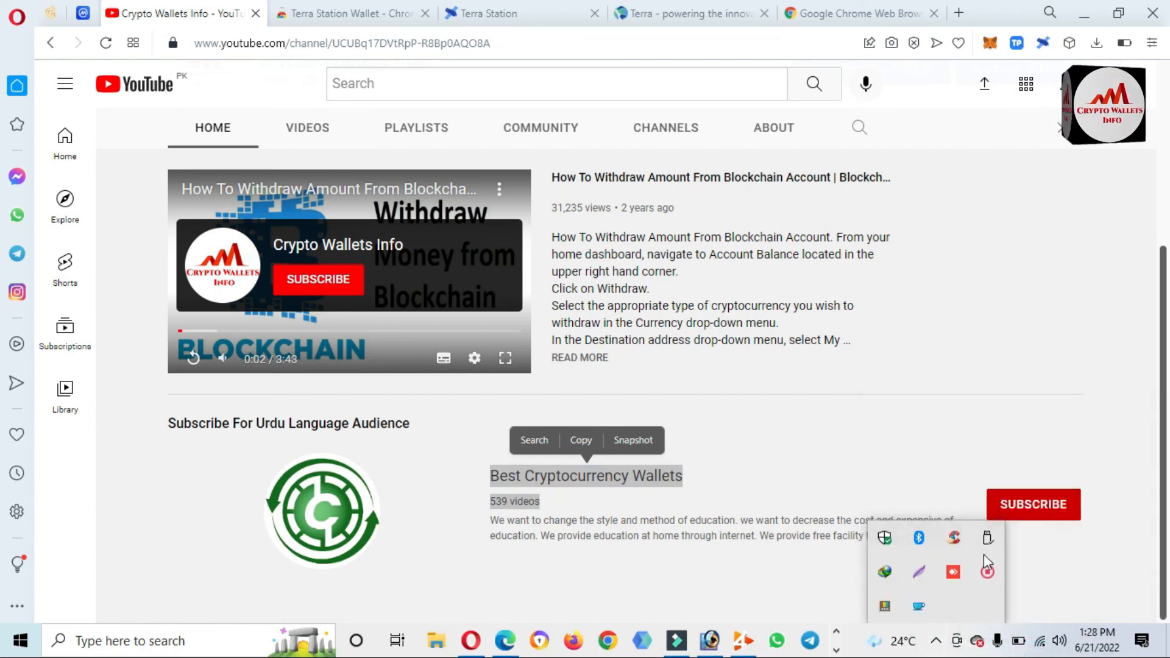